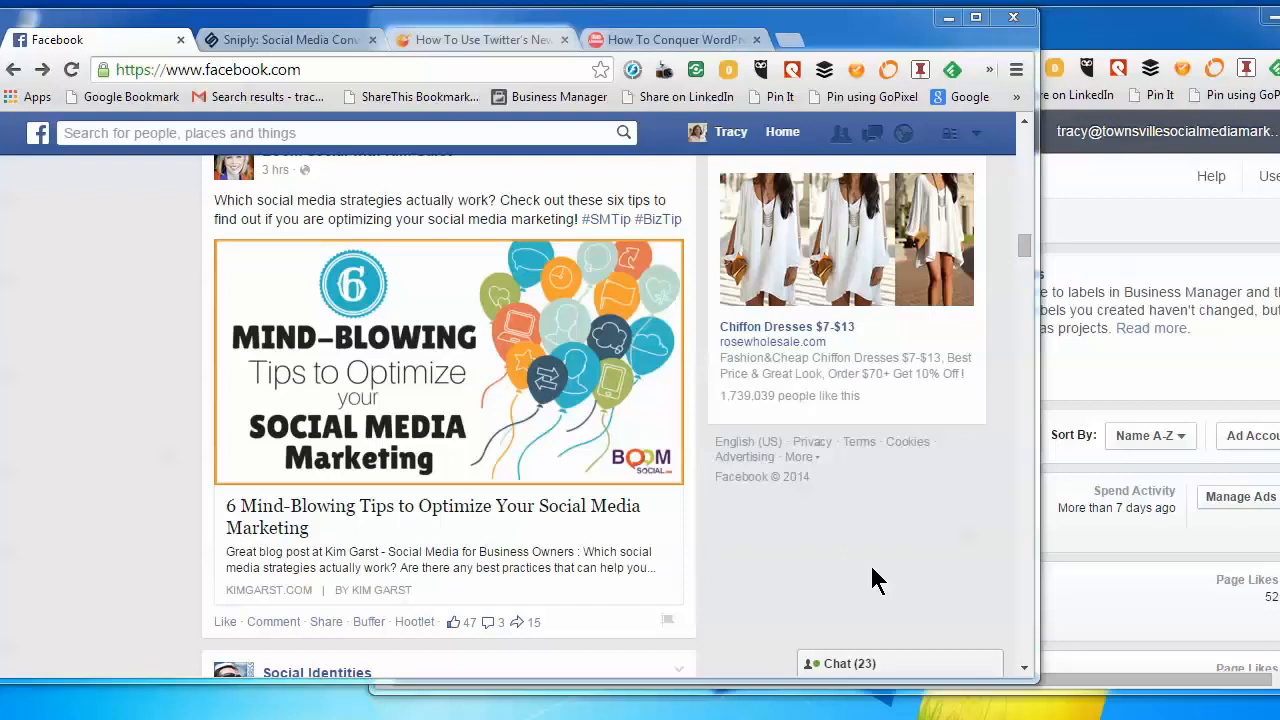
mouse_move(1100, 35)
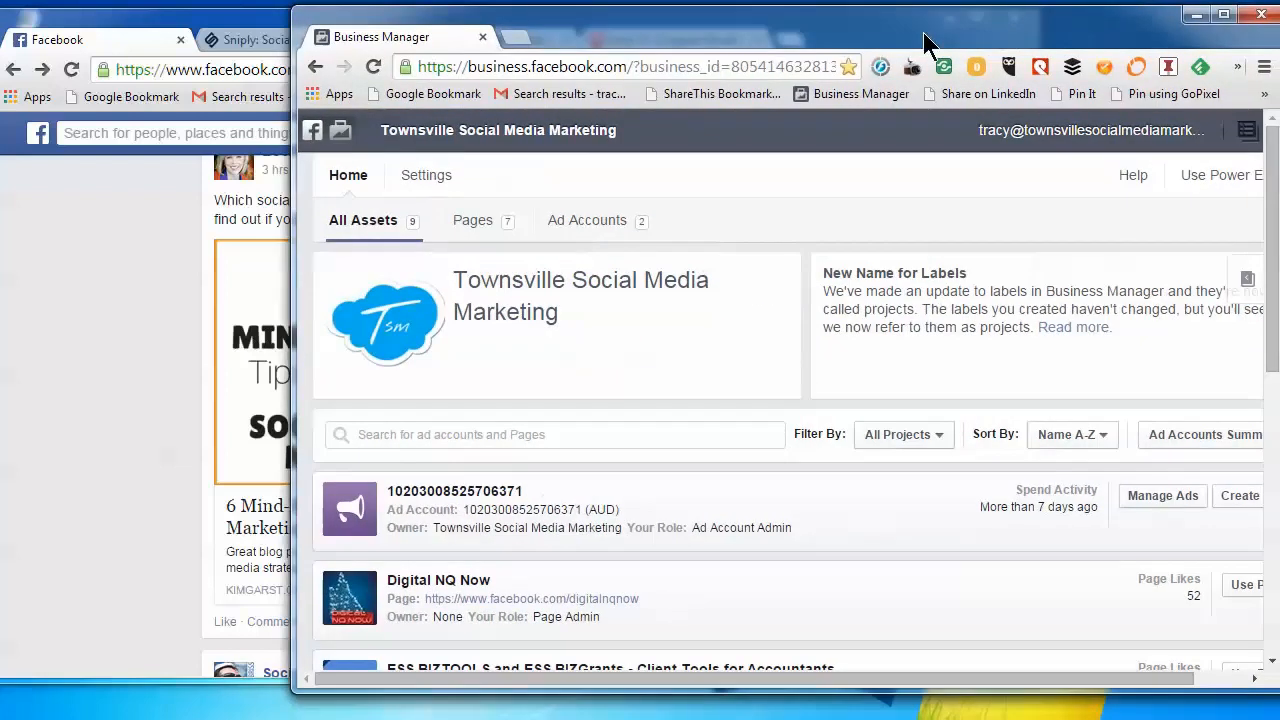
mouse_move(555, 285)
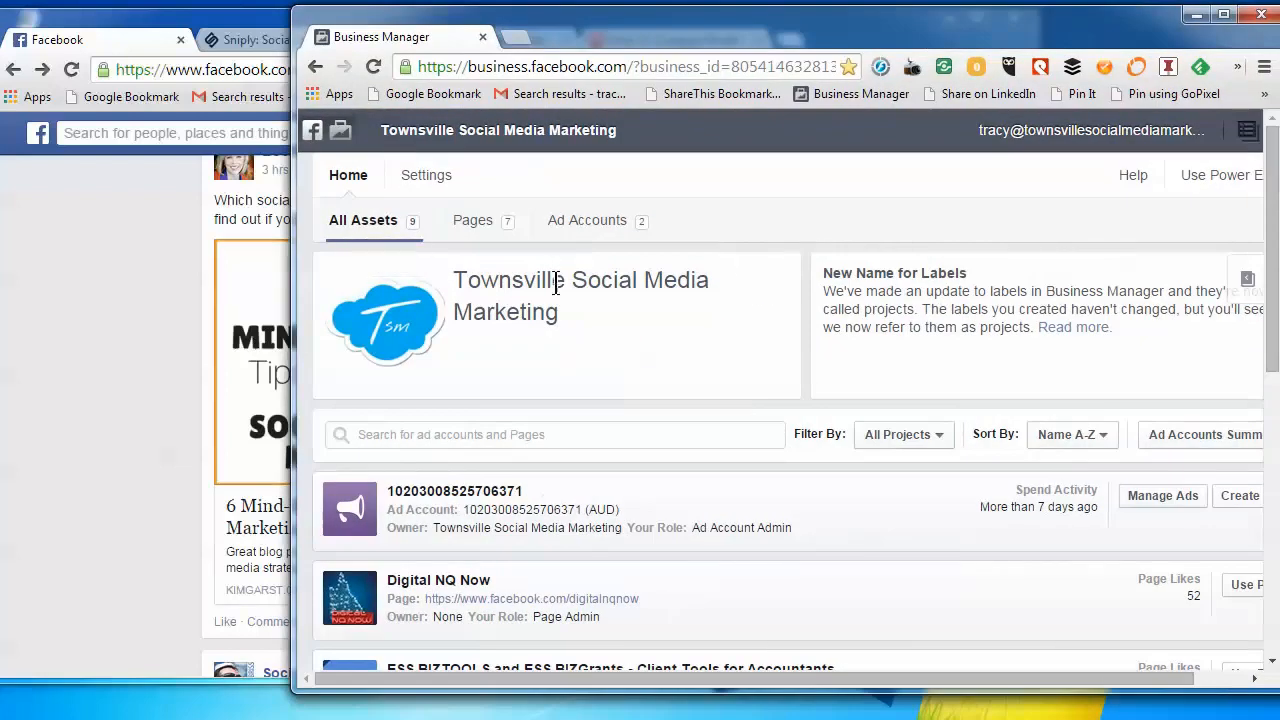
mouse_move(560, 312)
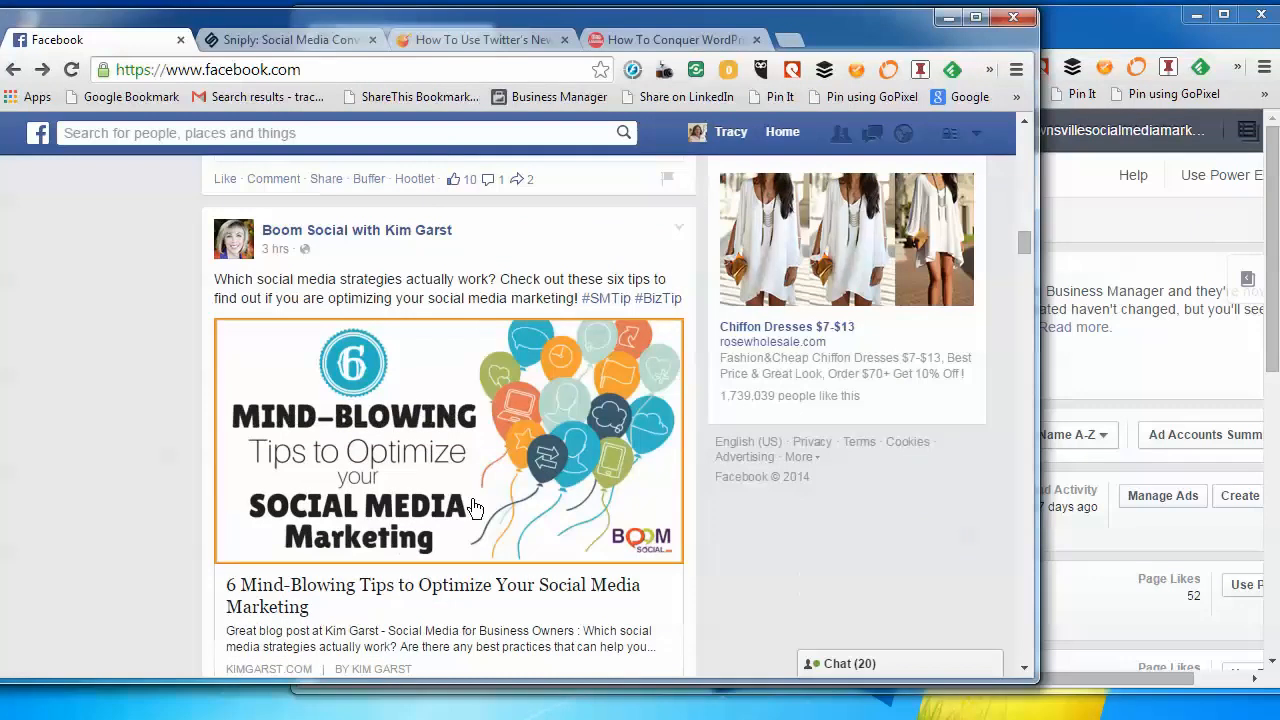
Scroll to Kim Garst's '6 Mind-Blowing Tips to Optimize Your Social Media Marketing' post and share it
scroll(down, 3)
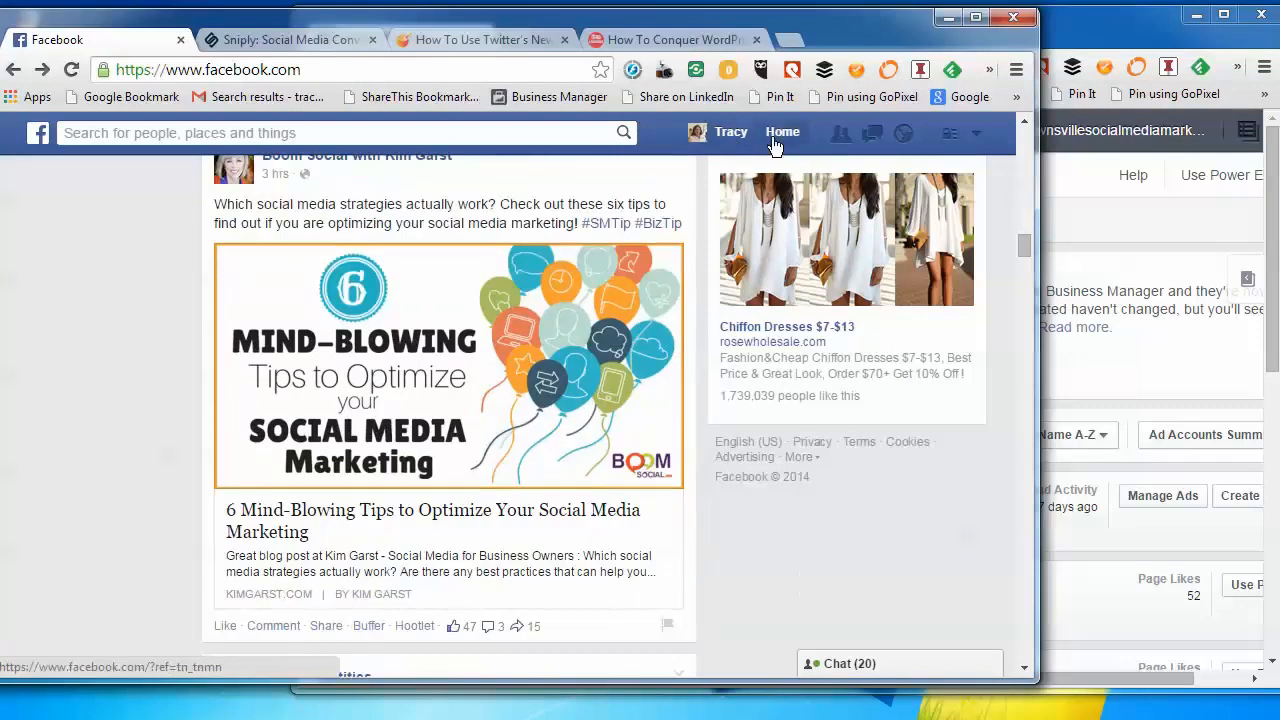
click(977, 132)
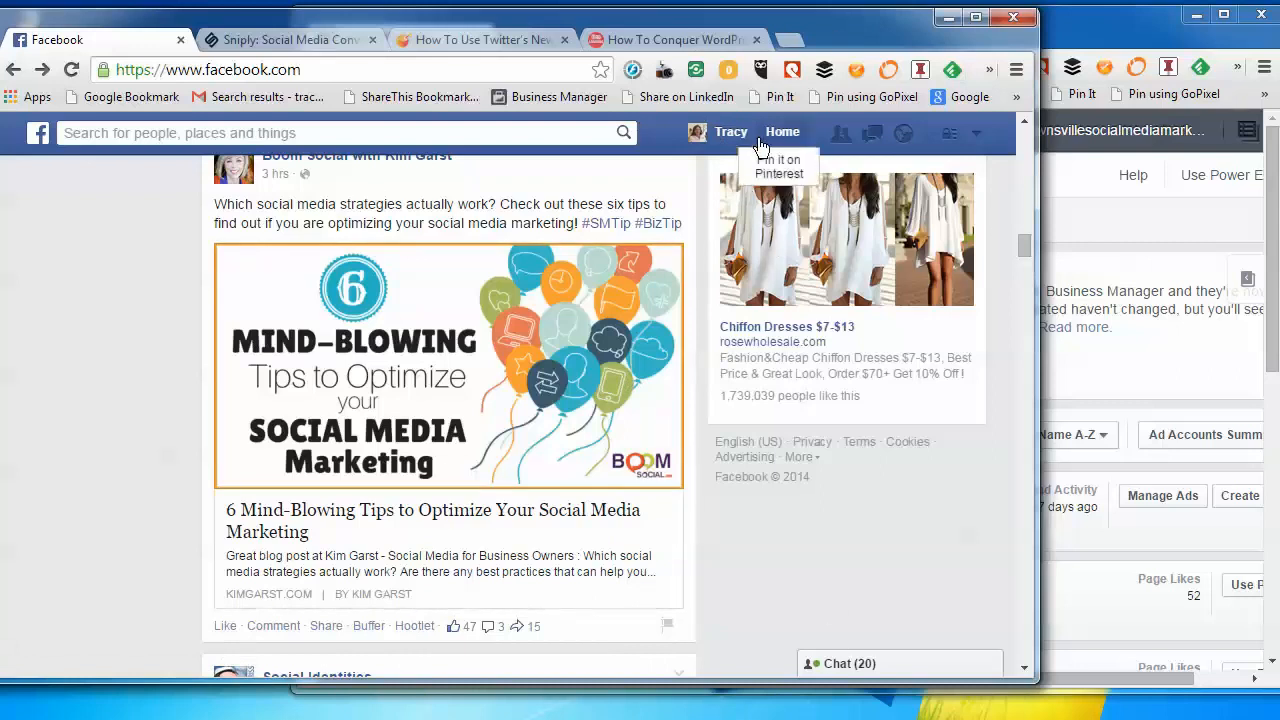
scroll(down, 3)
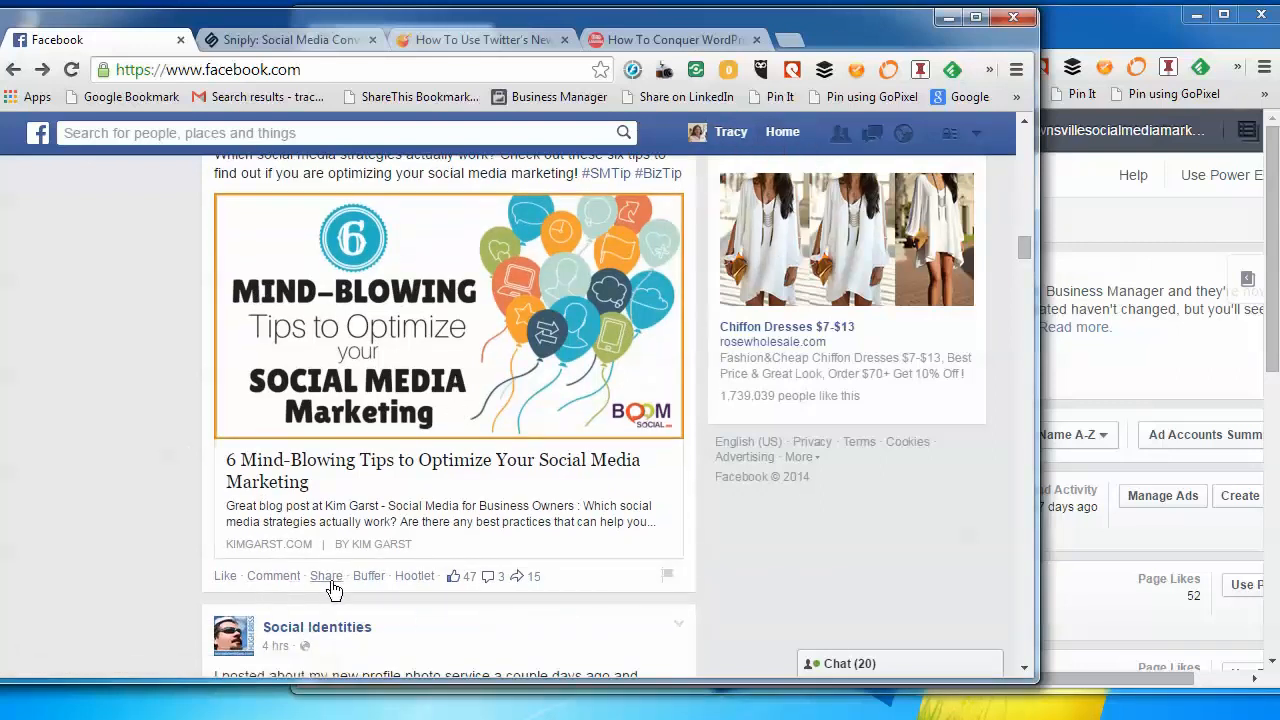
click(326, 575)
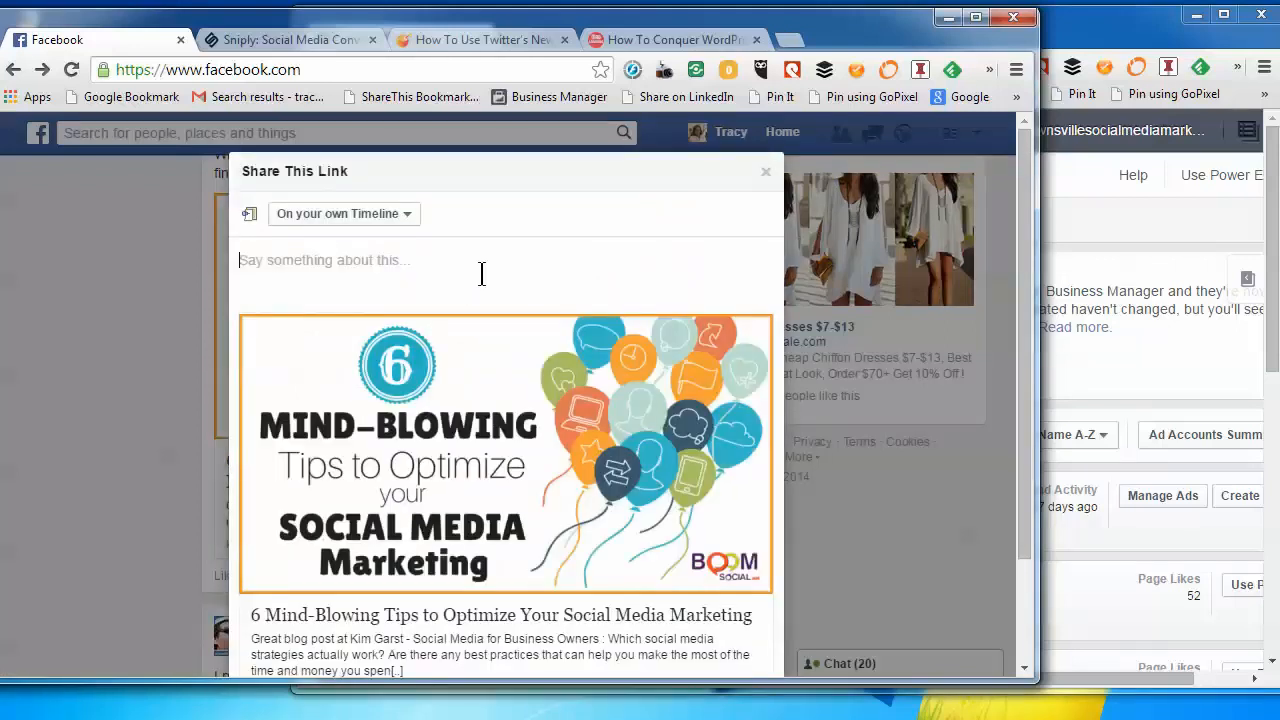
Target the share to 'On a Page you manage', choosing Townsville Social Media Marketing, and check Posting as
click(343, 213)
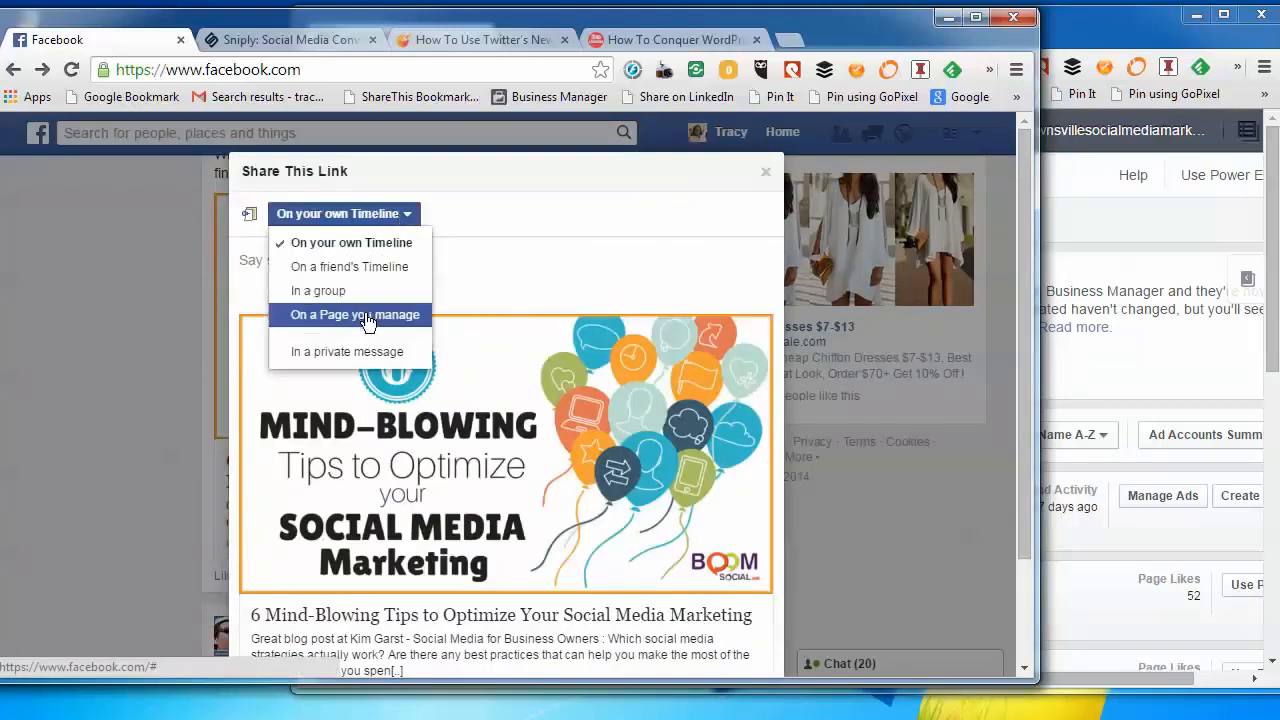
click(353, 314)
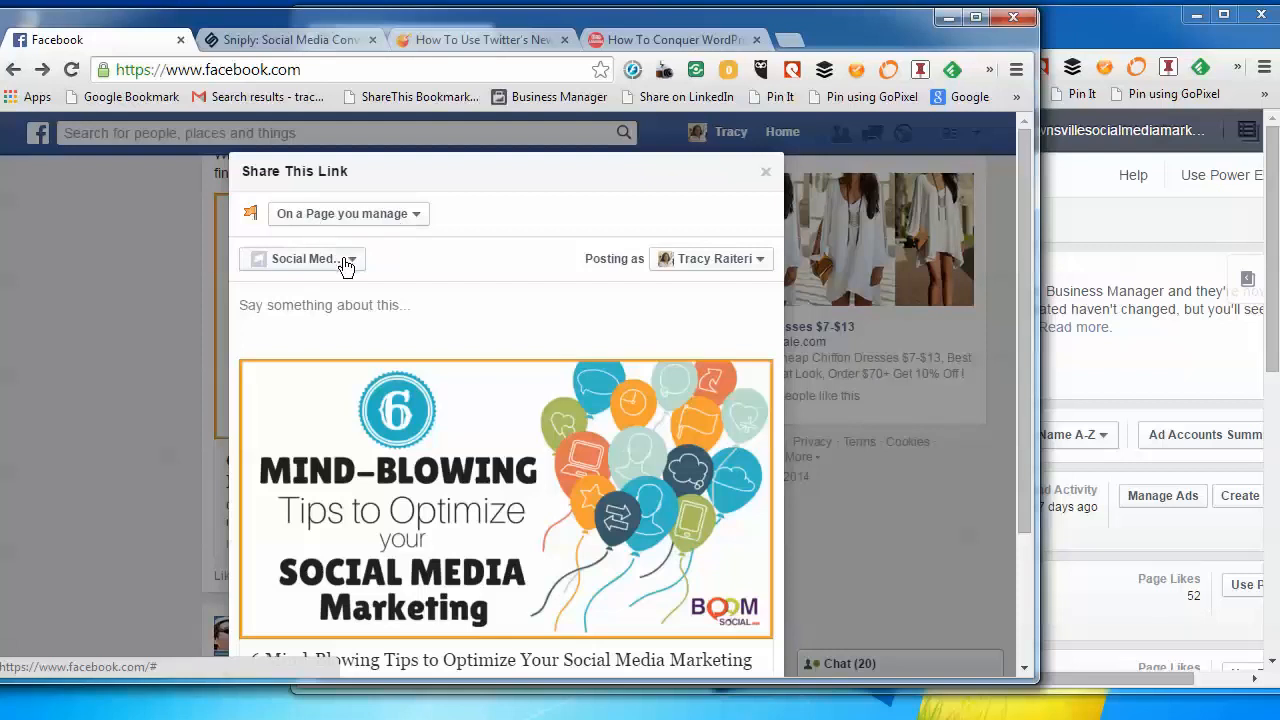
mouse_move(747, 270)
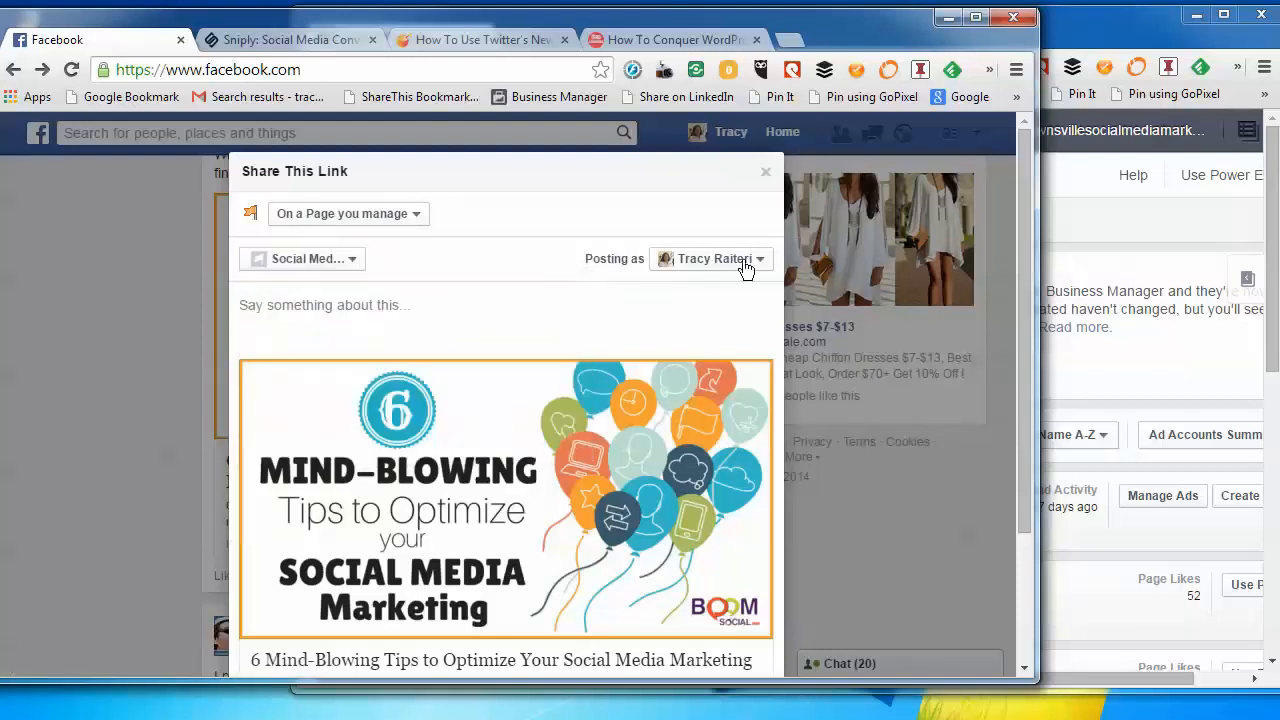
click(712, 258)
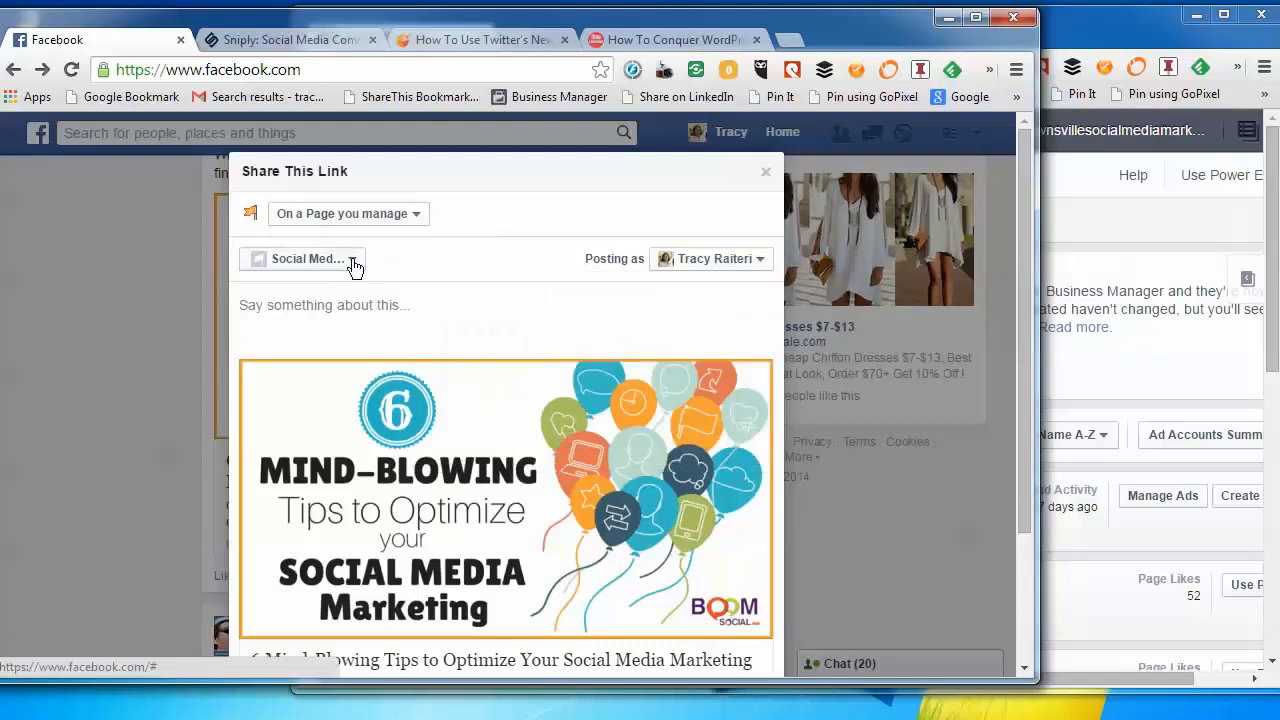
click(350, 258)
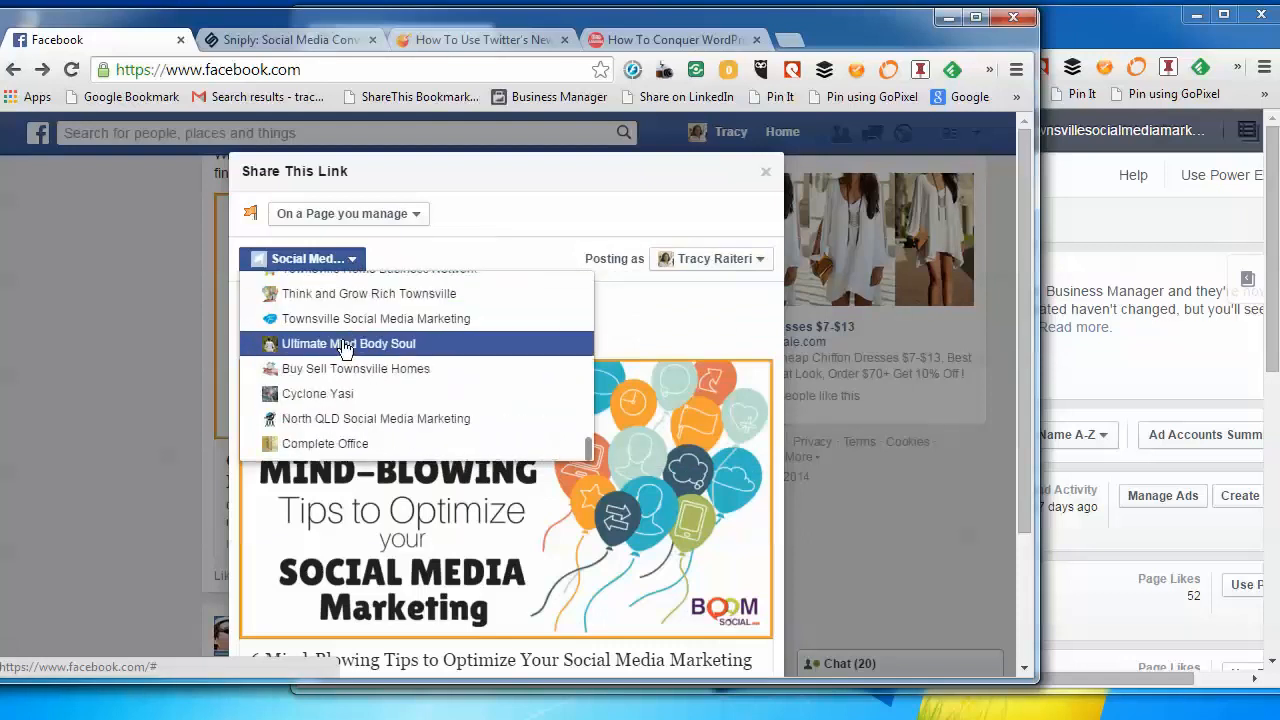
click(375, 318)
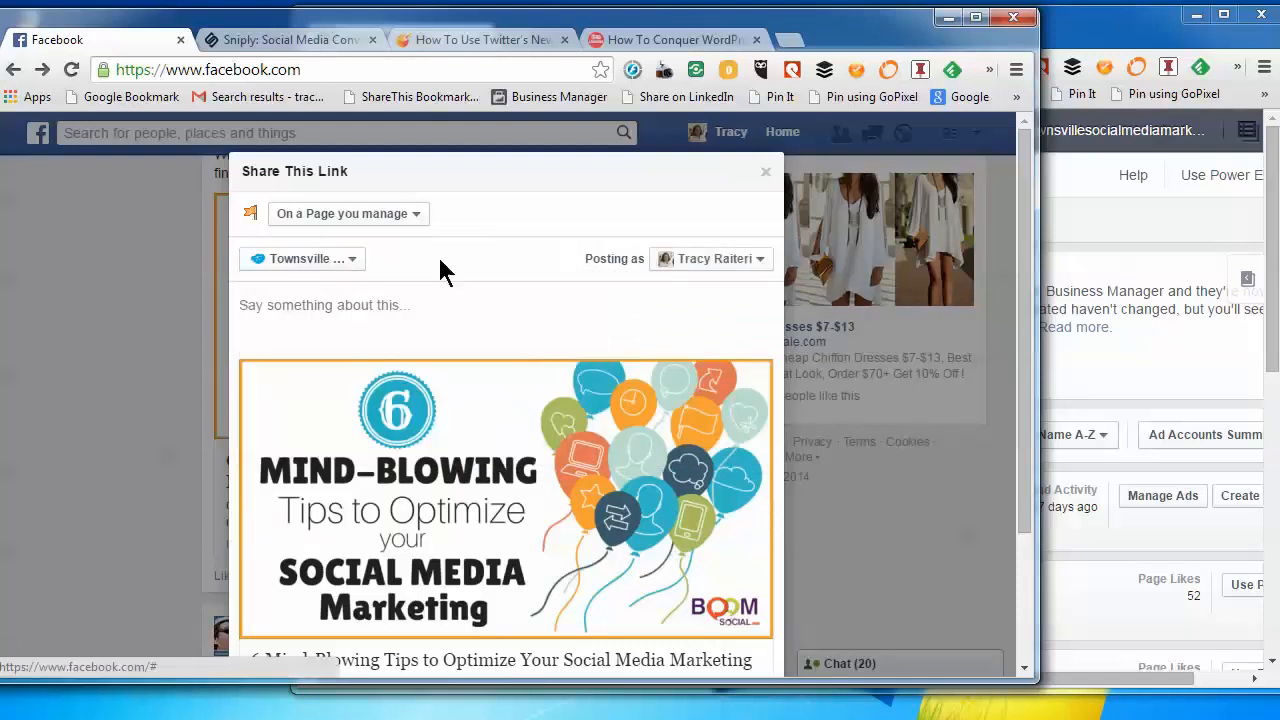
click(711, 258)
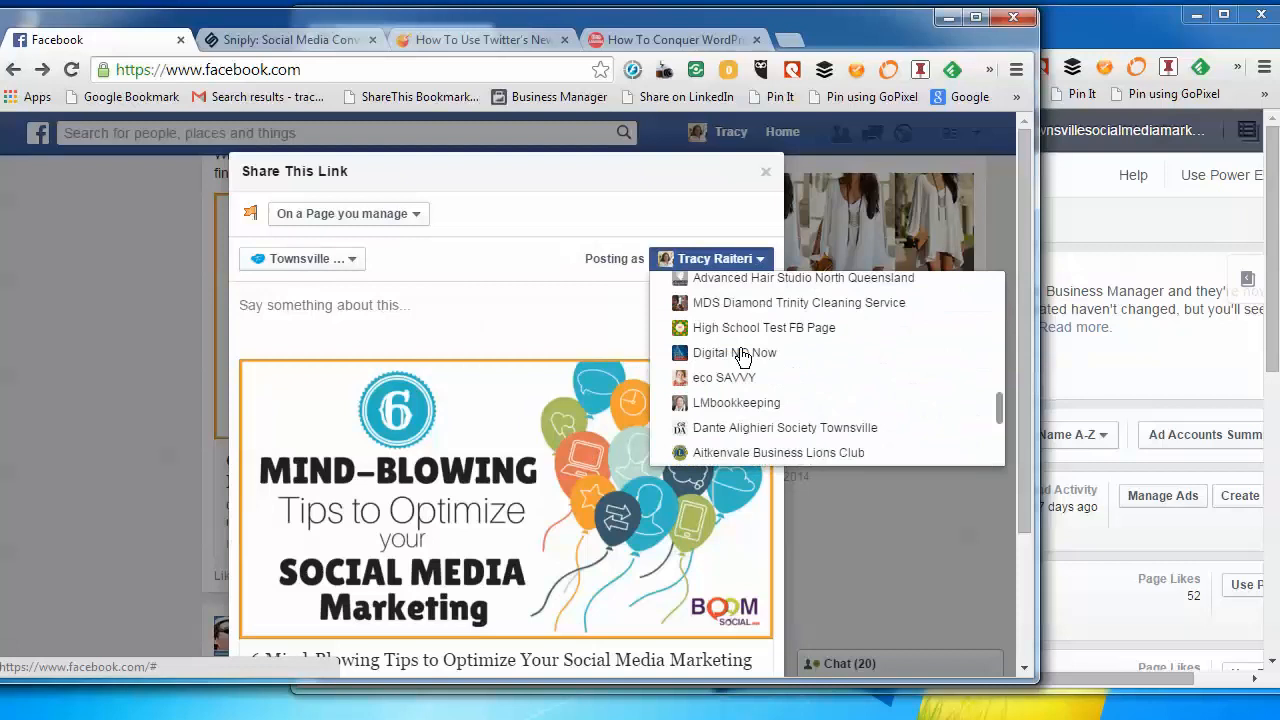
scroll(up, 3)
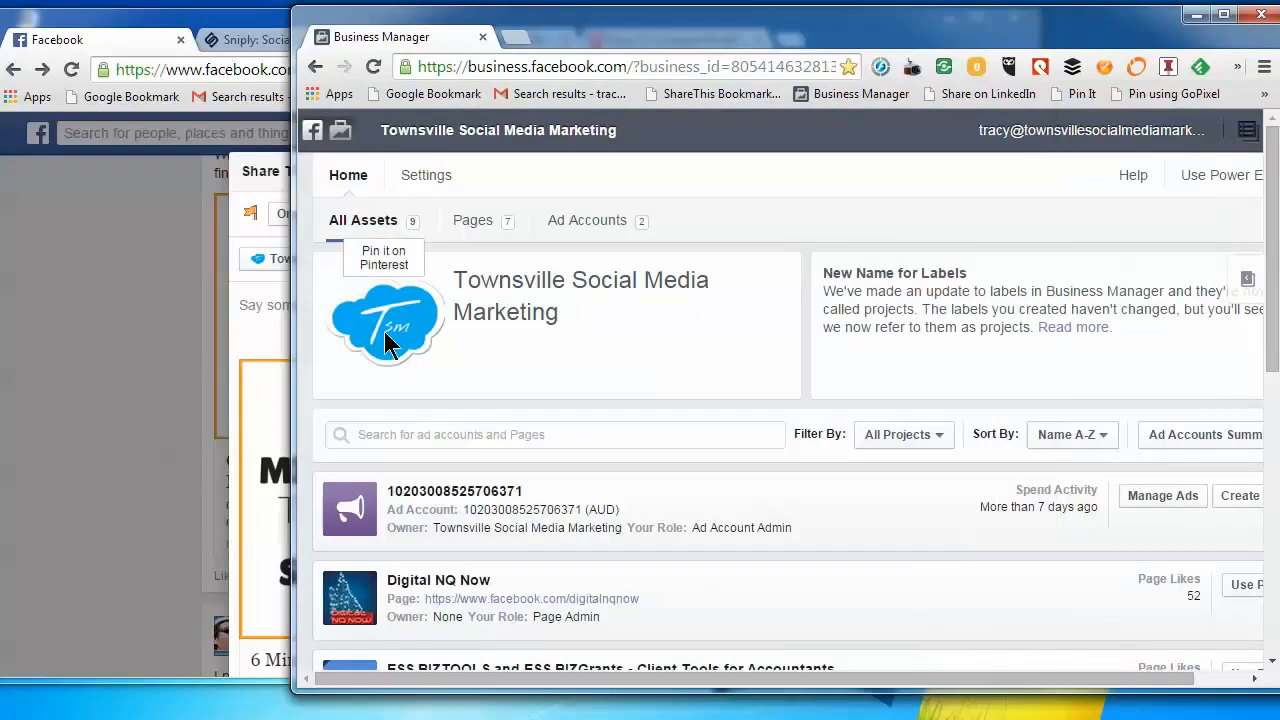
mouse_move(510, 373)
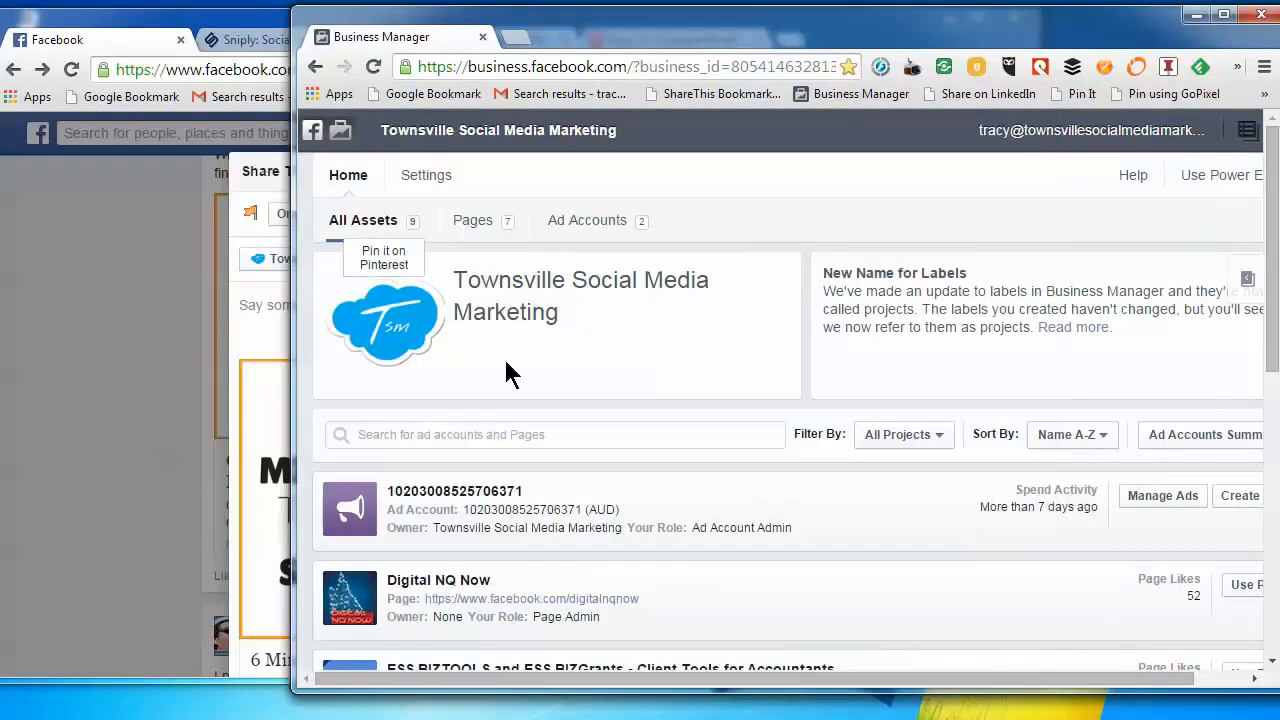
mouse_move(537, 307)
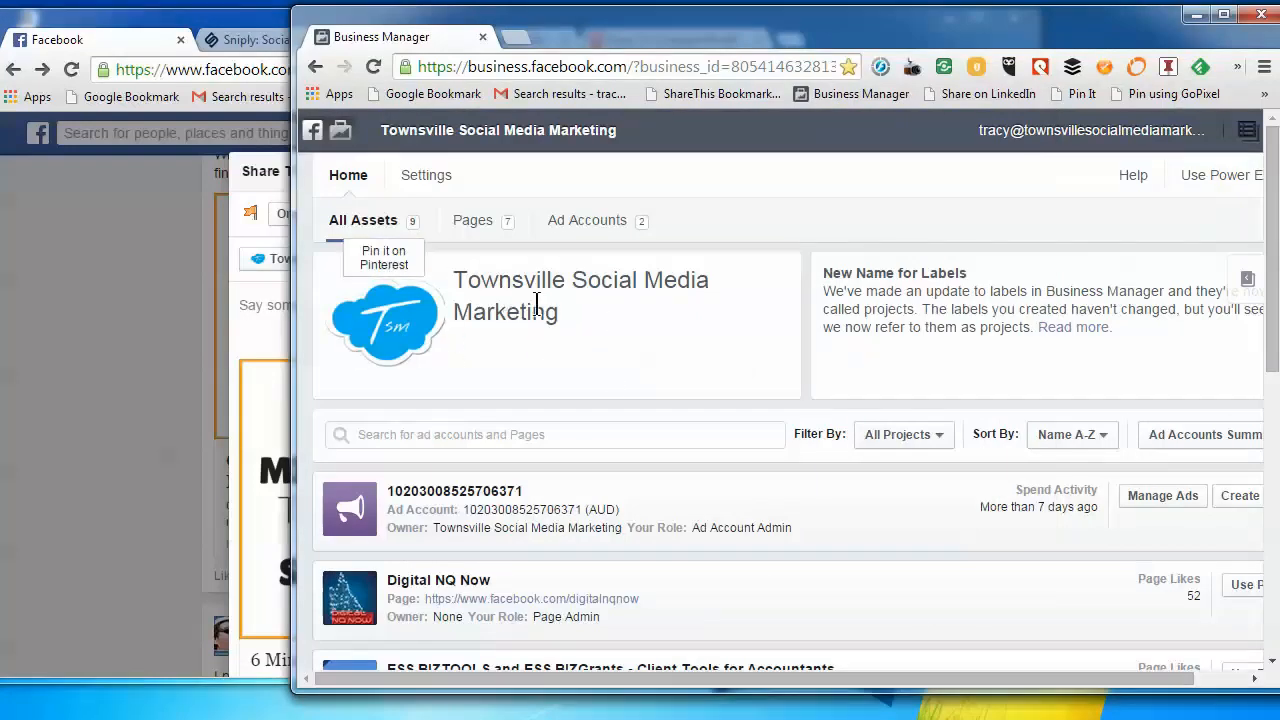
mouse_move(535, 305)
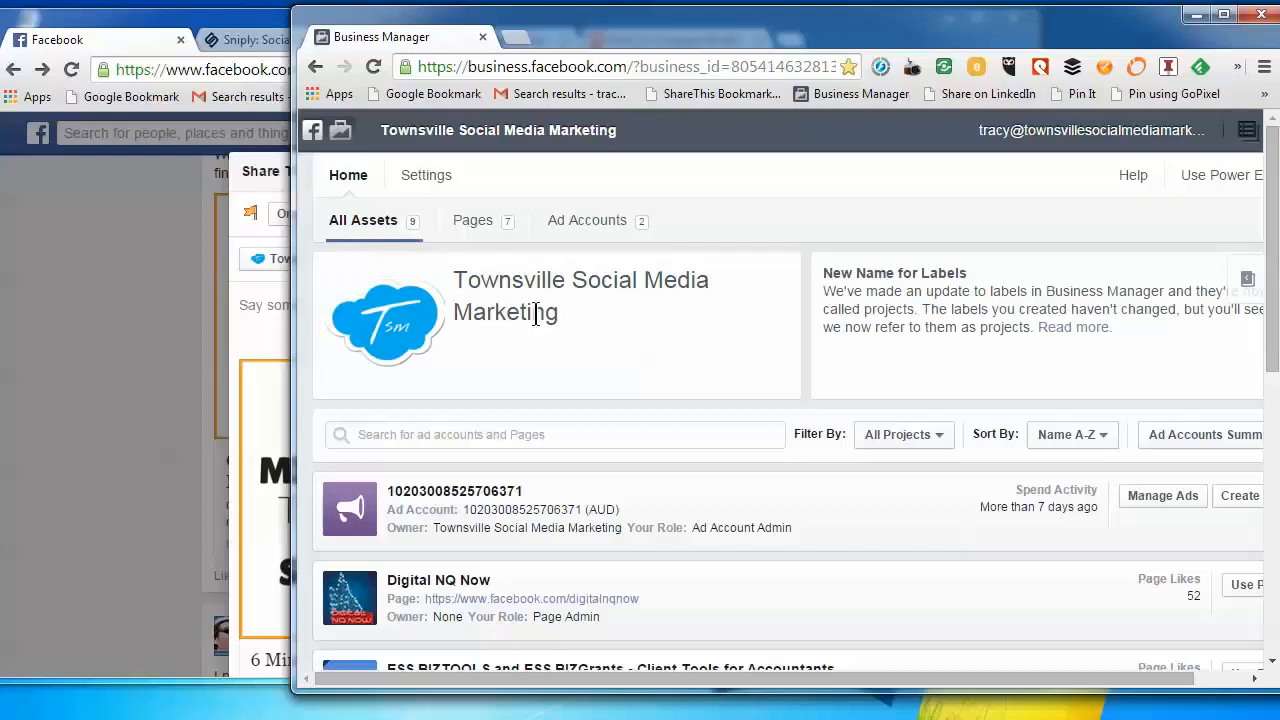
Dismiss the Facebook share dialog without posting
double_click(580, 295)
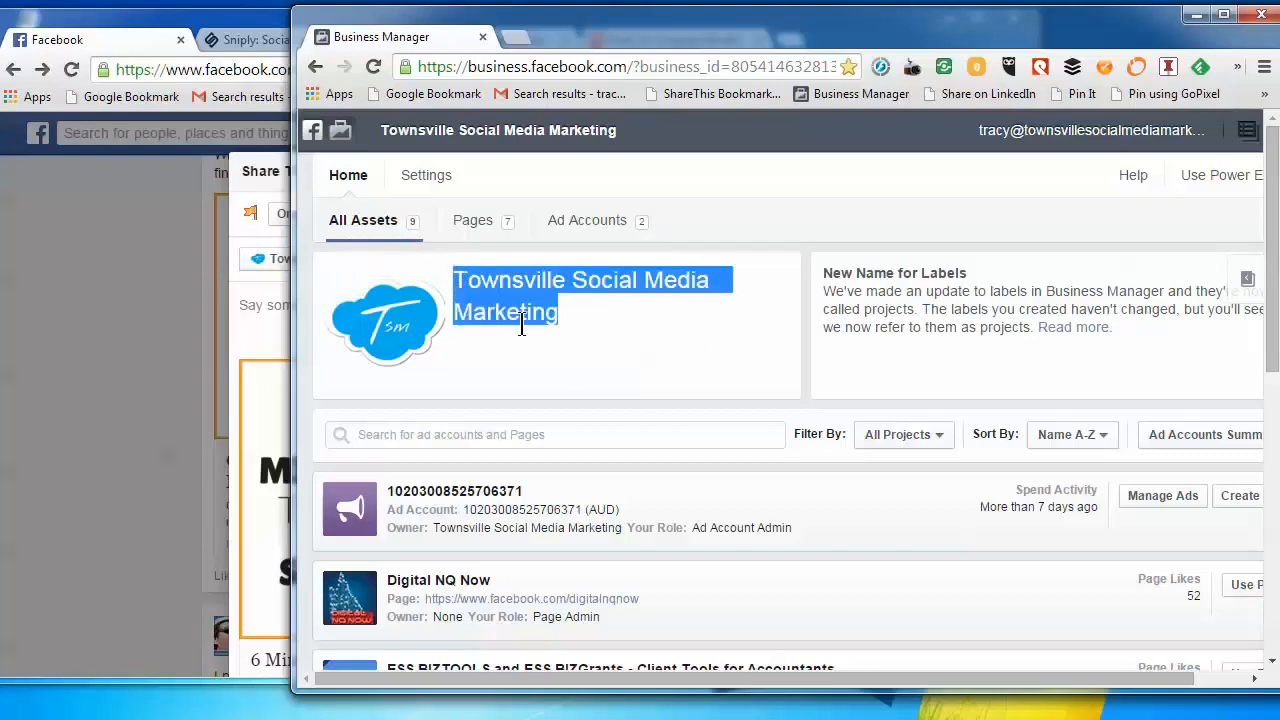
mouse_move(900, 138)
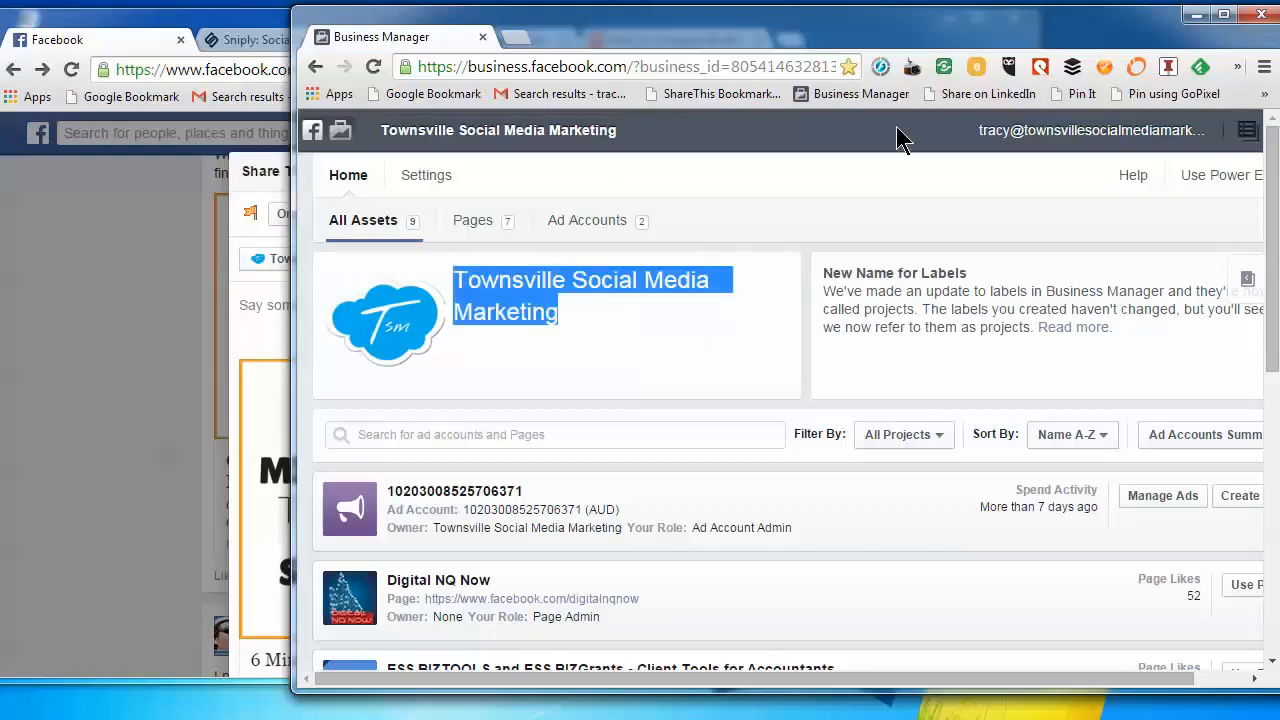
mouse_move(836, 222)
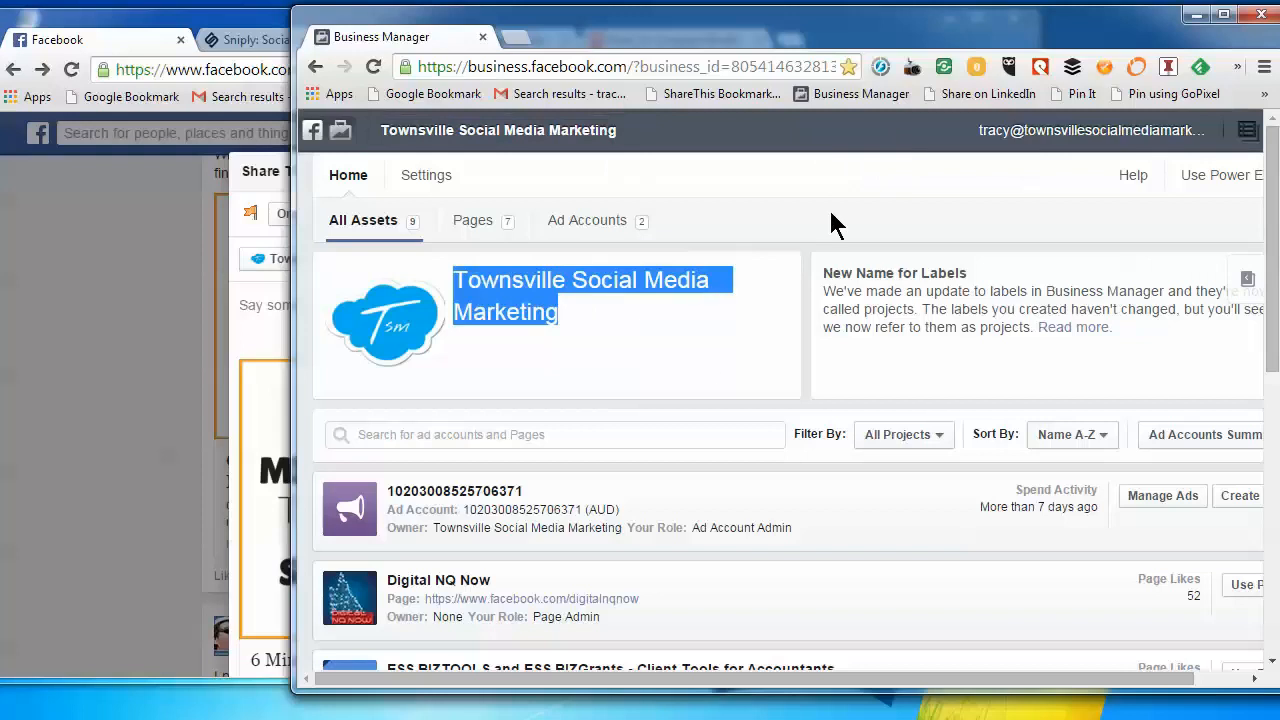
scroll(down, 3)
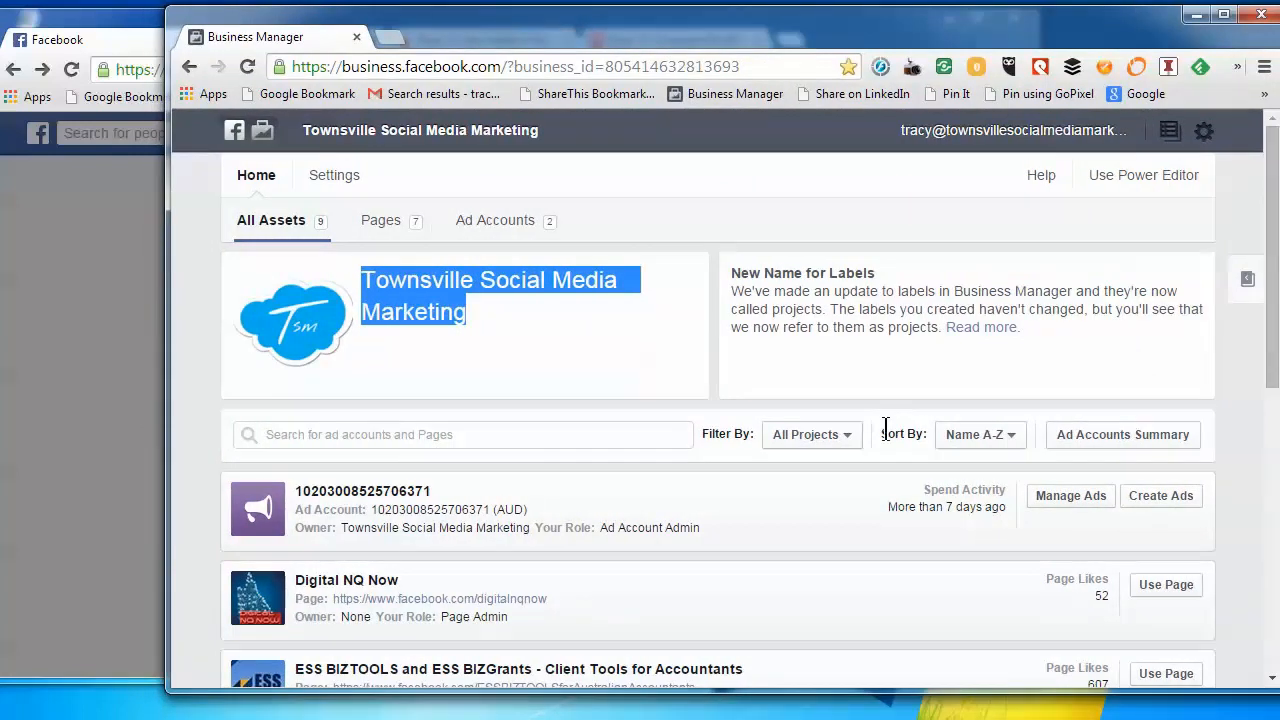
click(490, 332)
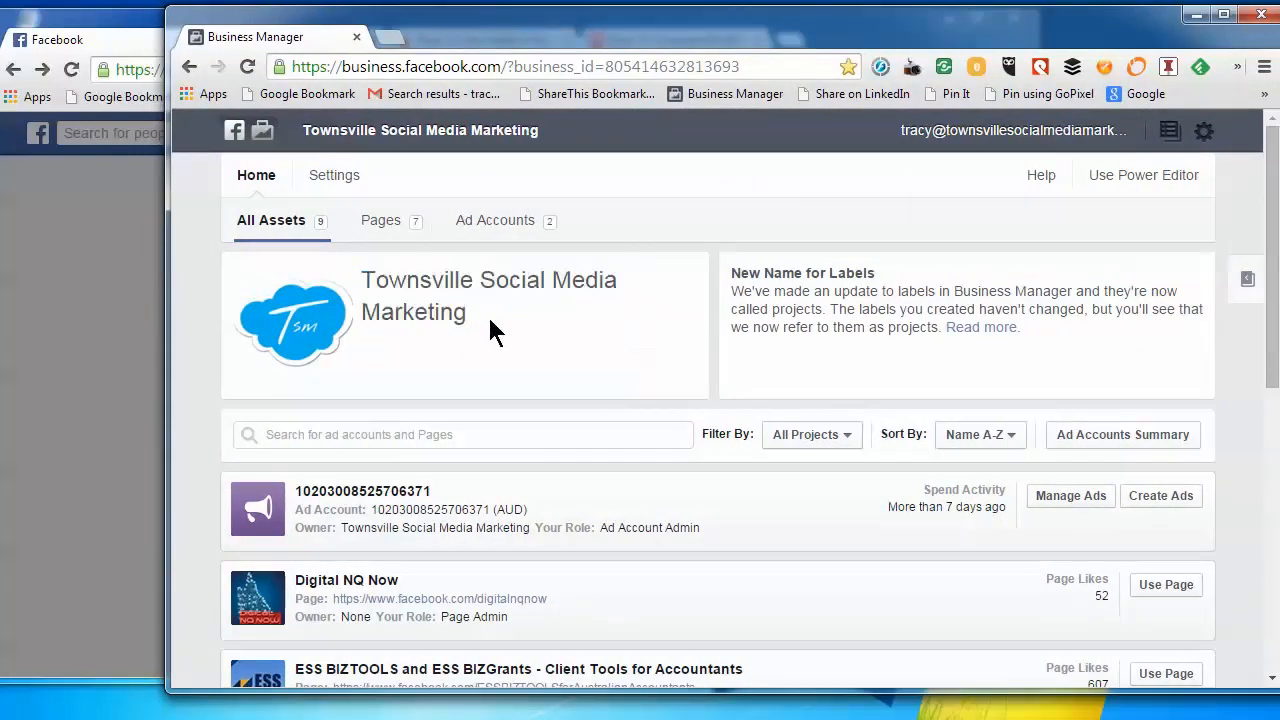
double_click(489, 295)
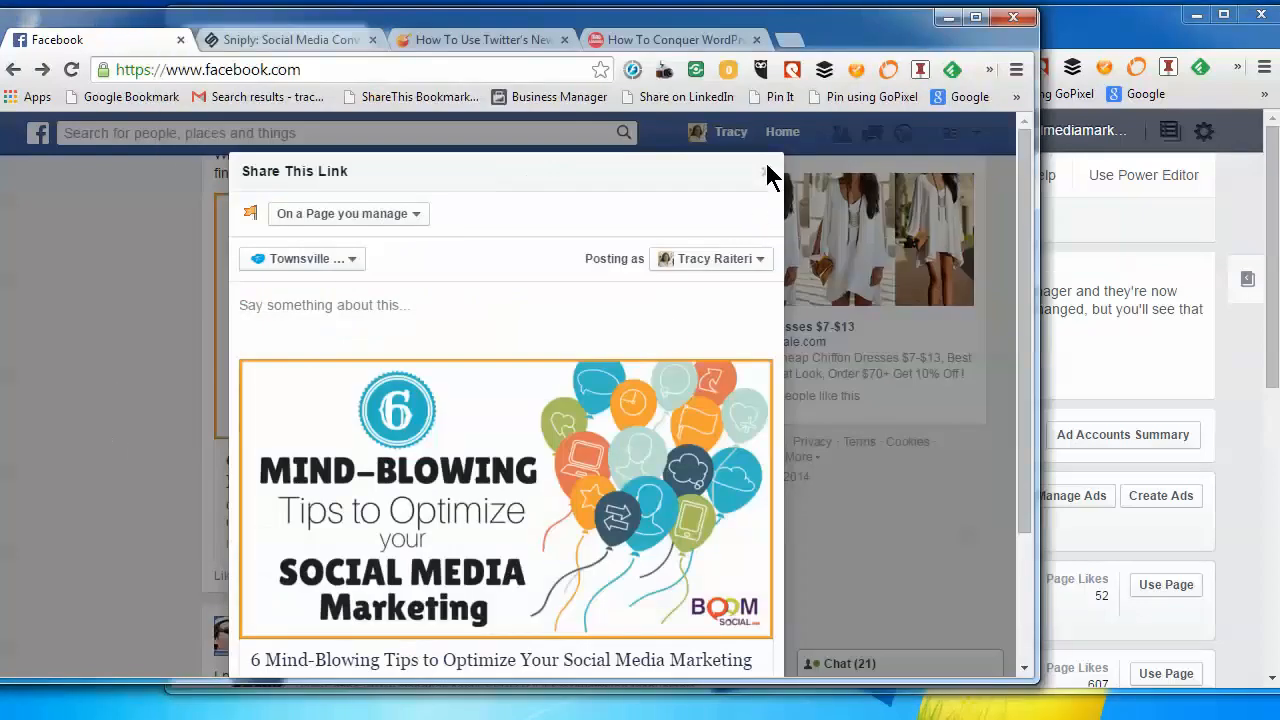
click(766, 171)
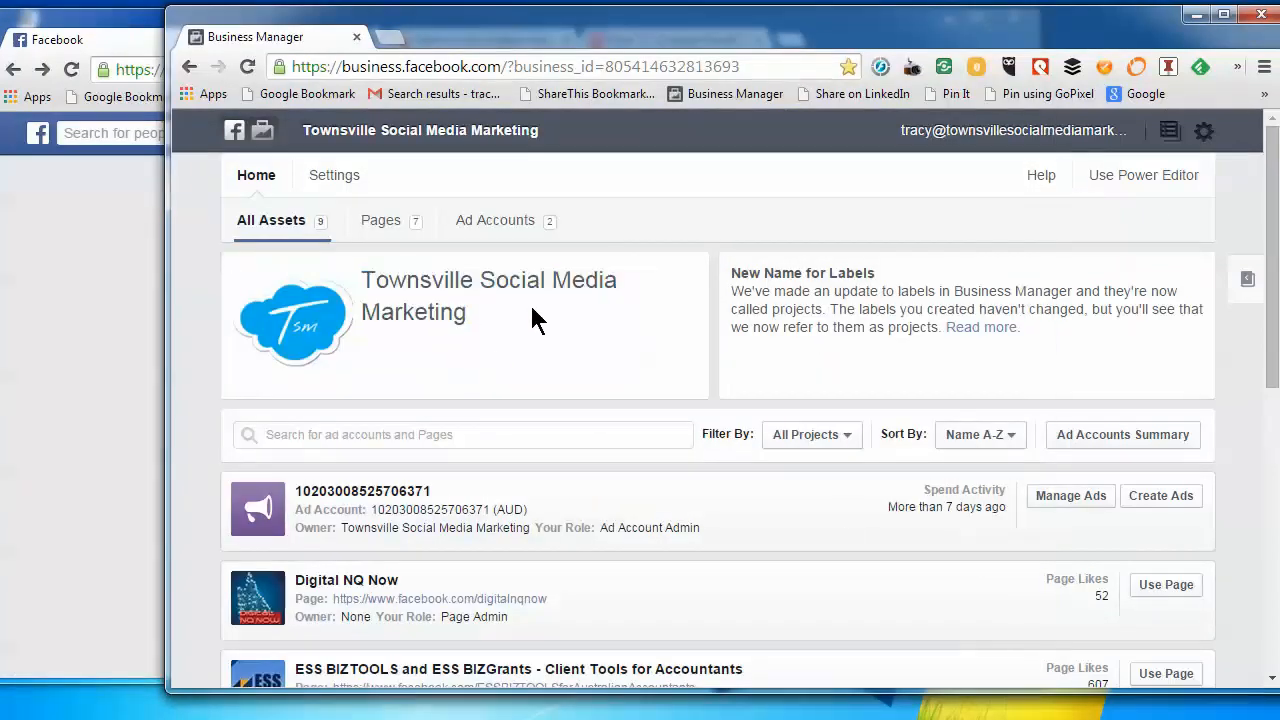
mouse_move(1243, 250)
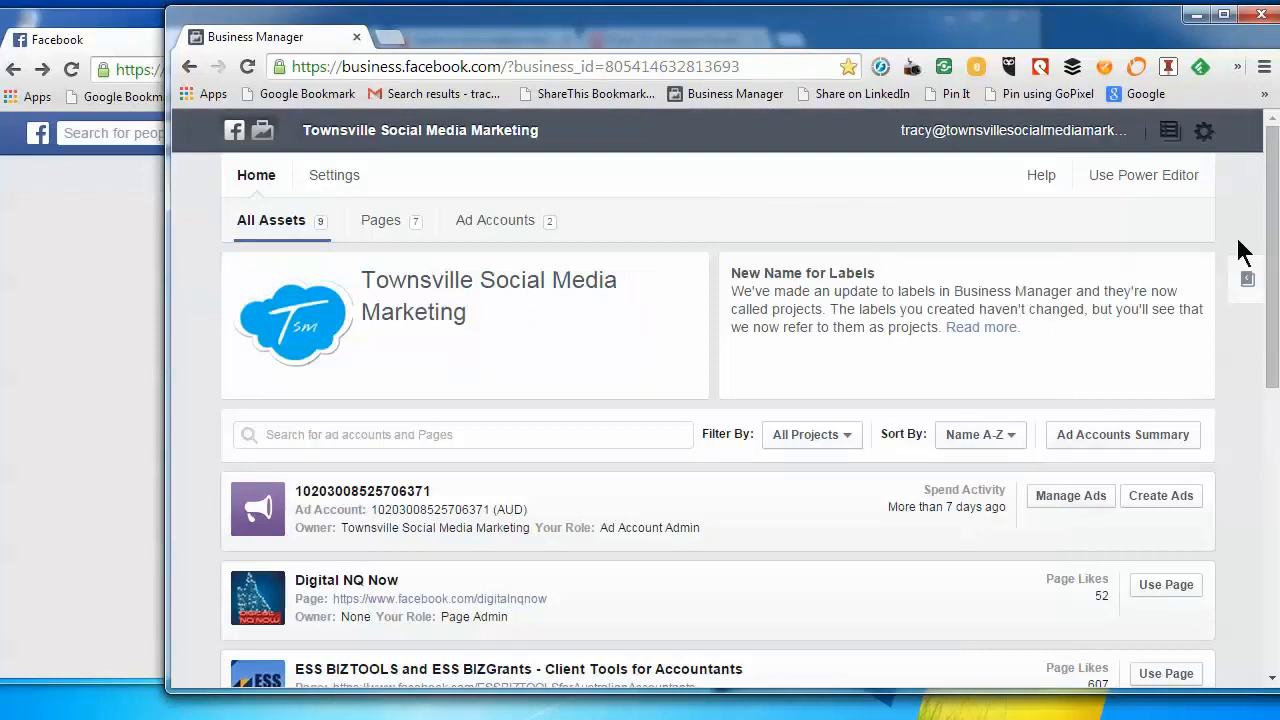
mouse_move(1170, 145)
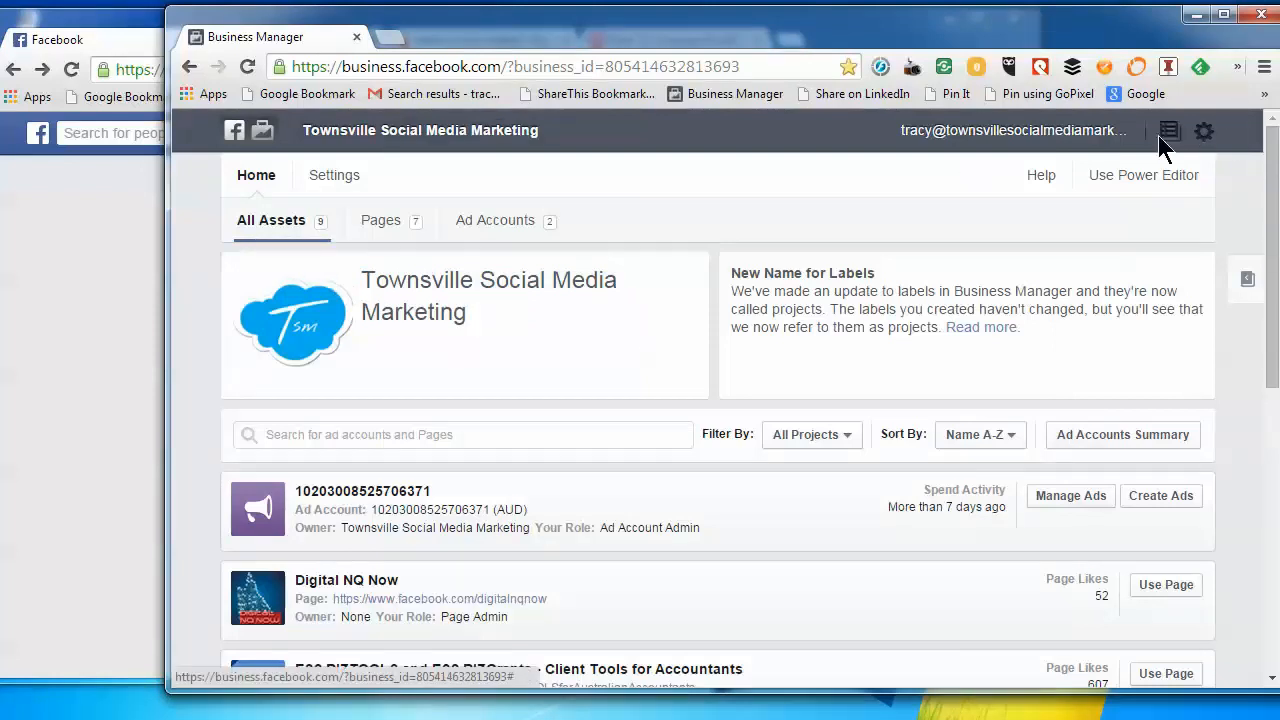
Go to Business Manager settings and view the Info section
click(1204, 131)
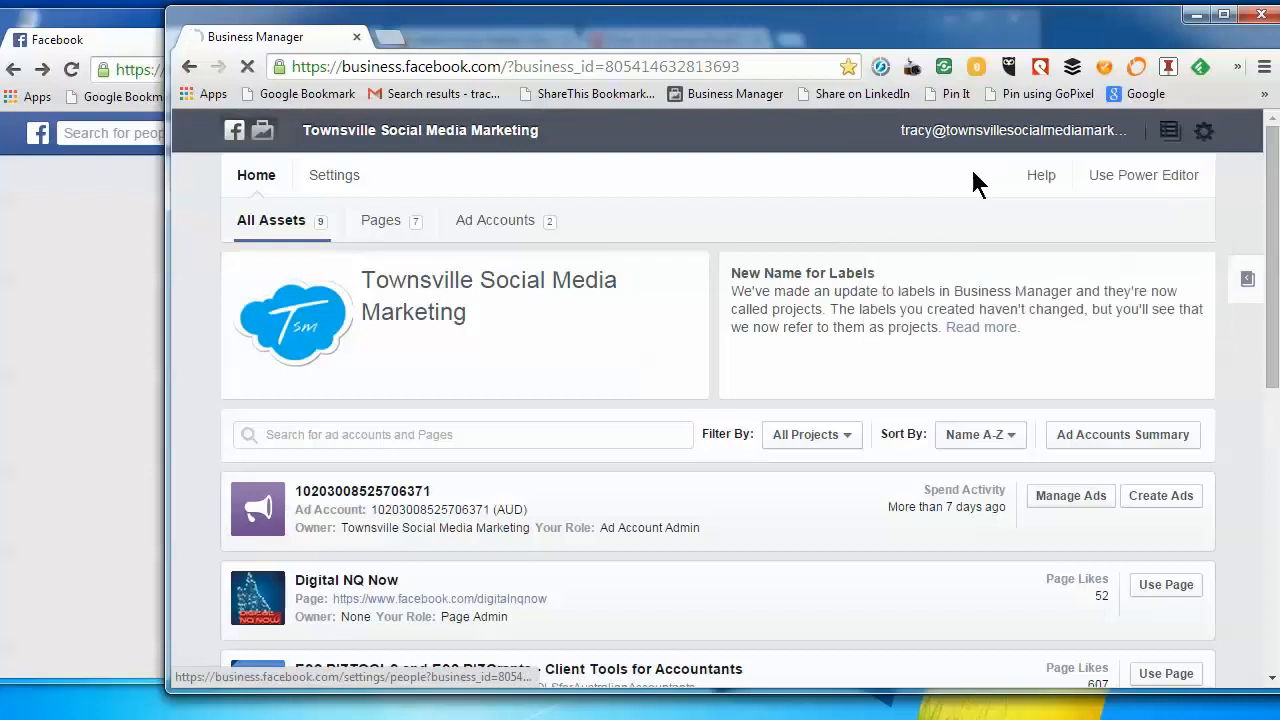
click(334, 175)
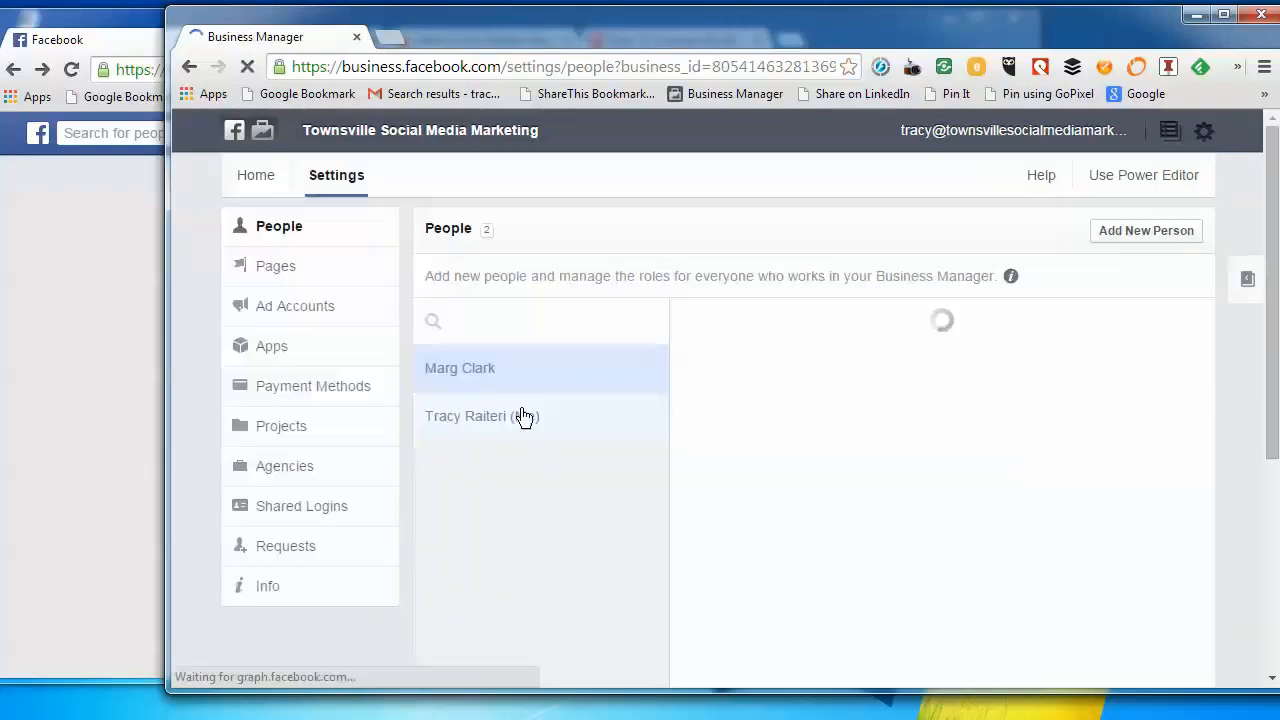
click(459, 368)
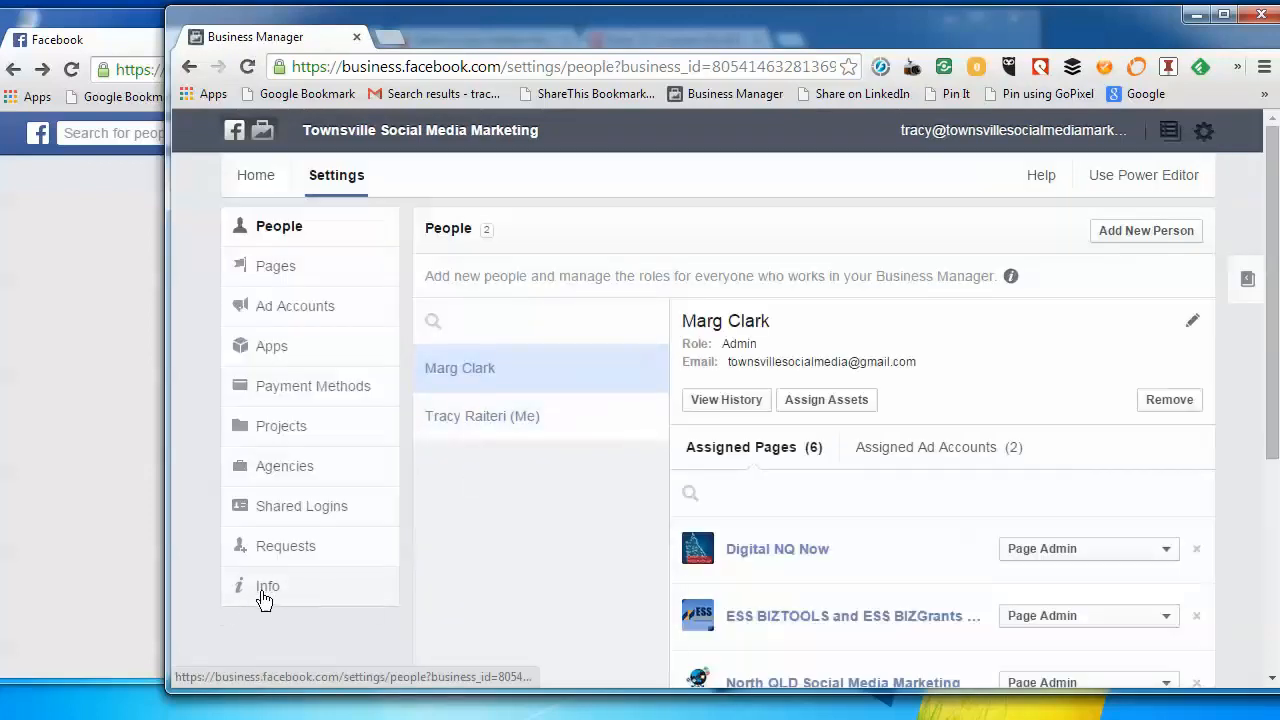
click(268, 585)
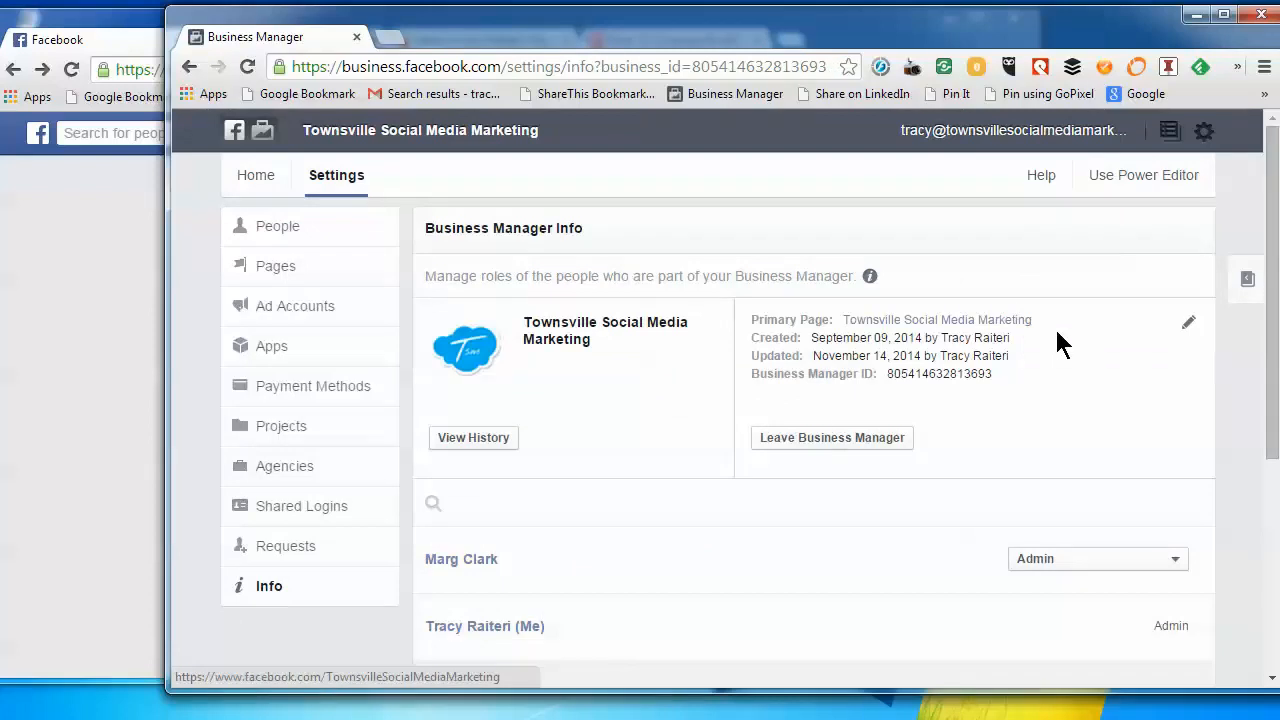
mouse_move(987, 278)
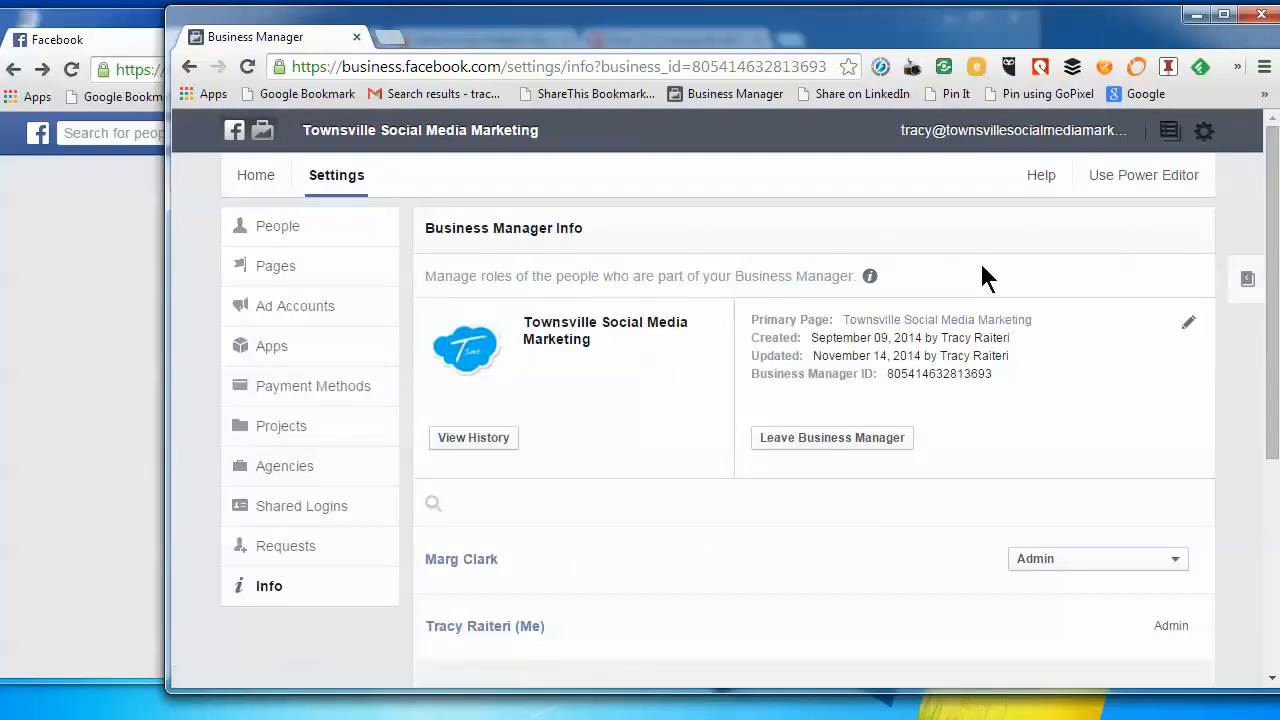
mouse_move(950, 300)
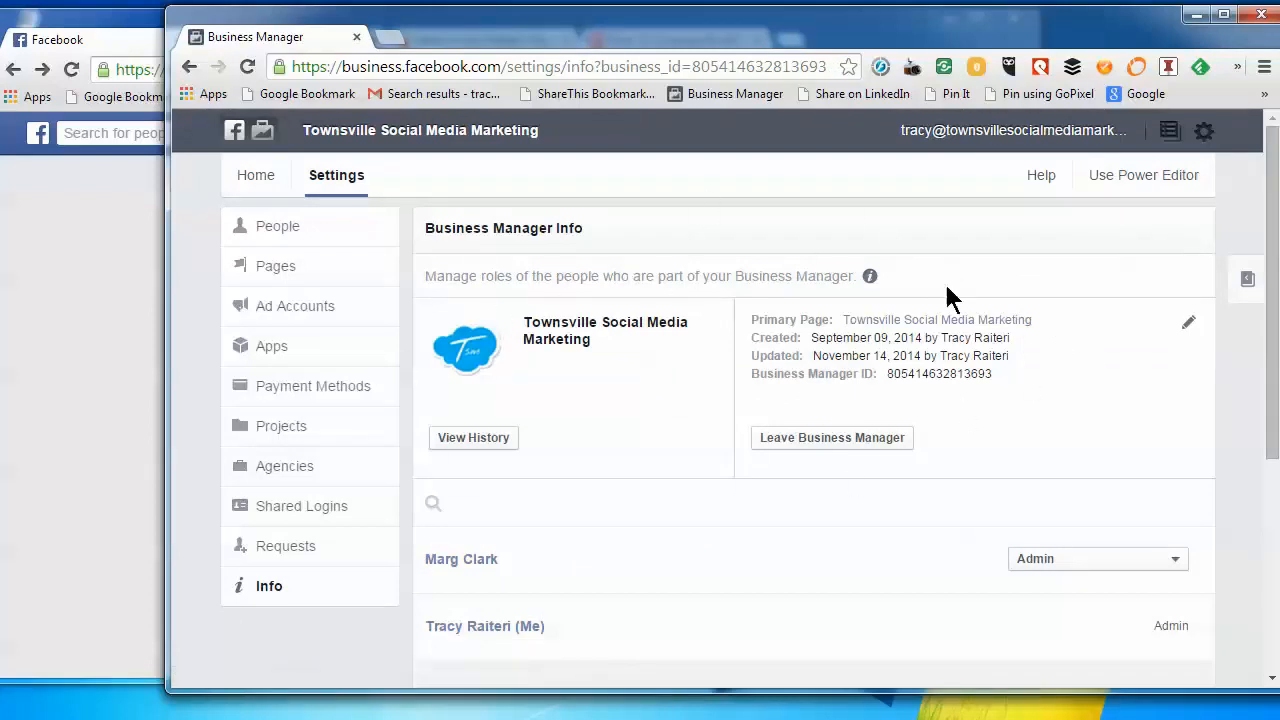
mouse_move(448, 375)
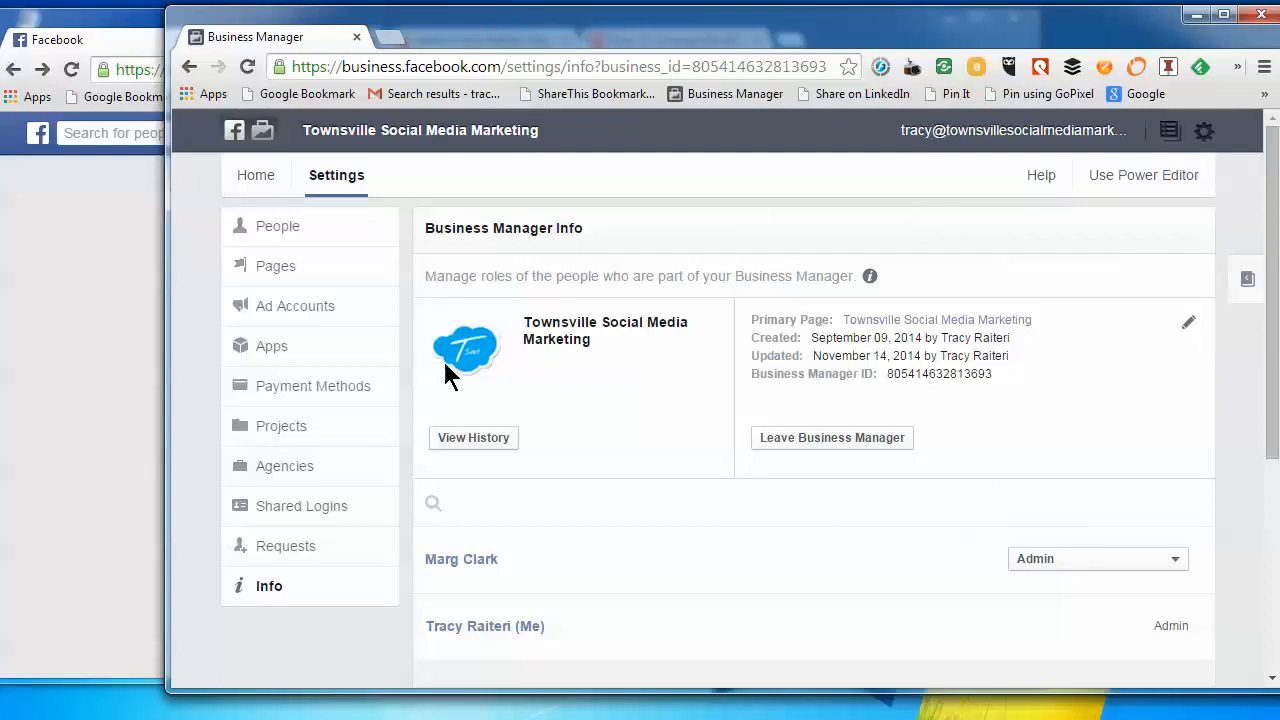
Edit business info, search 'social', select Social Media Tips and Tricks as primary page, and save
double_click(773, 319)
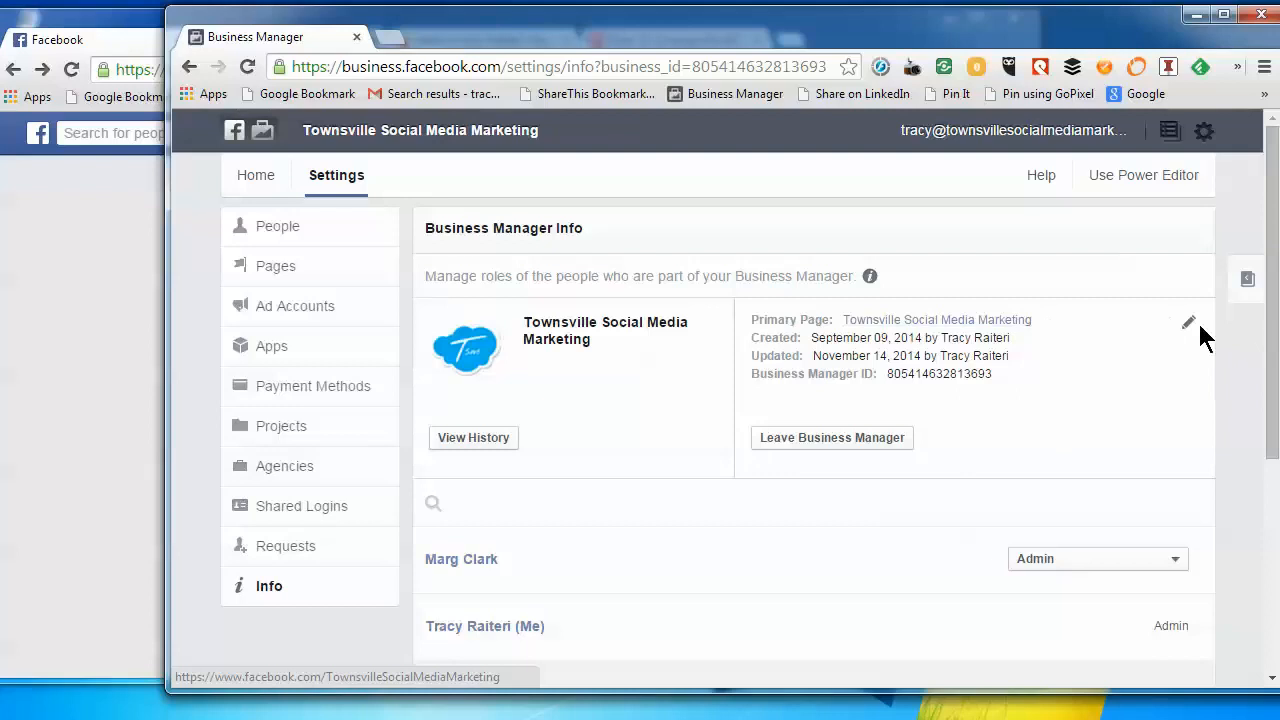
click(1189, 322)
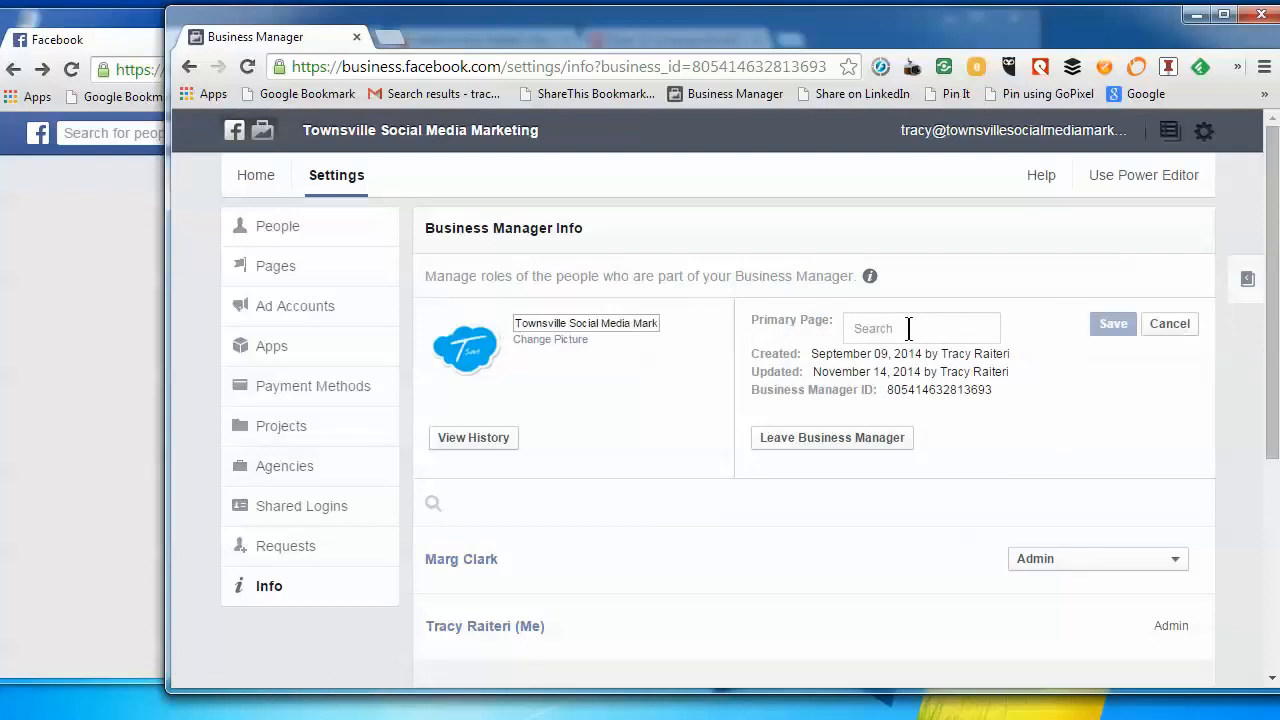
text(soci)
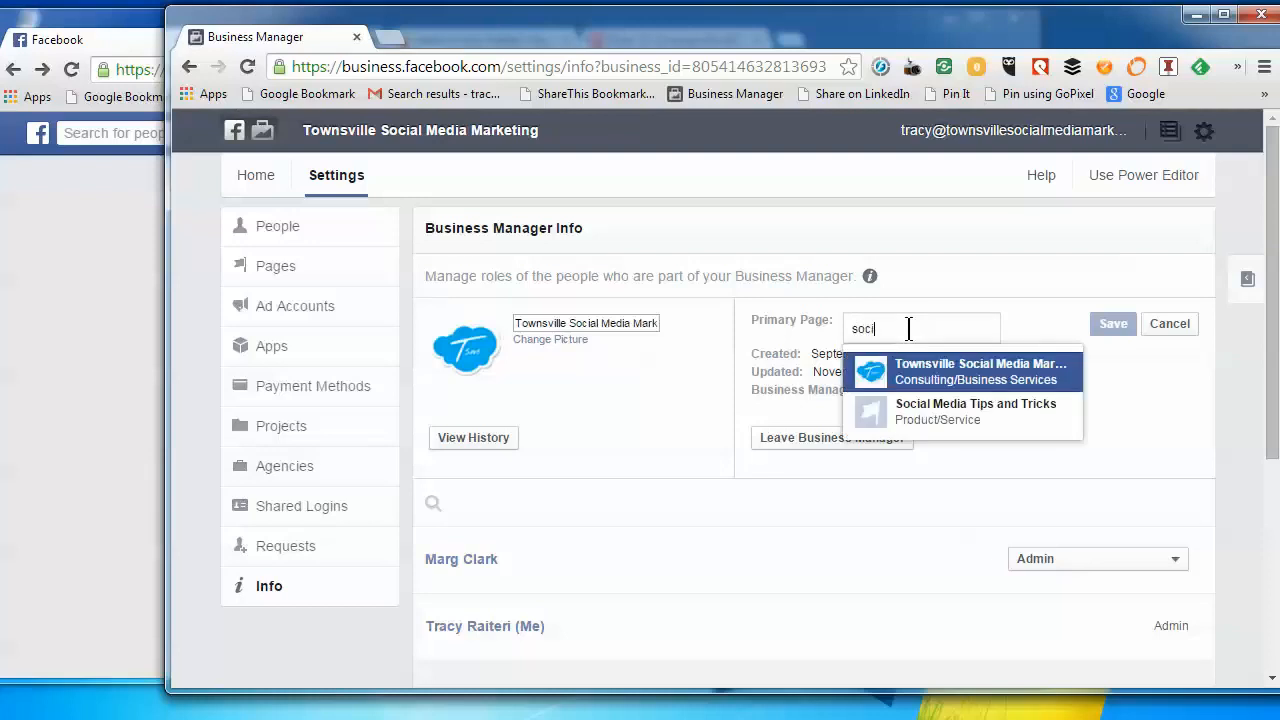
text(al)
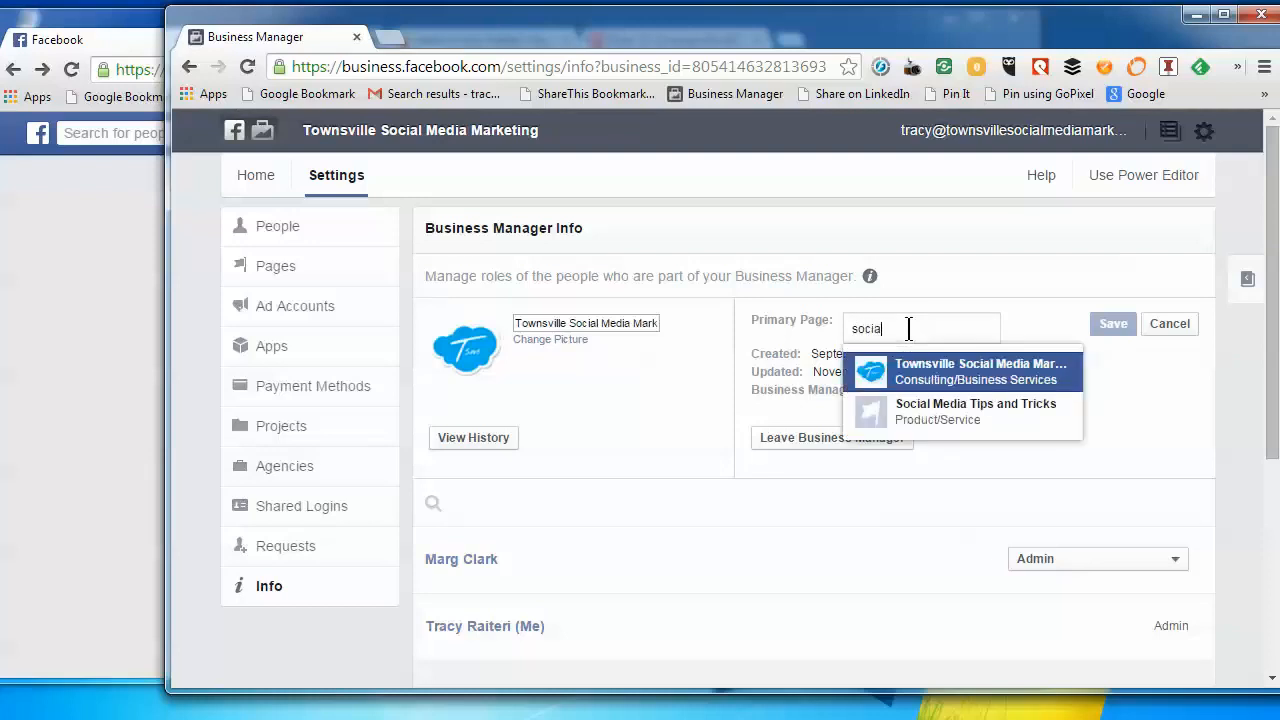
click(975, 410)
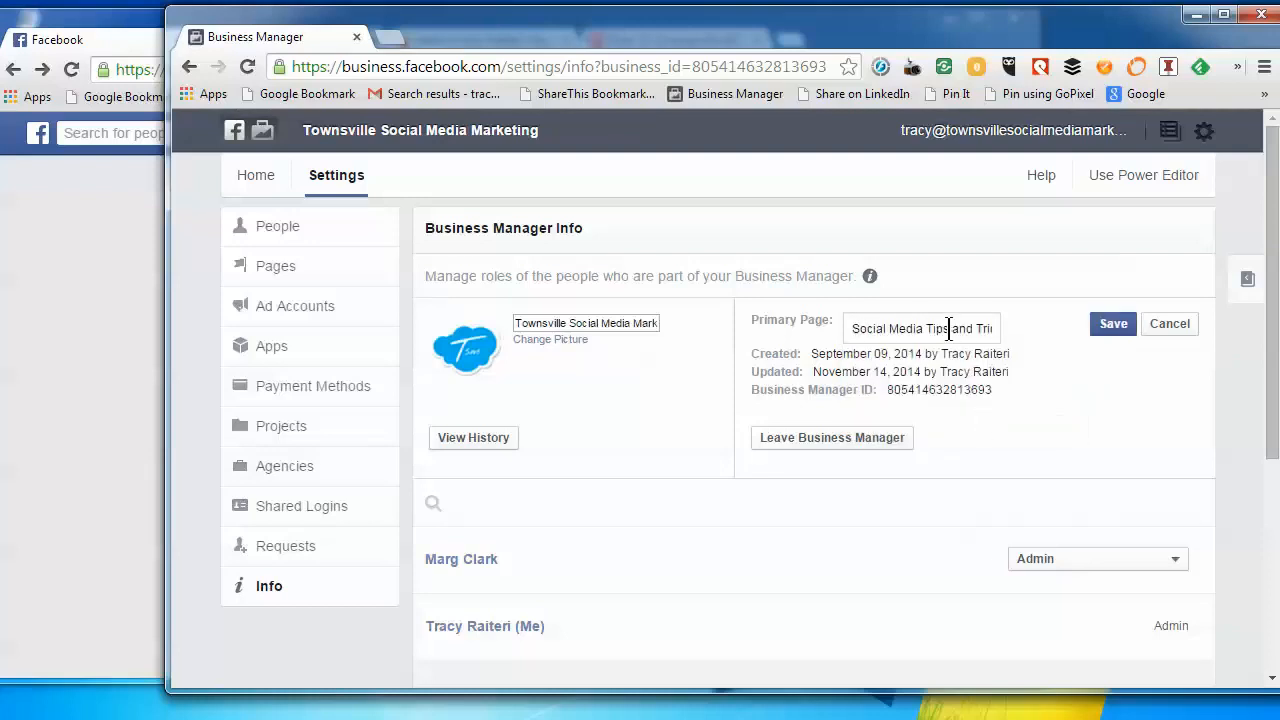
triple_click(920, 328)
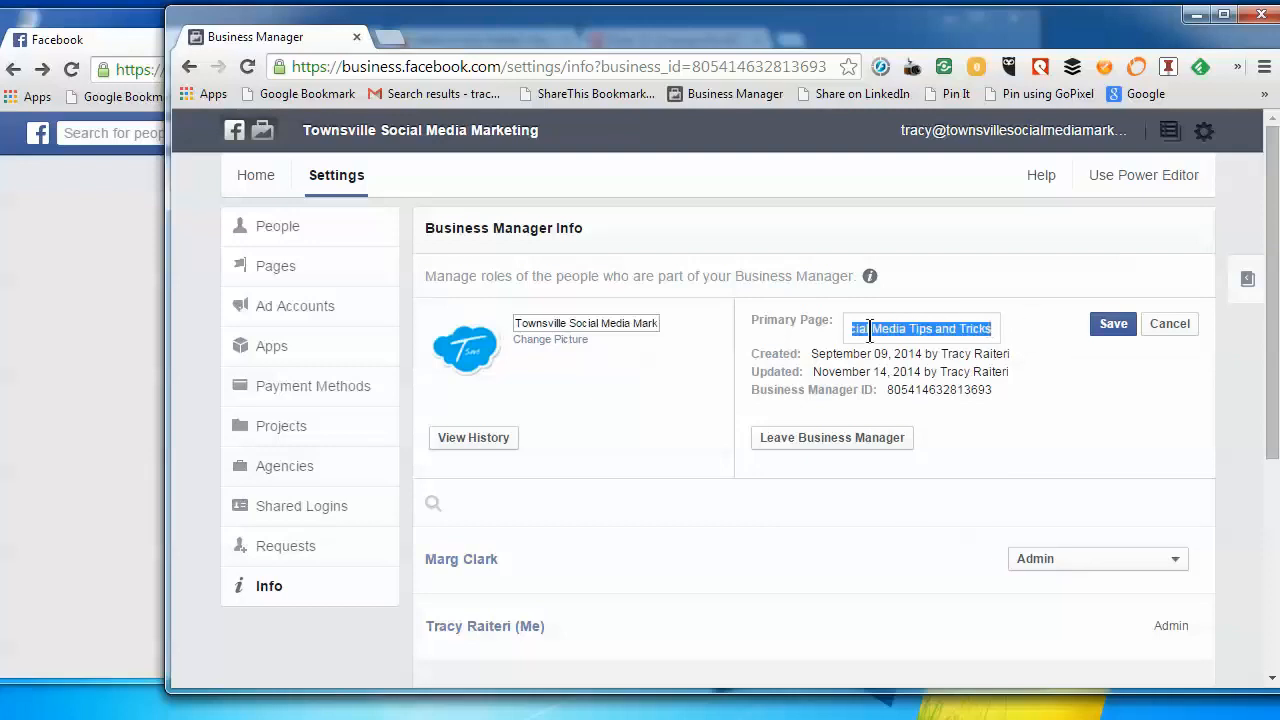
click(870, 328)
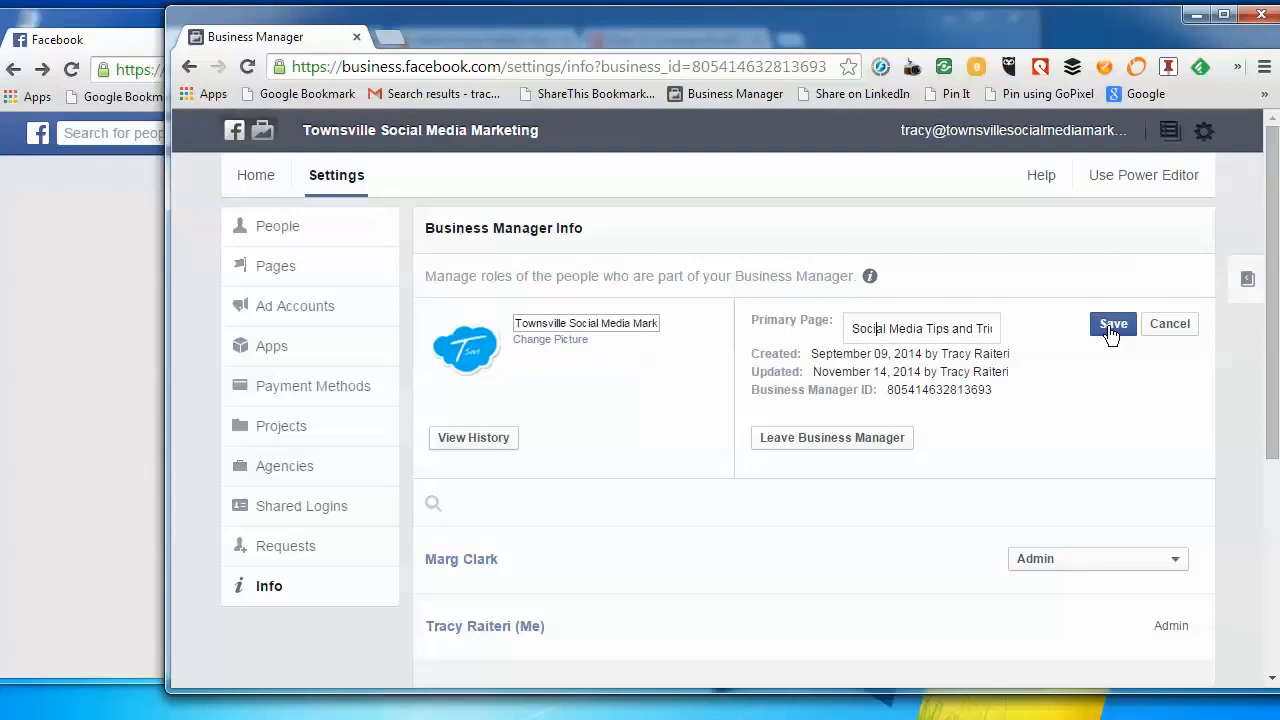
click(1113, 323)
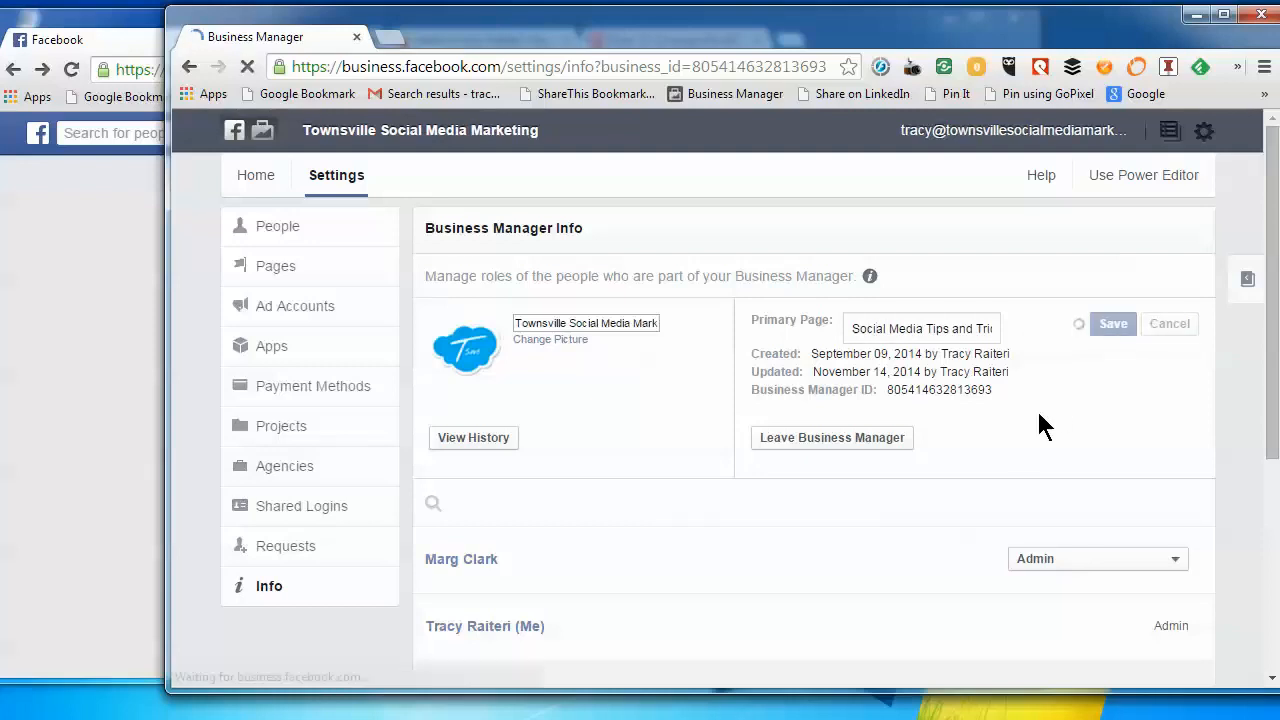
click(1112, 323)
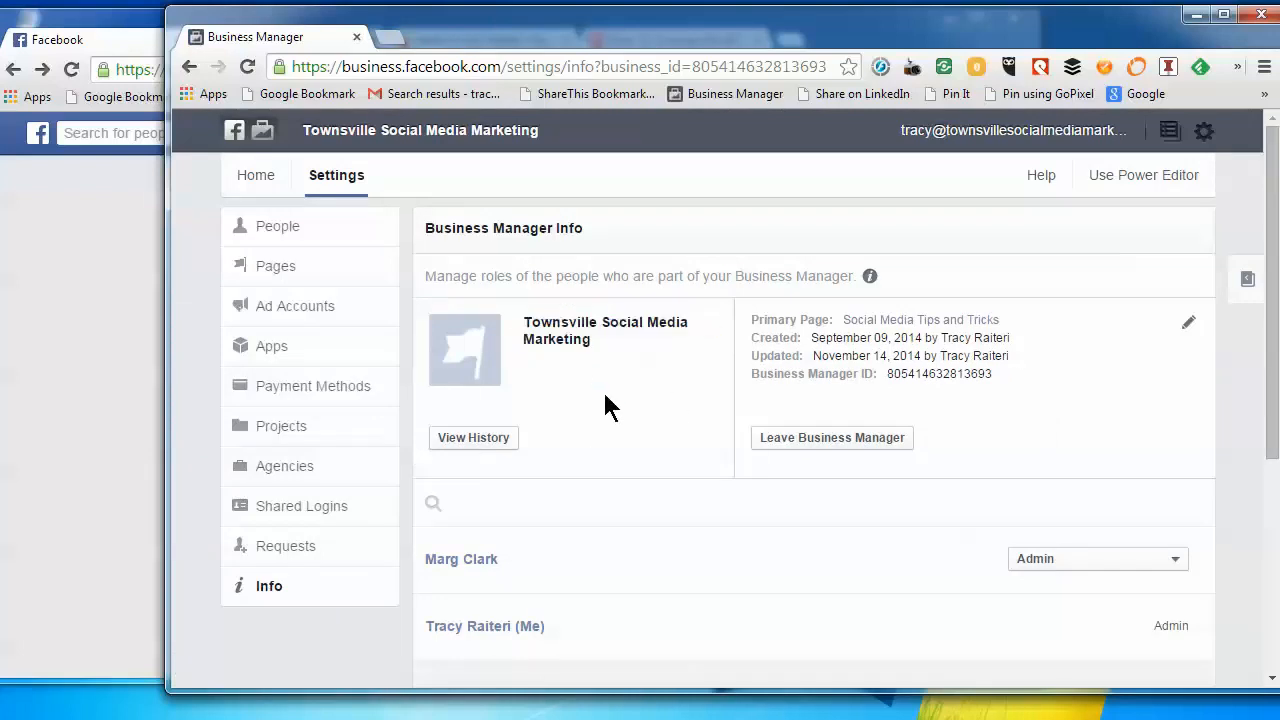
mouse_move(919, 319)
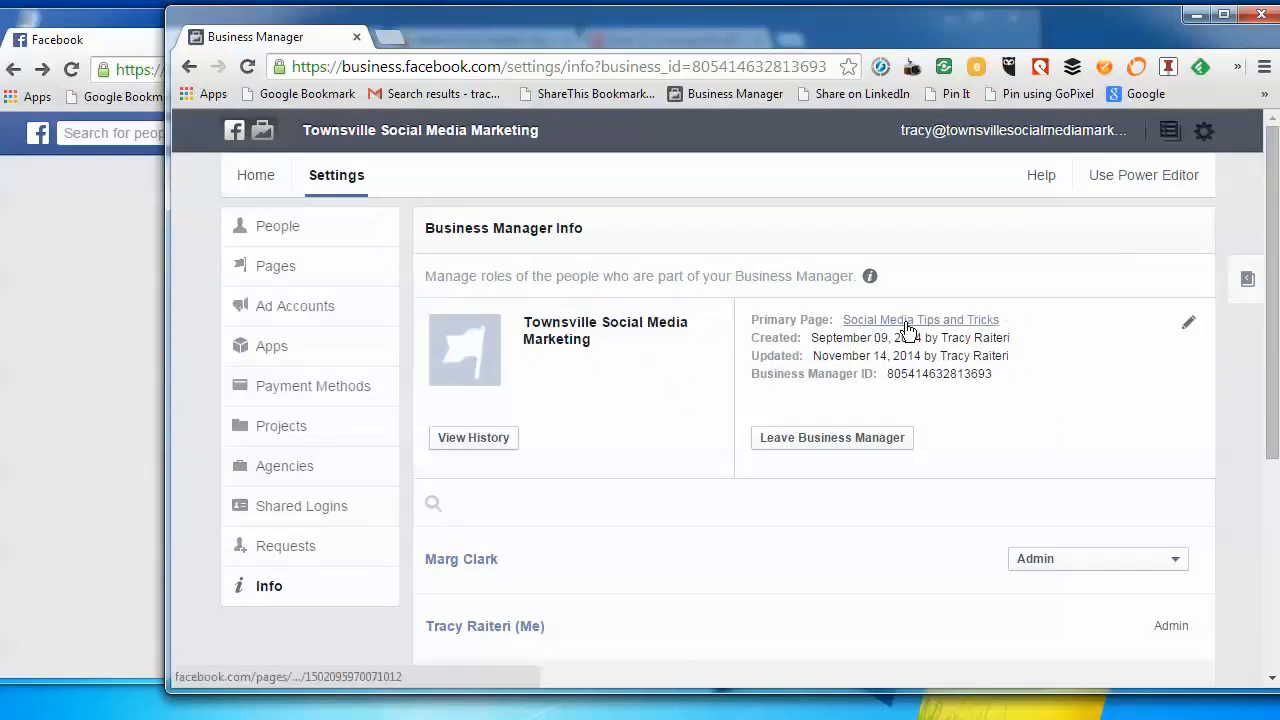
mouse_move(852, 337)
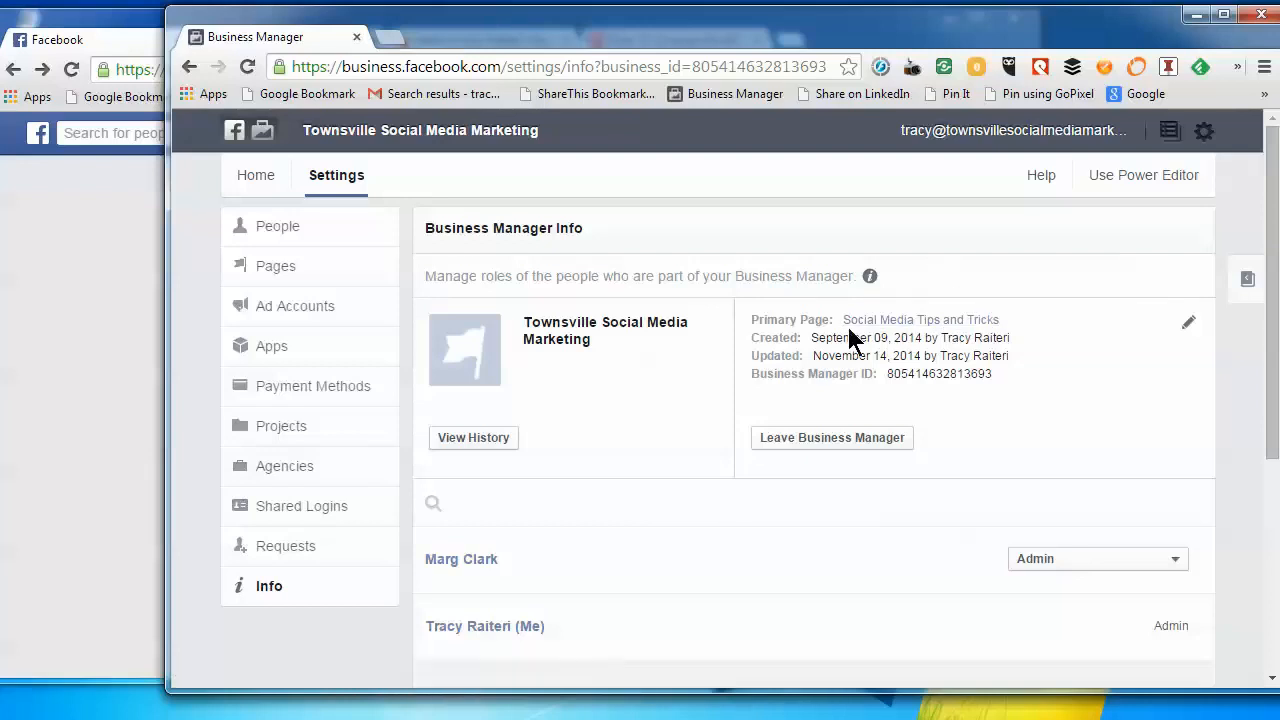
mouse_move(800, 322)
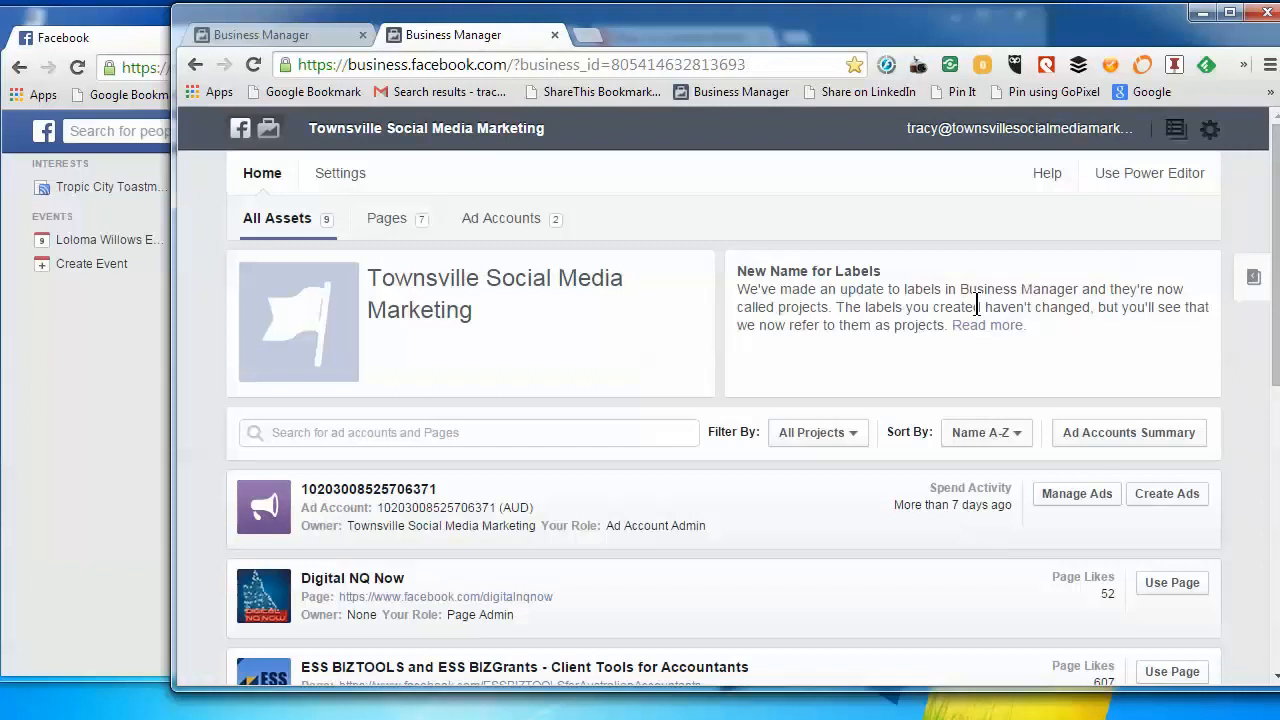
mouse_move(1015, 352)
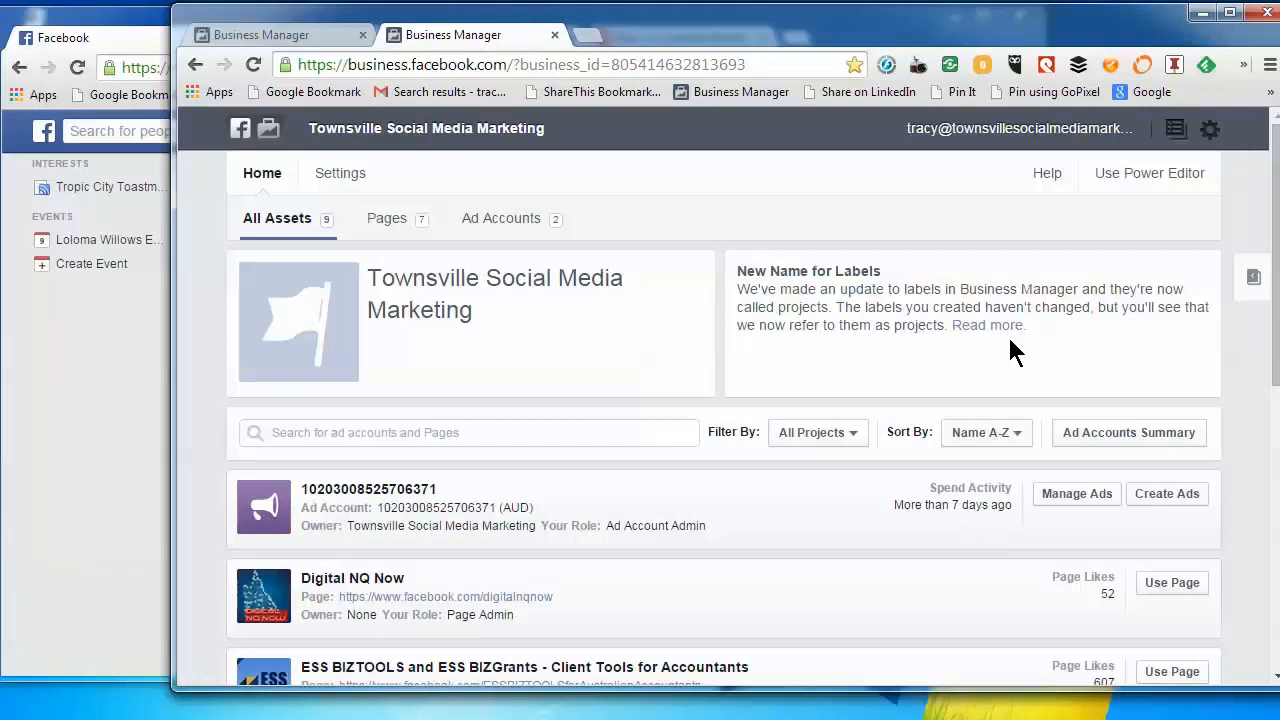
scroll(down, 3)
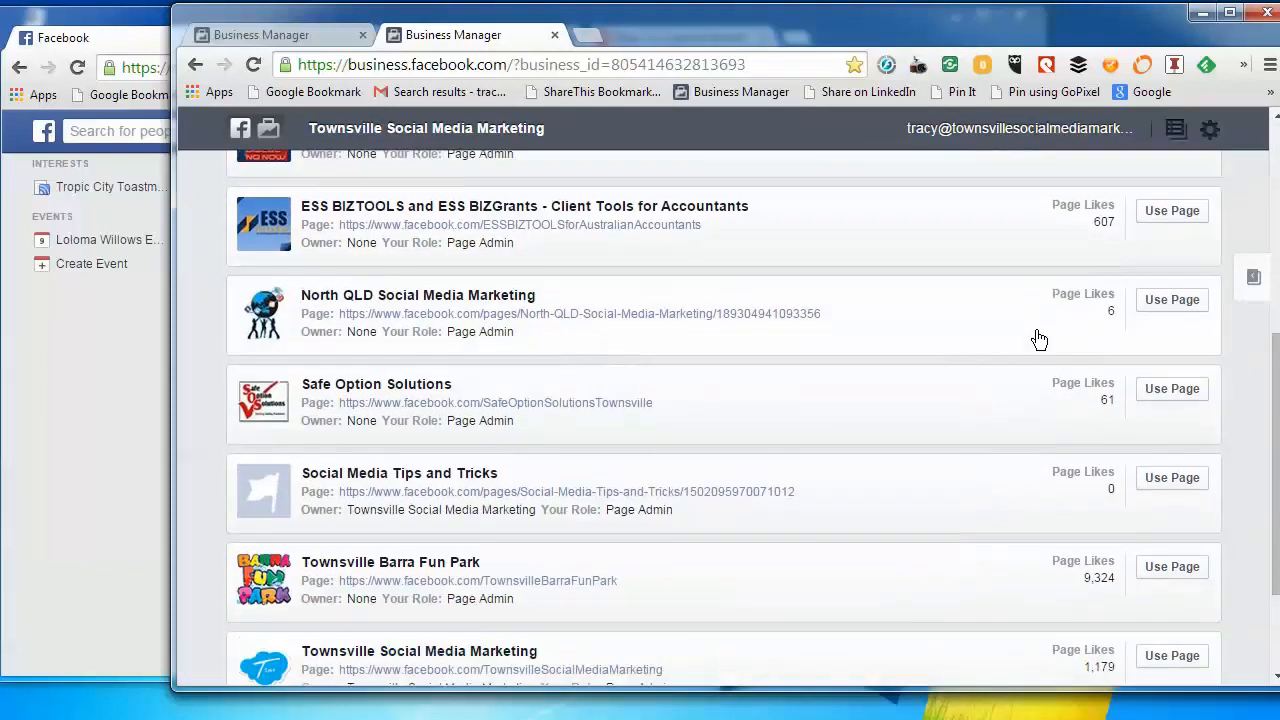
scroll(up, 3)
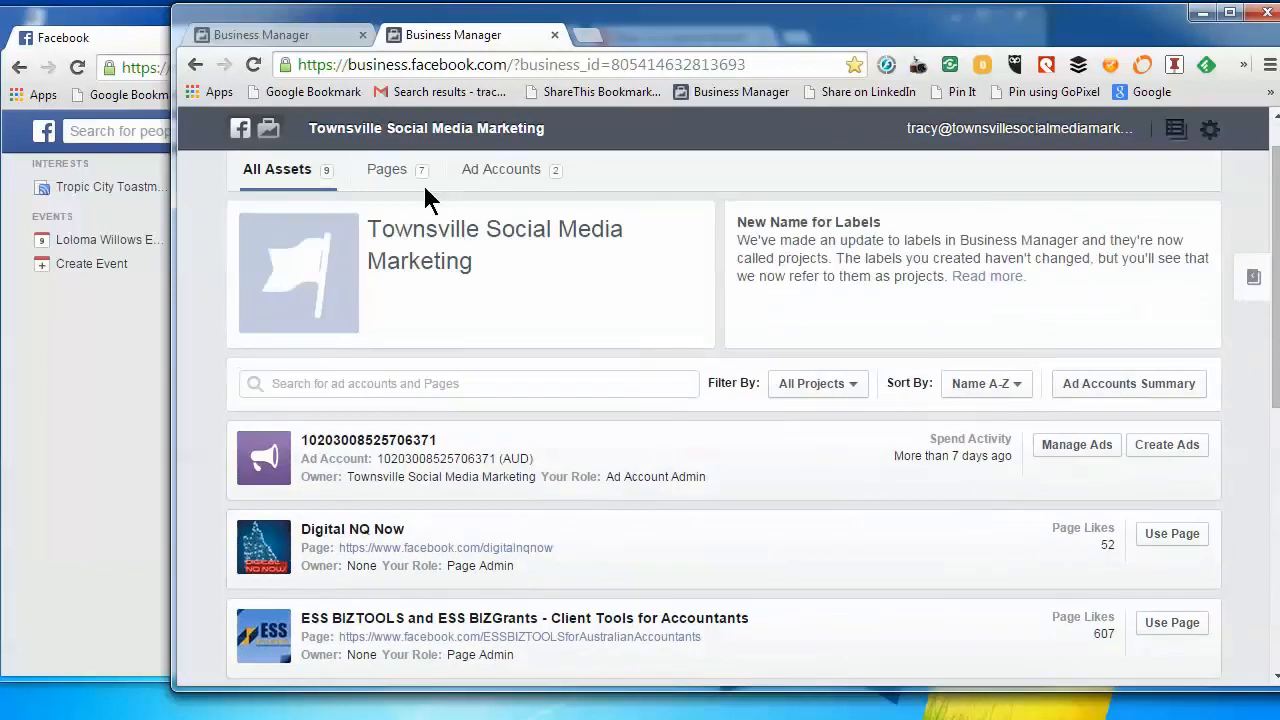
scroll(down, 3)
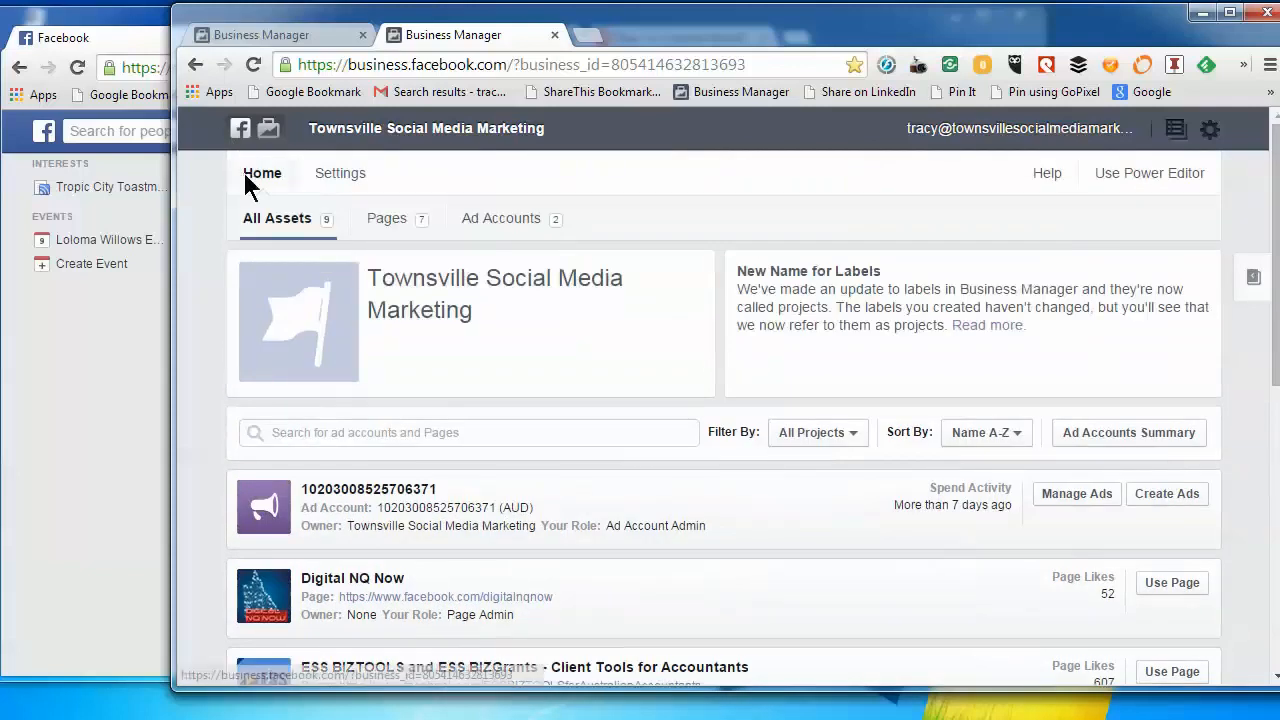
scroll(down, 3)
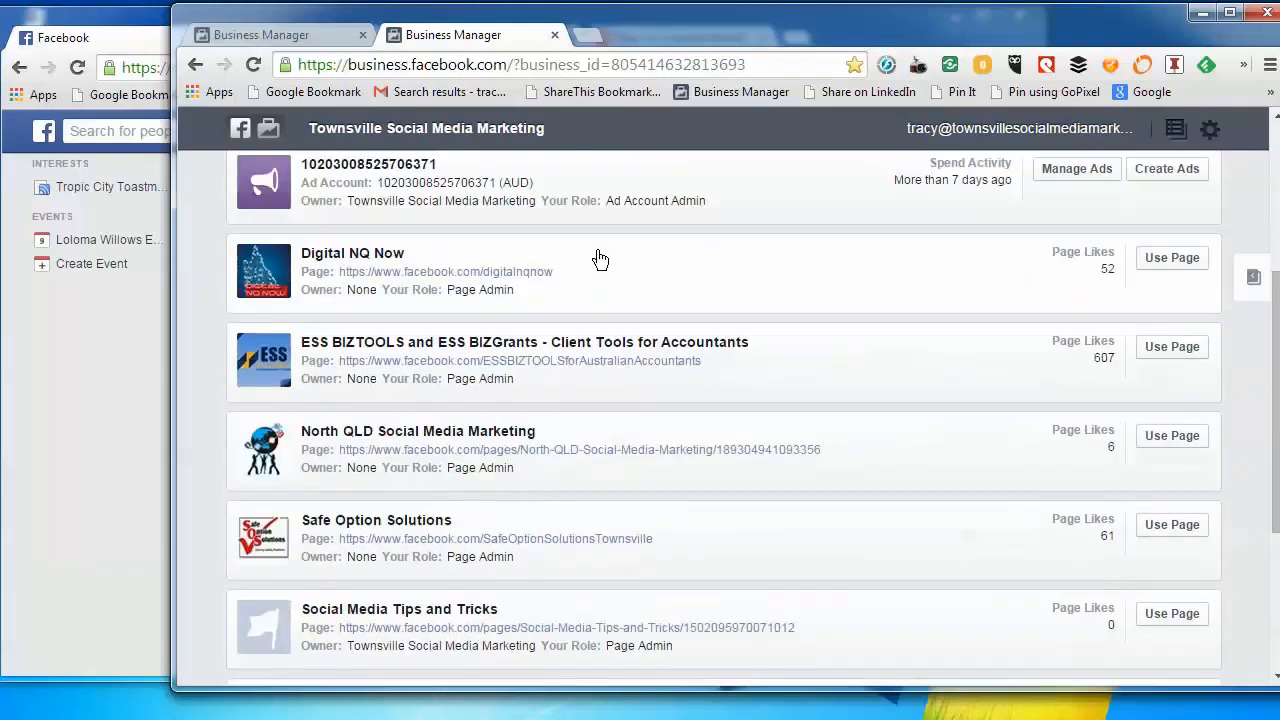
scroll(down, 3)
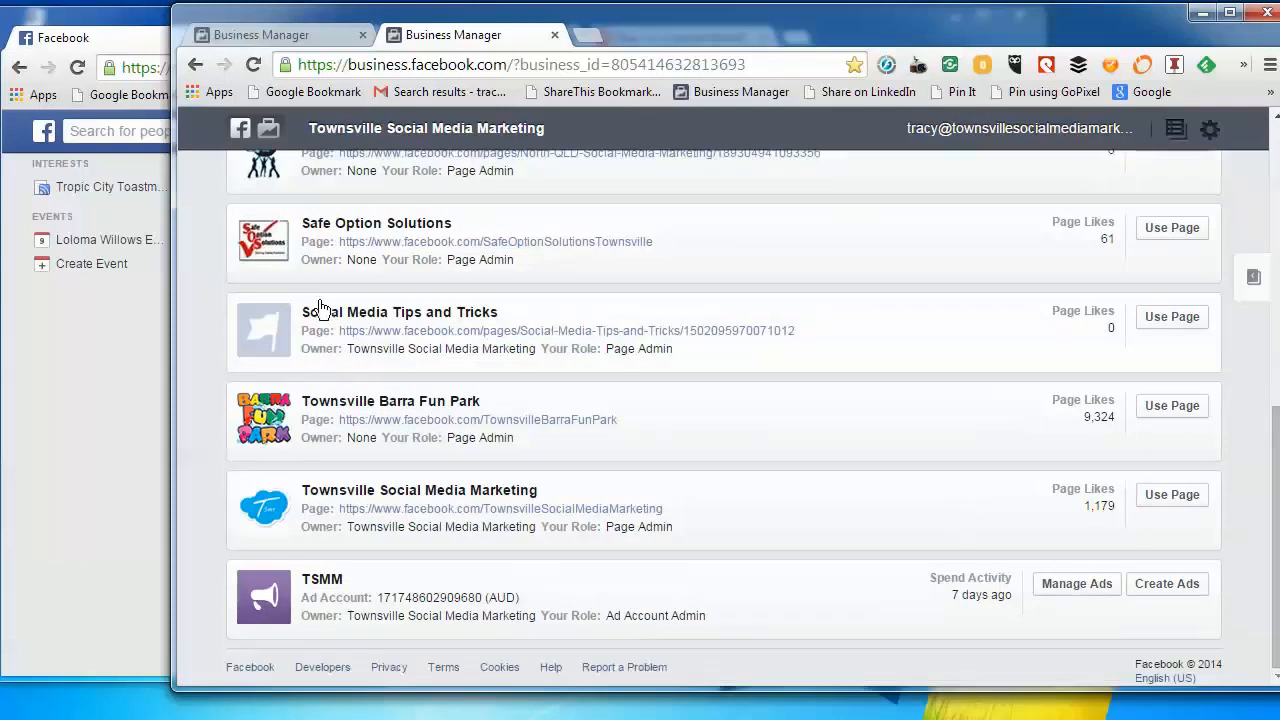
mouse_move(263, 303)
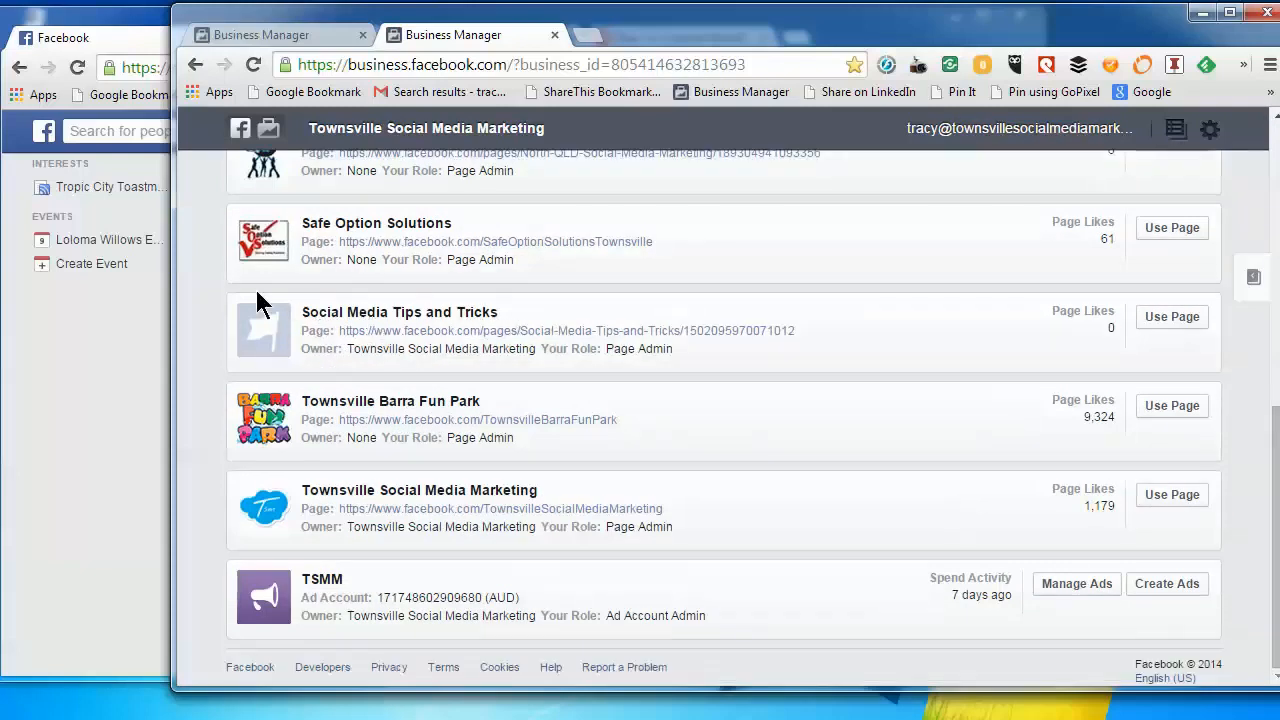
mouse_move(302, 358)
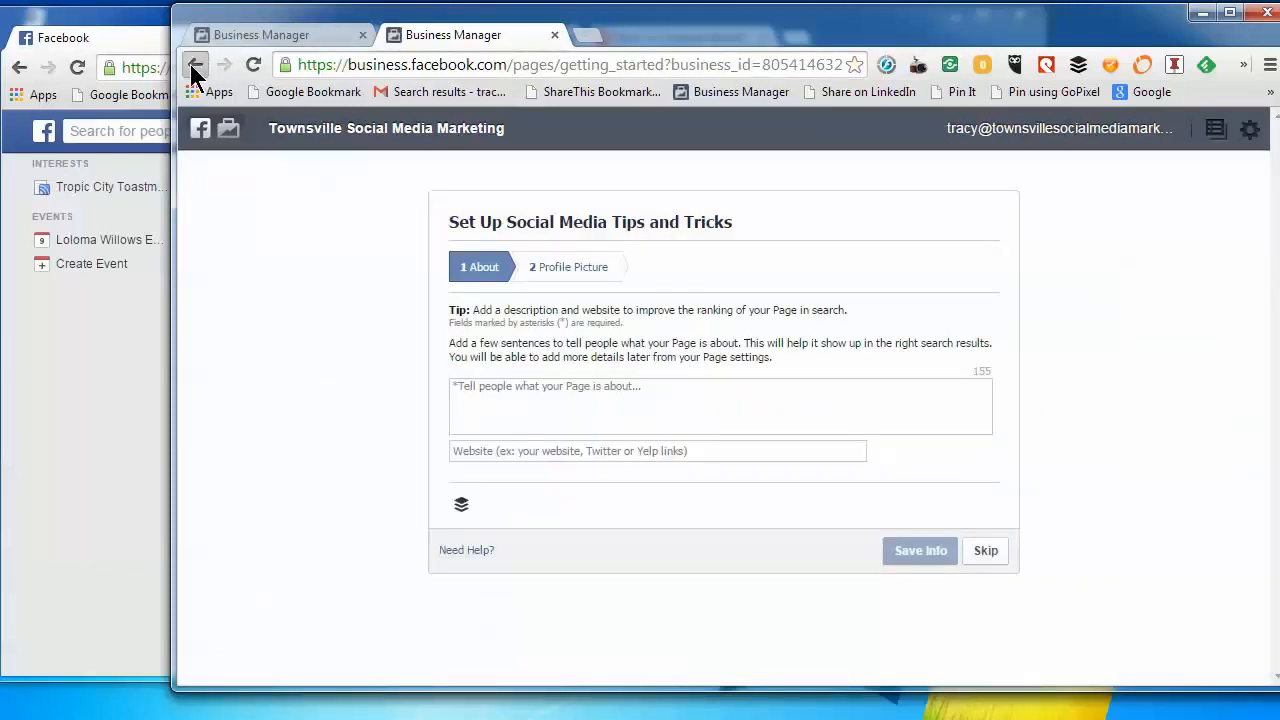
click(196, 65)
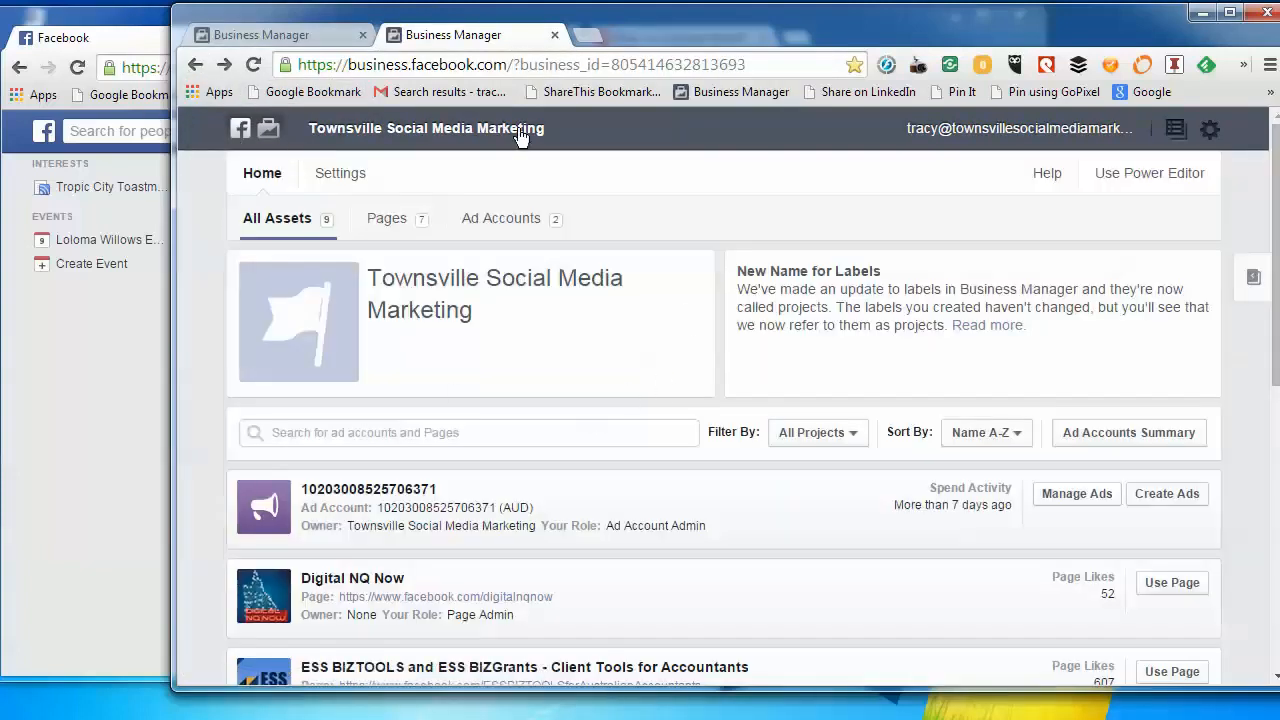
mouse_move(665, 275)
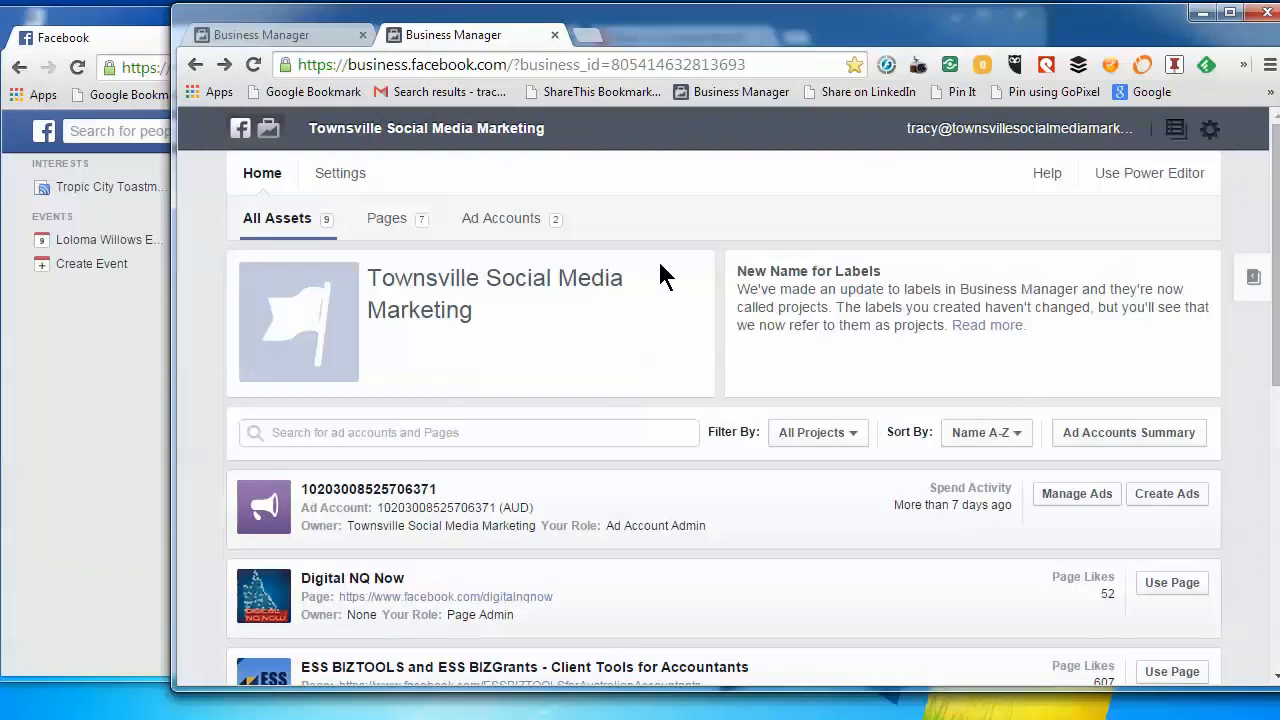
mouse_move(1247, 435)
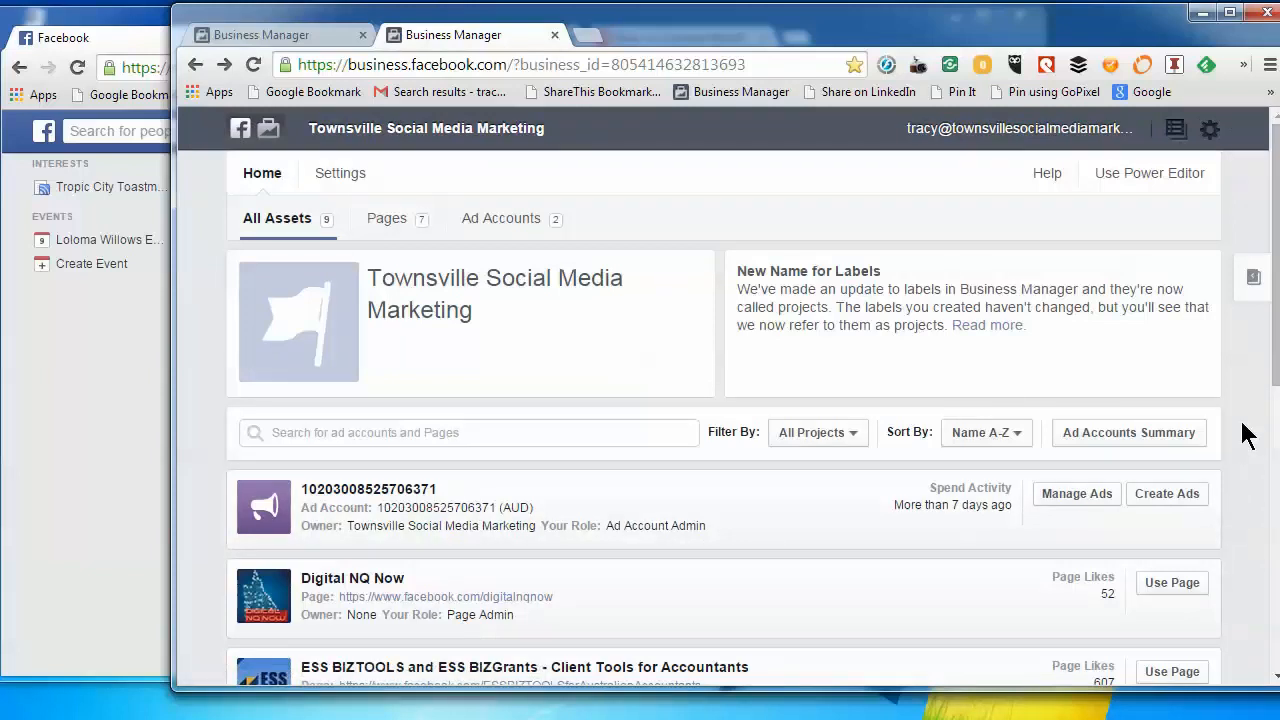
scroll(down, 3)
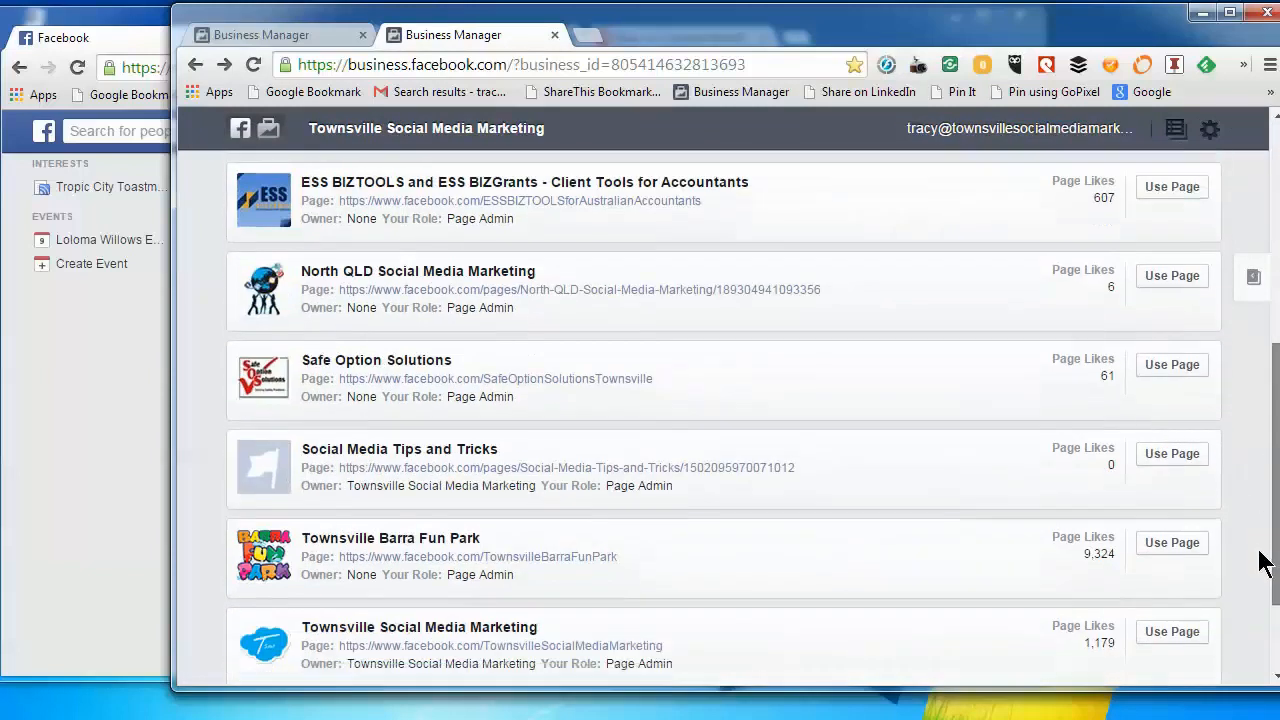
scroll(down, 3)
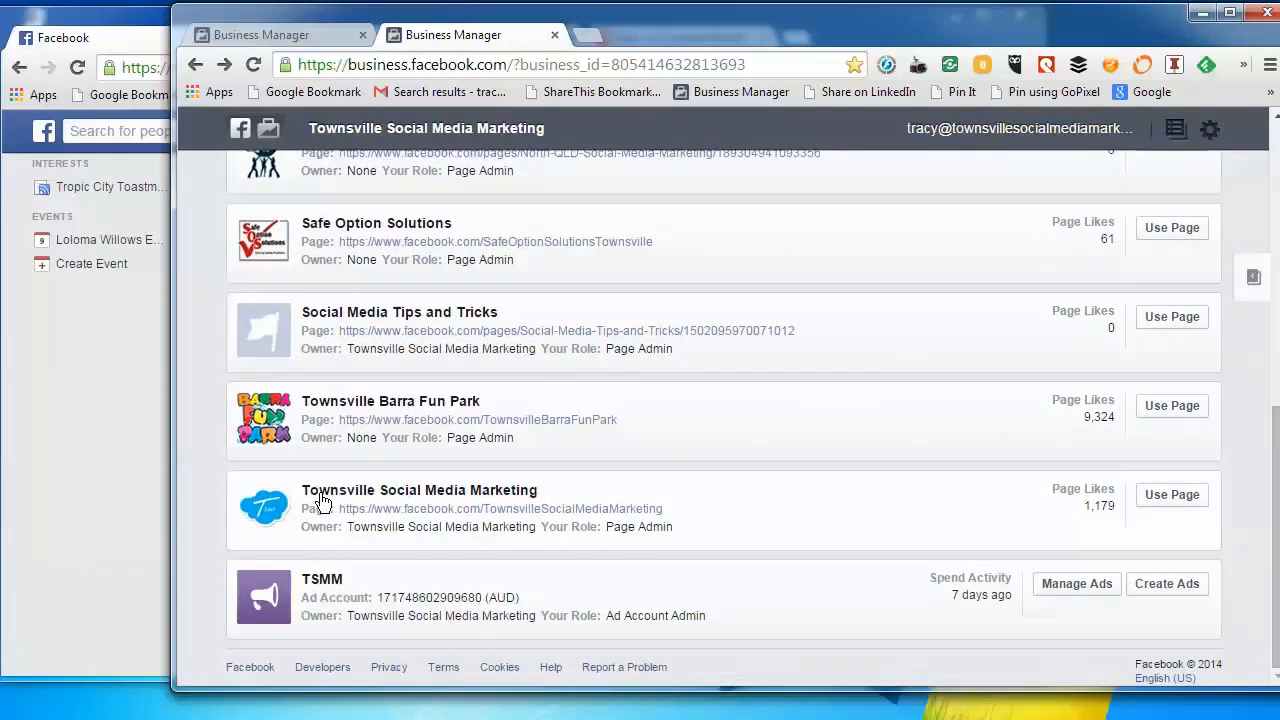
mouse_move(313, 535)
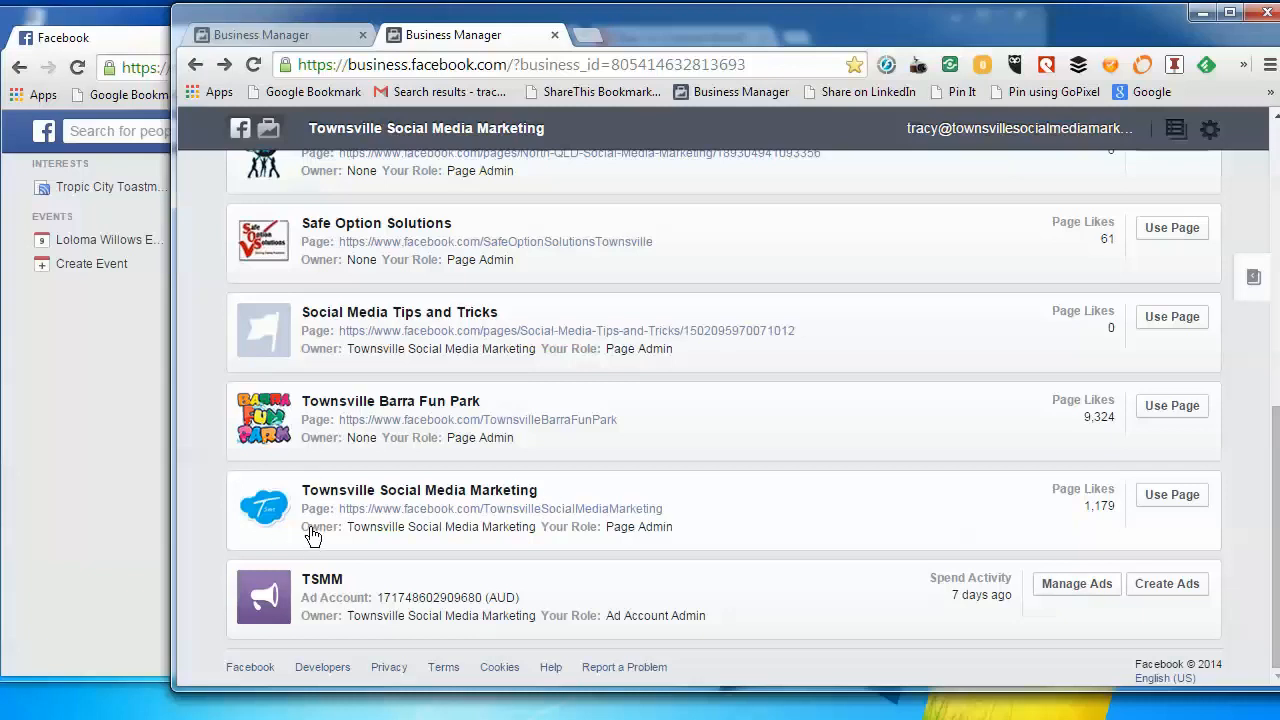
mouse_move(401, 540)
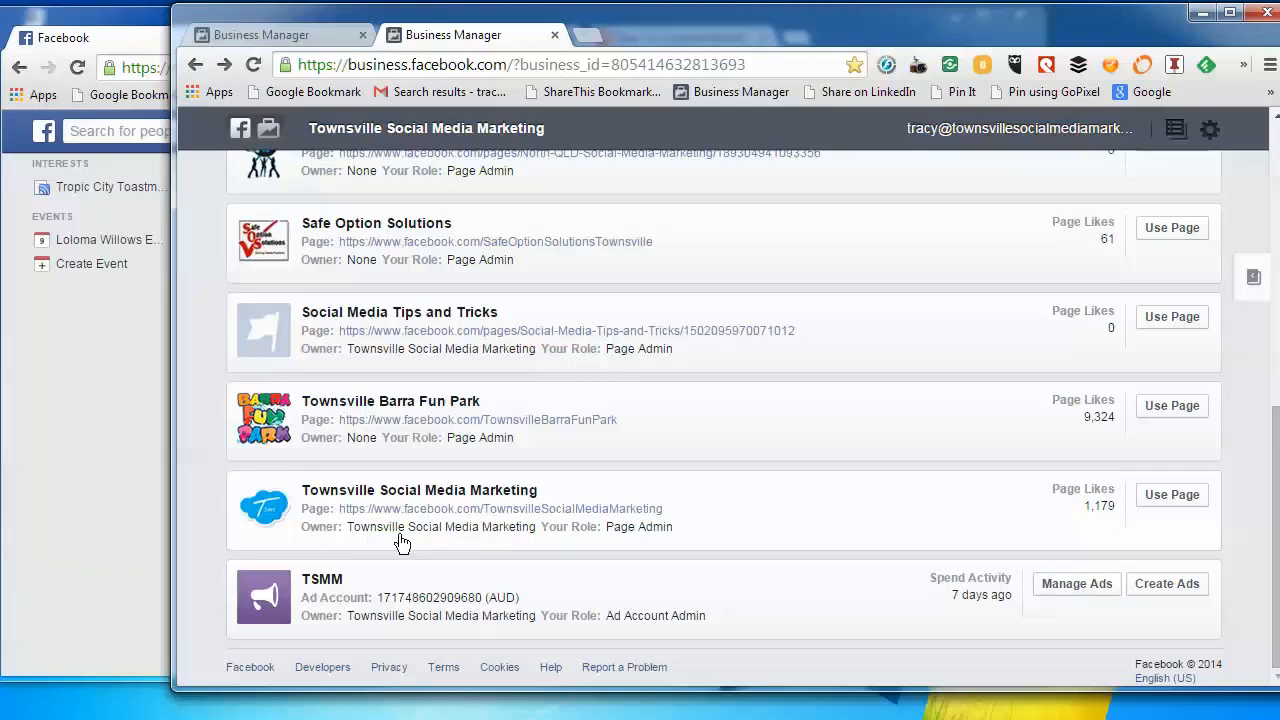
mouse_move(508, 541)
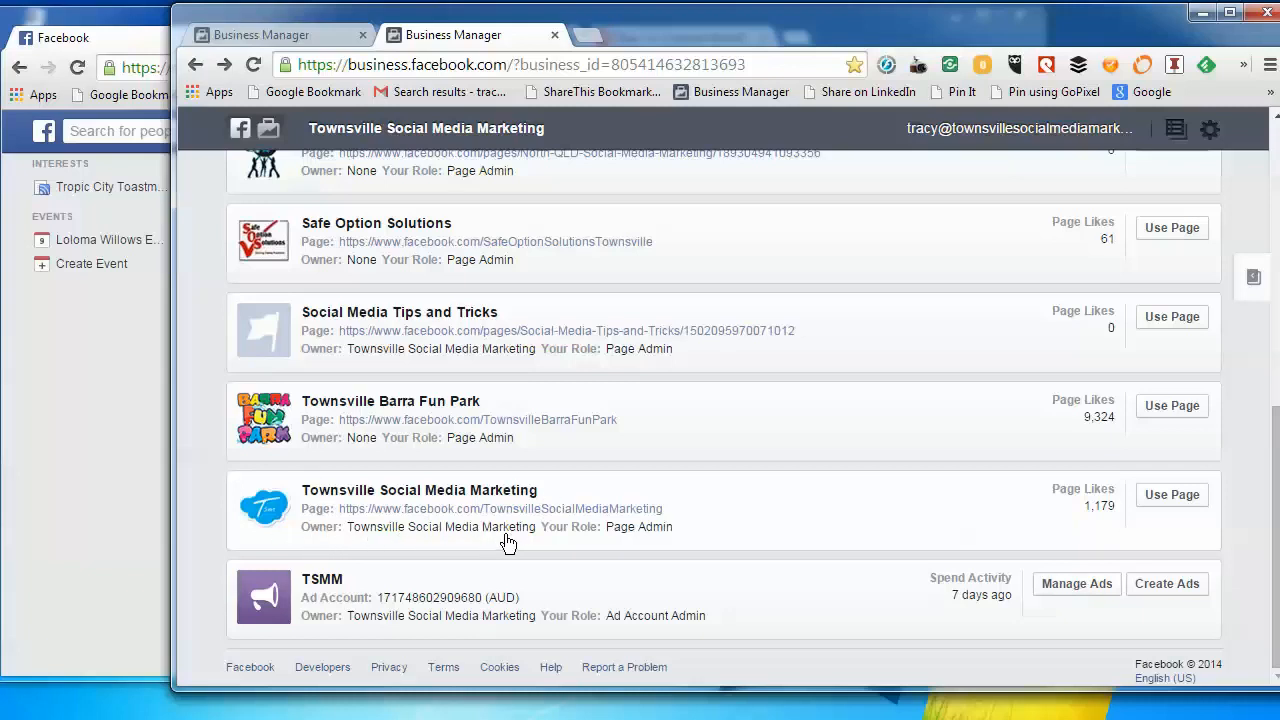
mouse_move(65, 447)
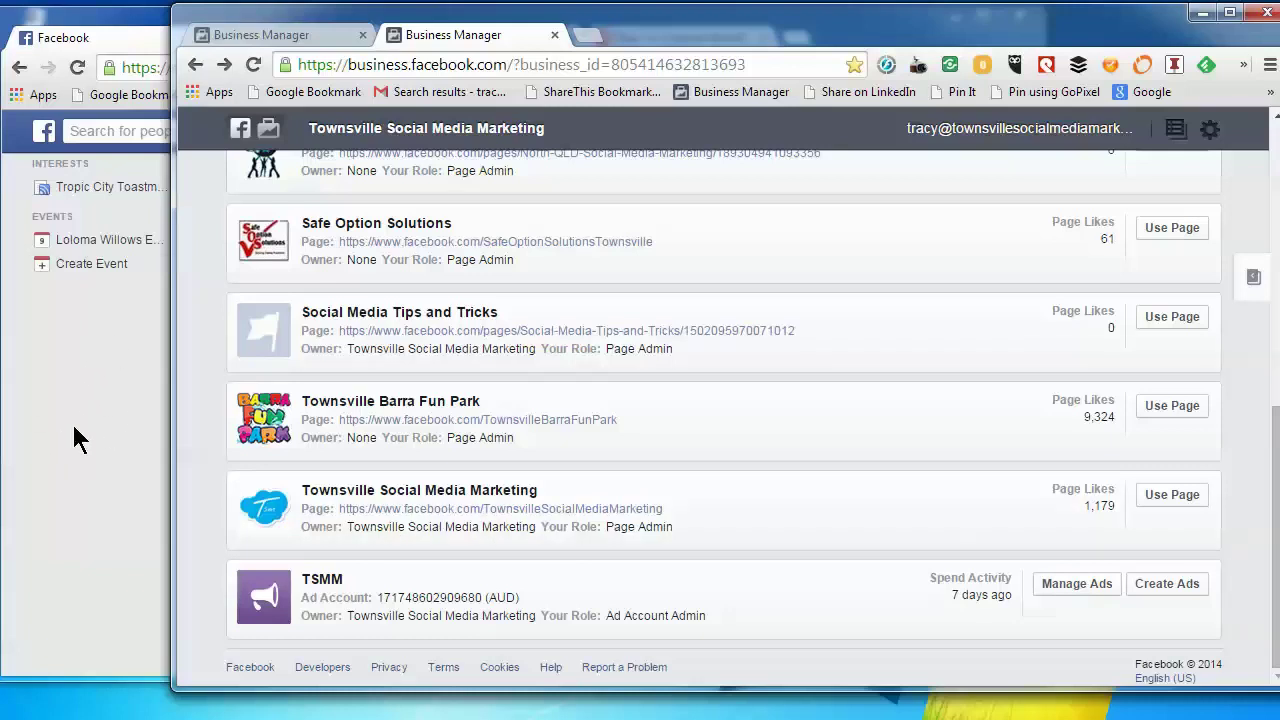
mouse_move(82, 398)
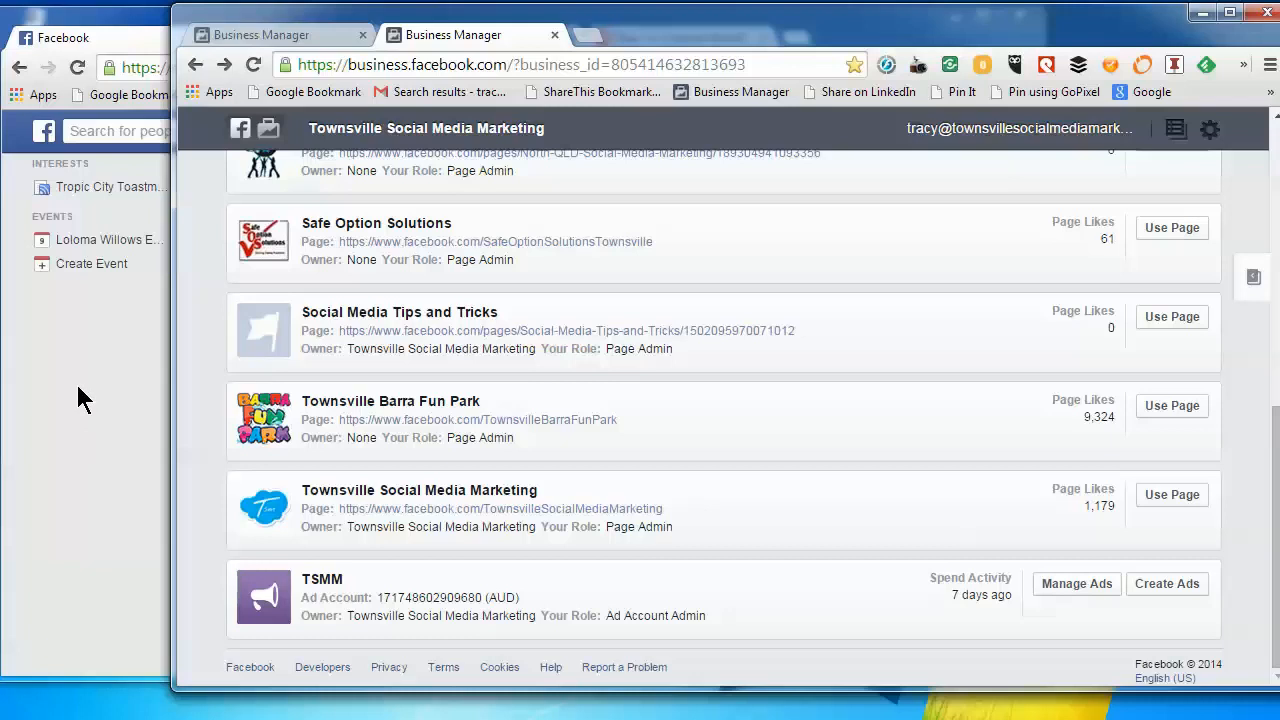
mouse_move(351, 525)
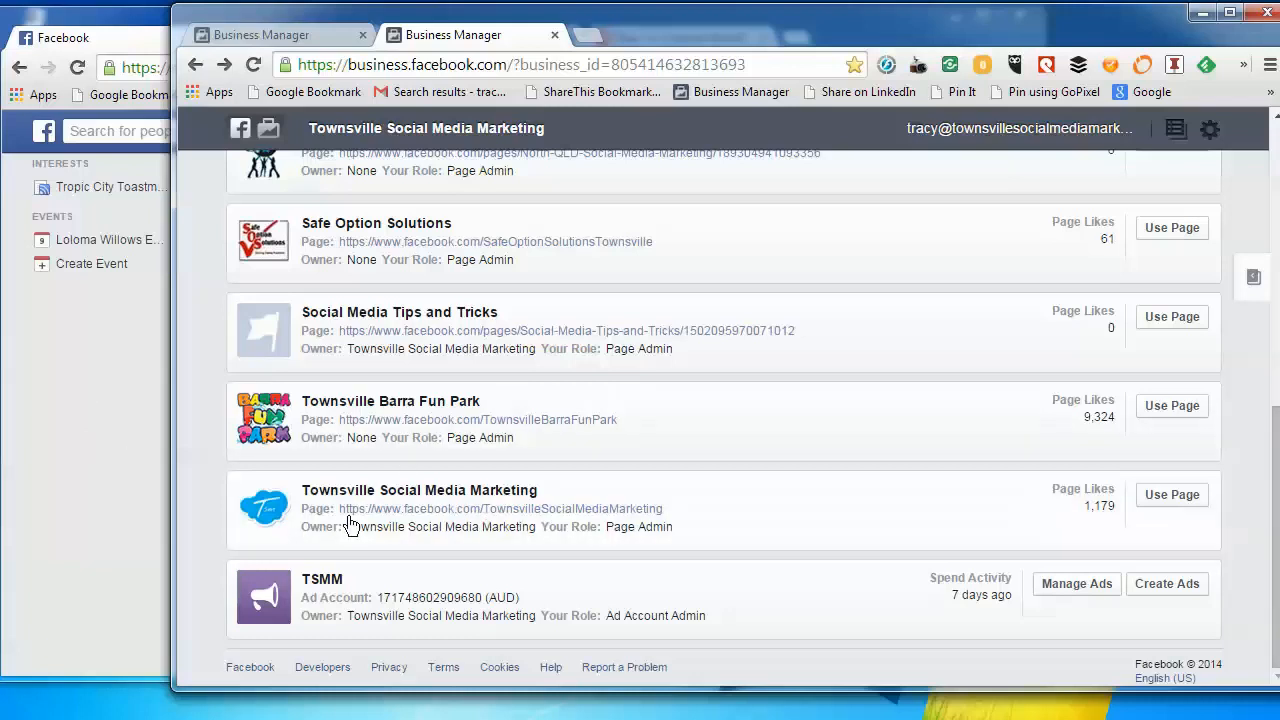
mouse_move(428, 498)
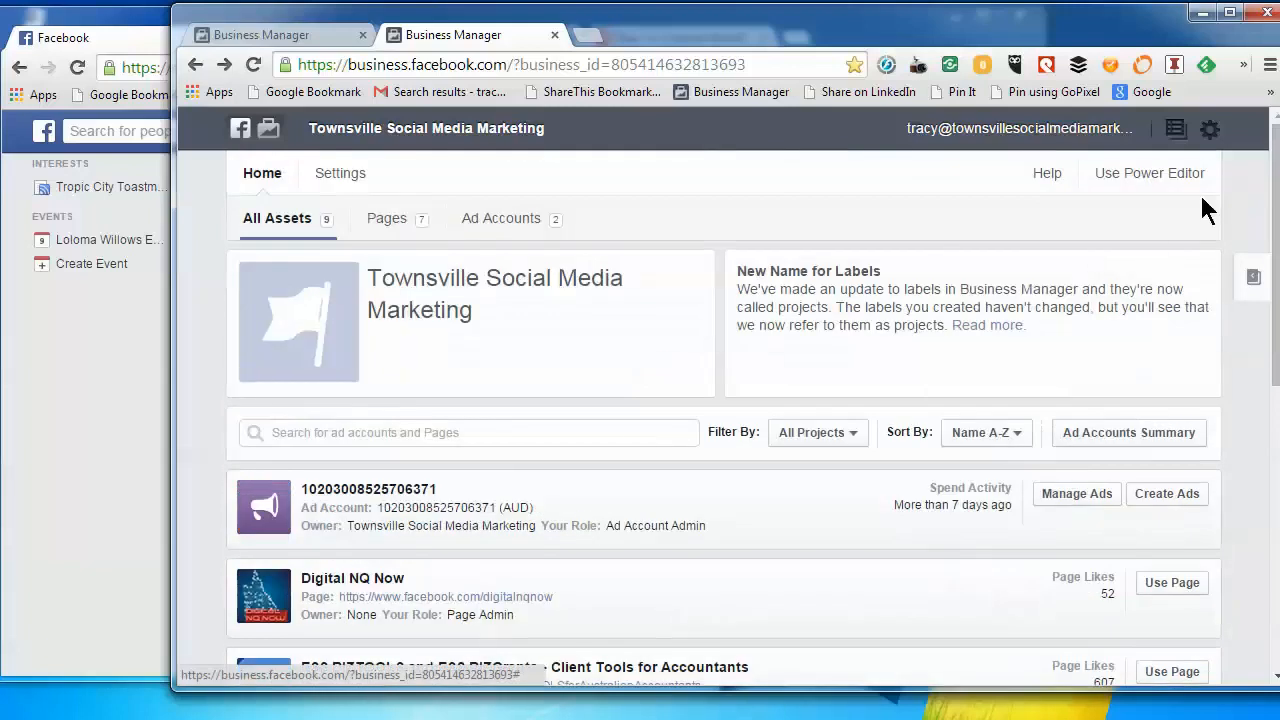
In Business Manager Settings > Pages, view the Townsville Social Media Marketing page details
click(1210, 130)
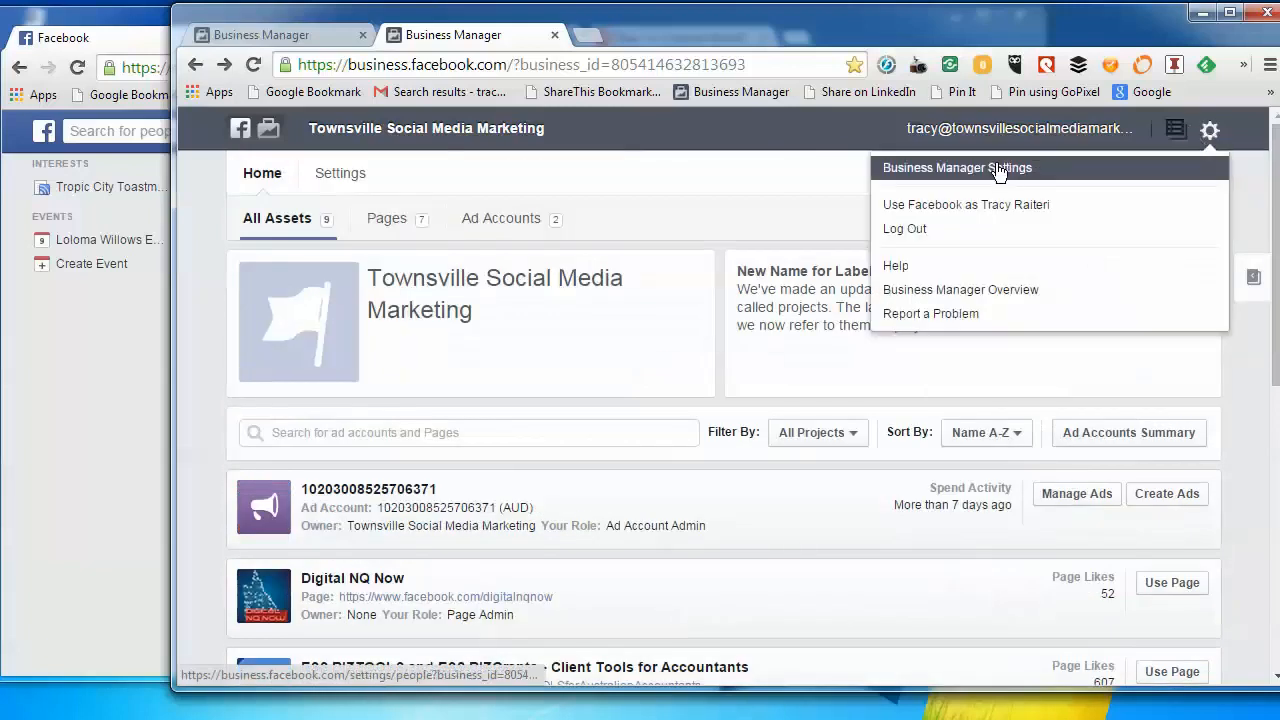
click(957, 167)
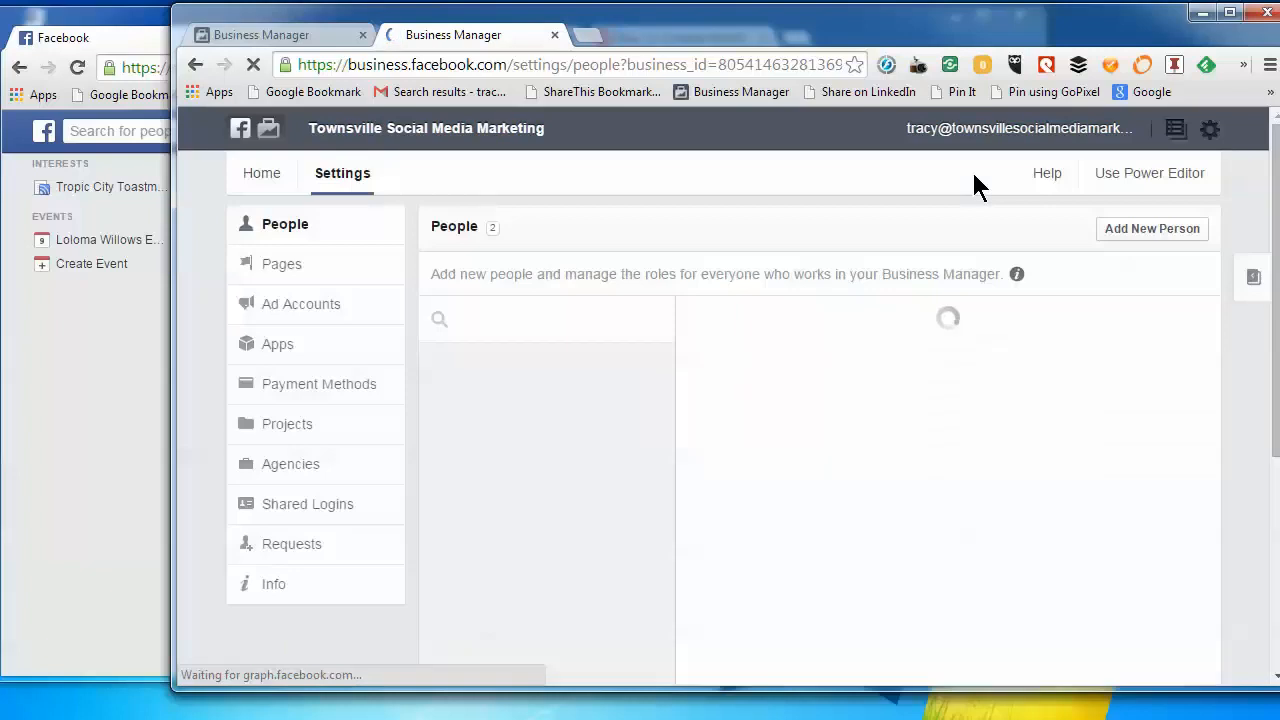
click(282, 264)
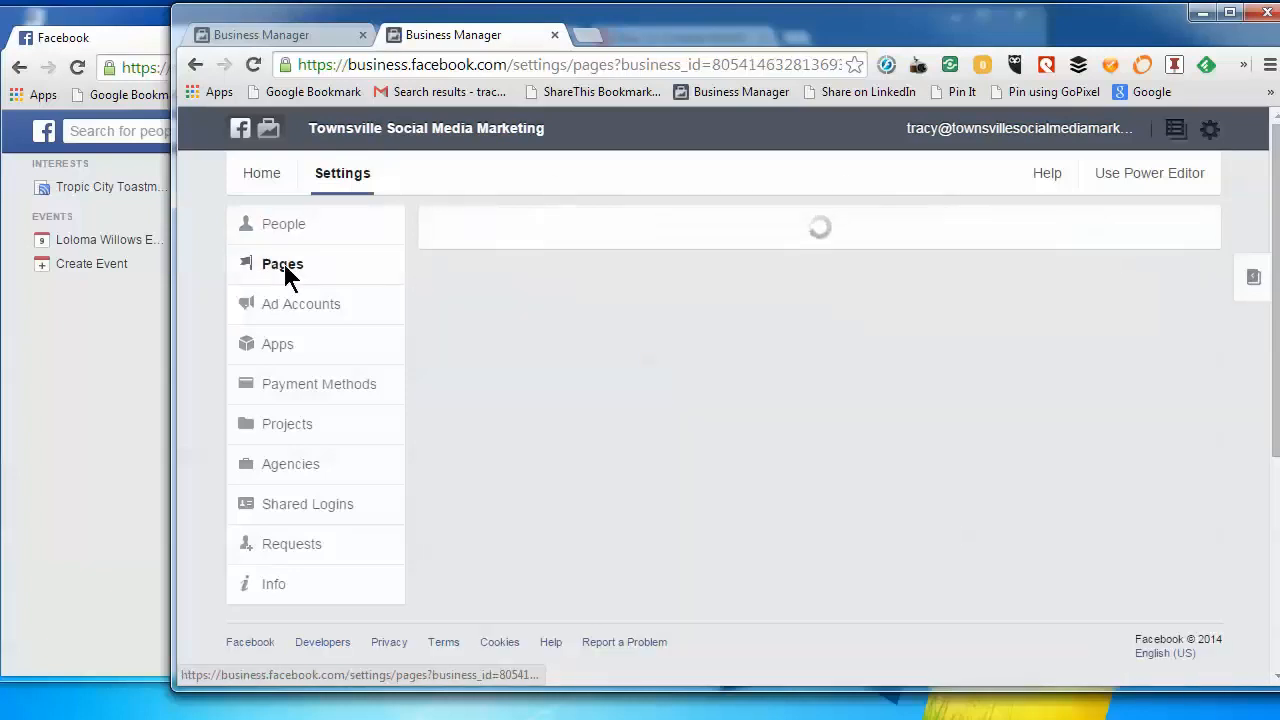
click(569, 501)
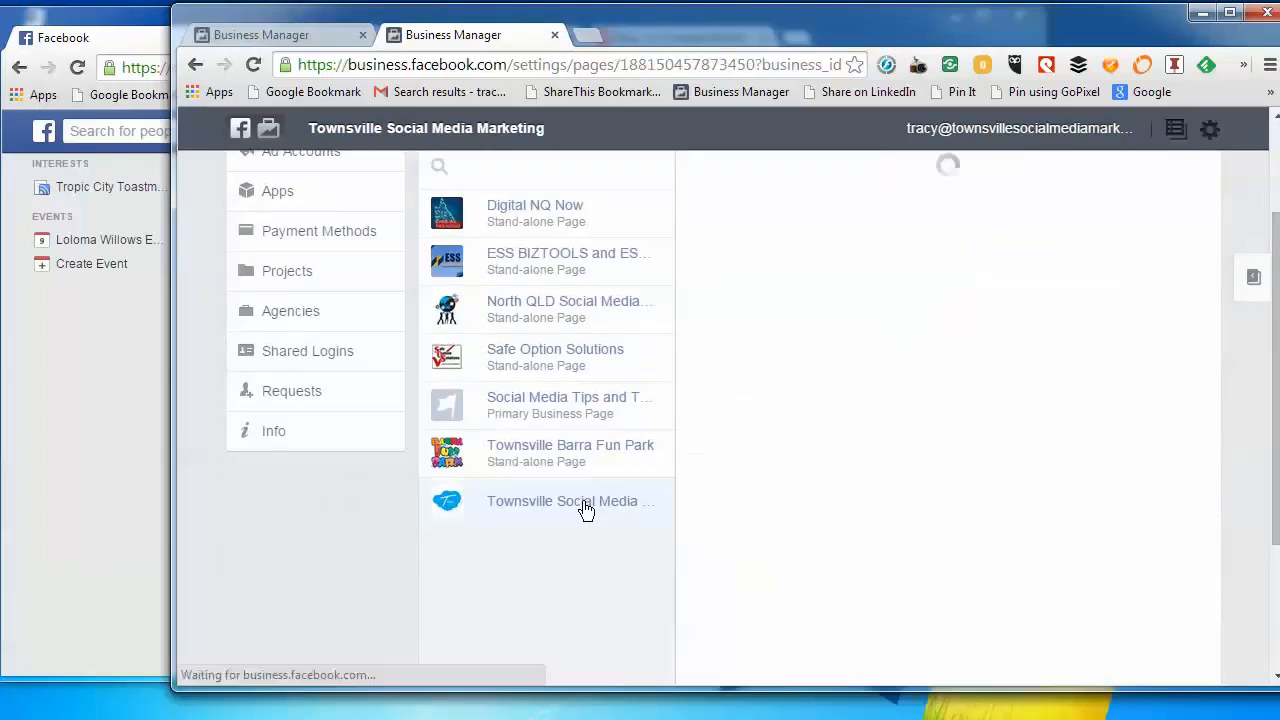
click(562, 501)
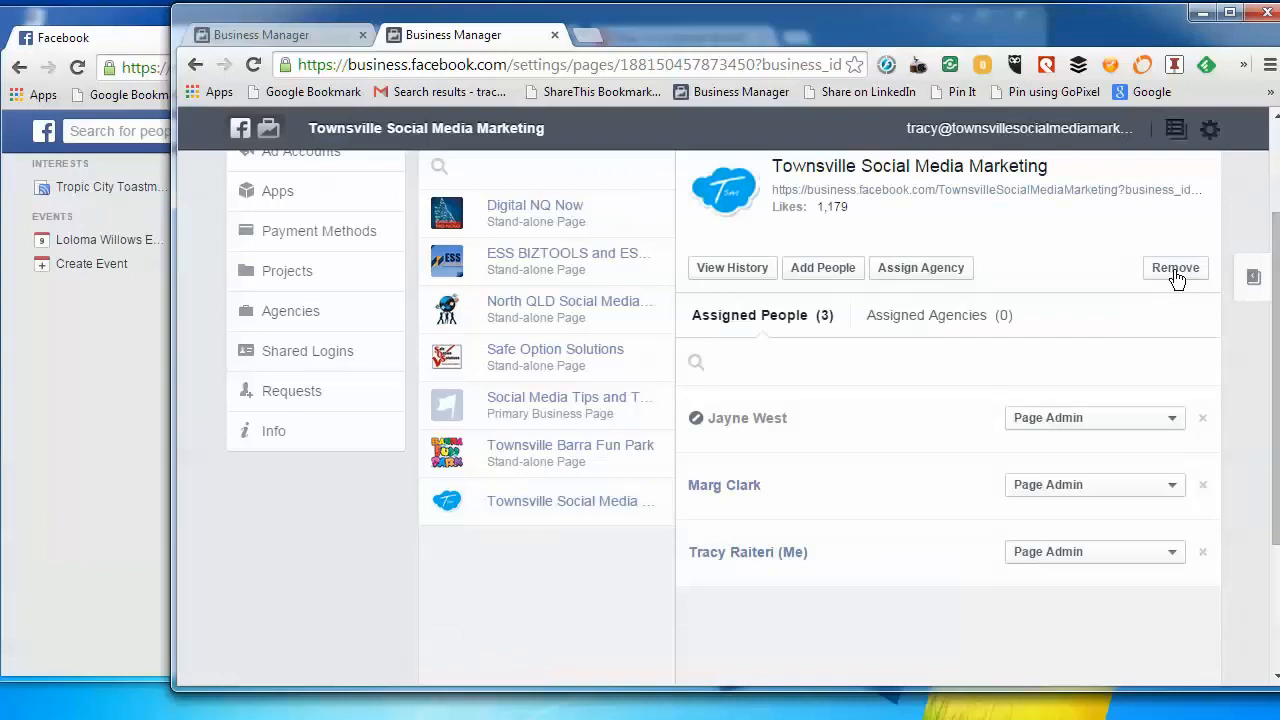
Remove the Townsville Social Media Marketing page and confirm the removal
click(1174, 267)
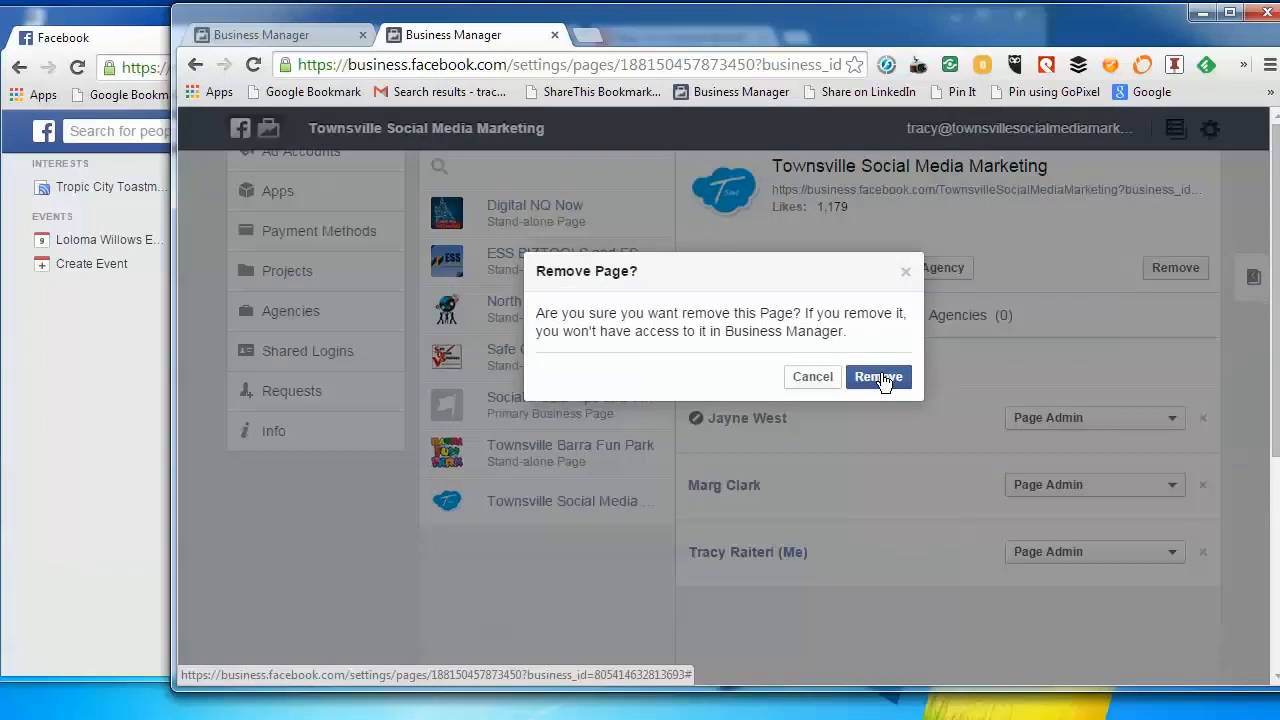
click(878, 377)
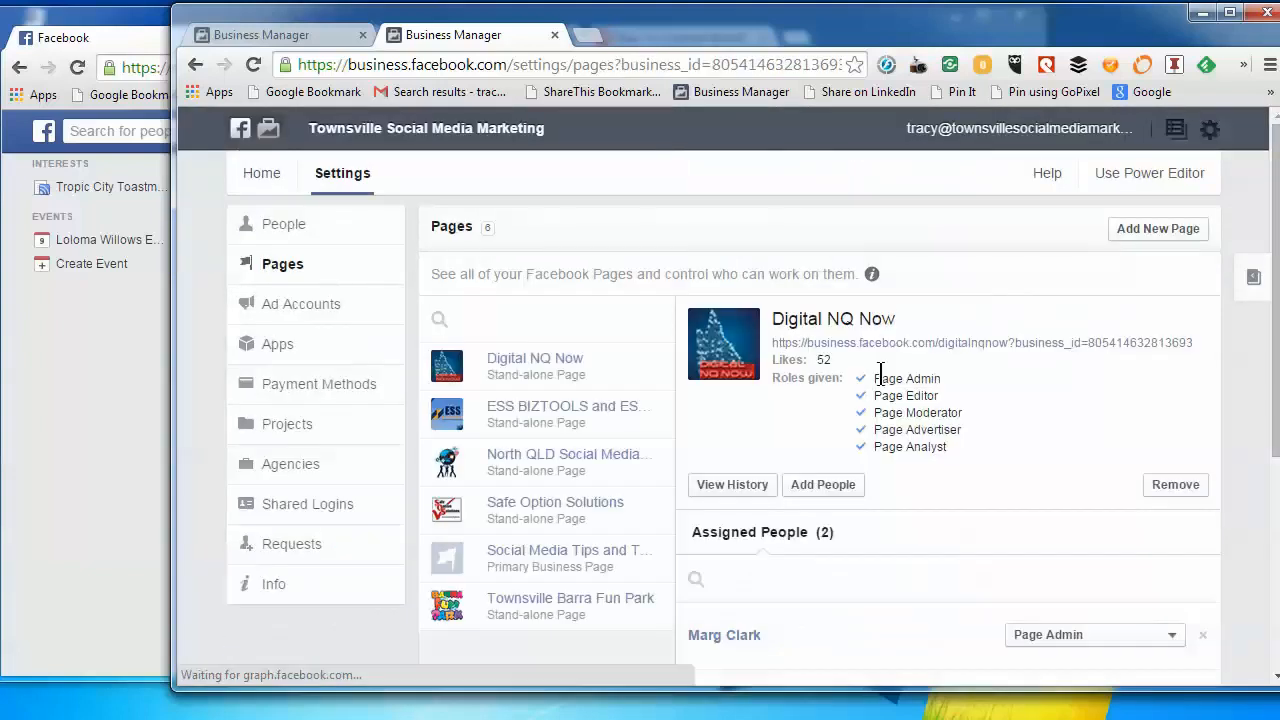
View Social Media Tips and Tricks page details, showing Tracy Raiteri as sole admin
scroll(down, 3)
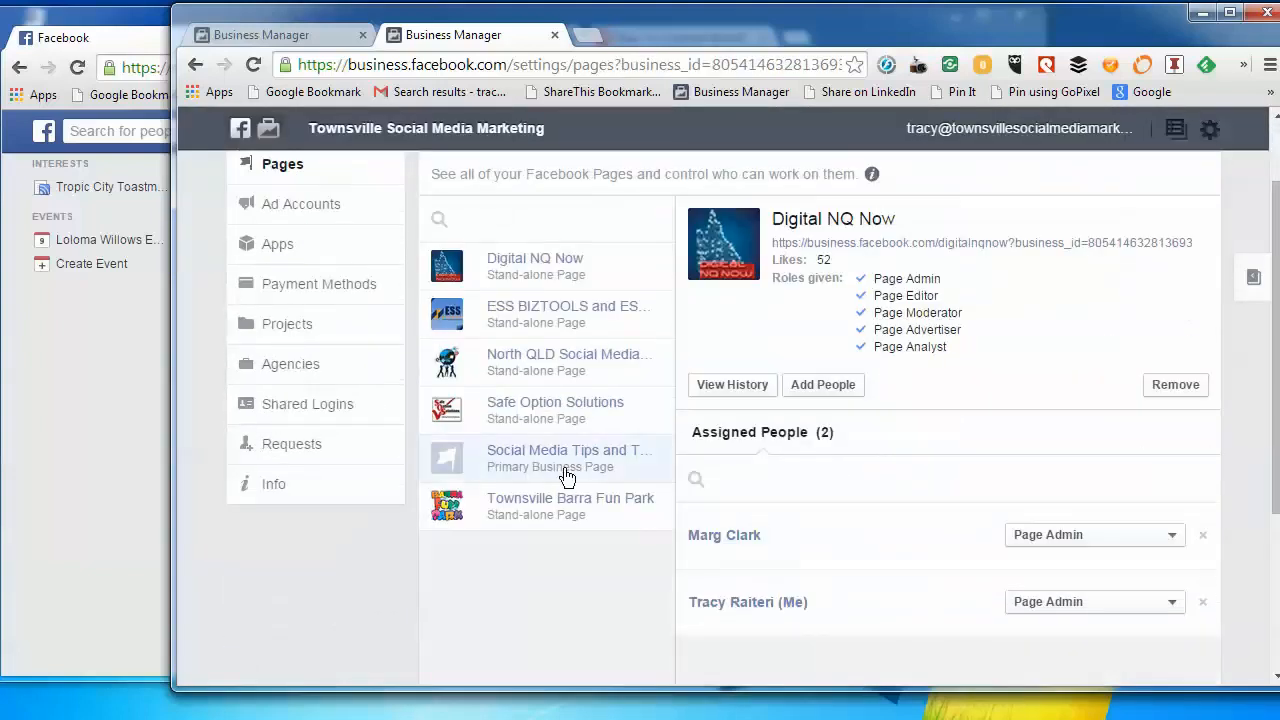
click(568, 458)
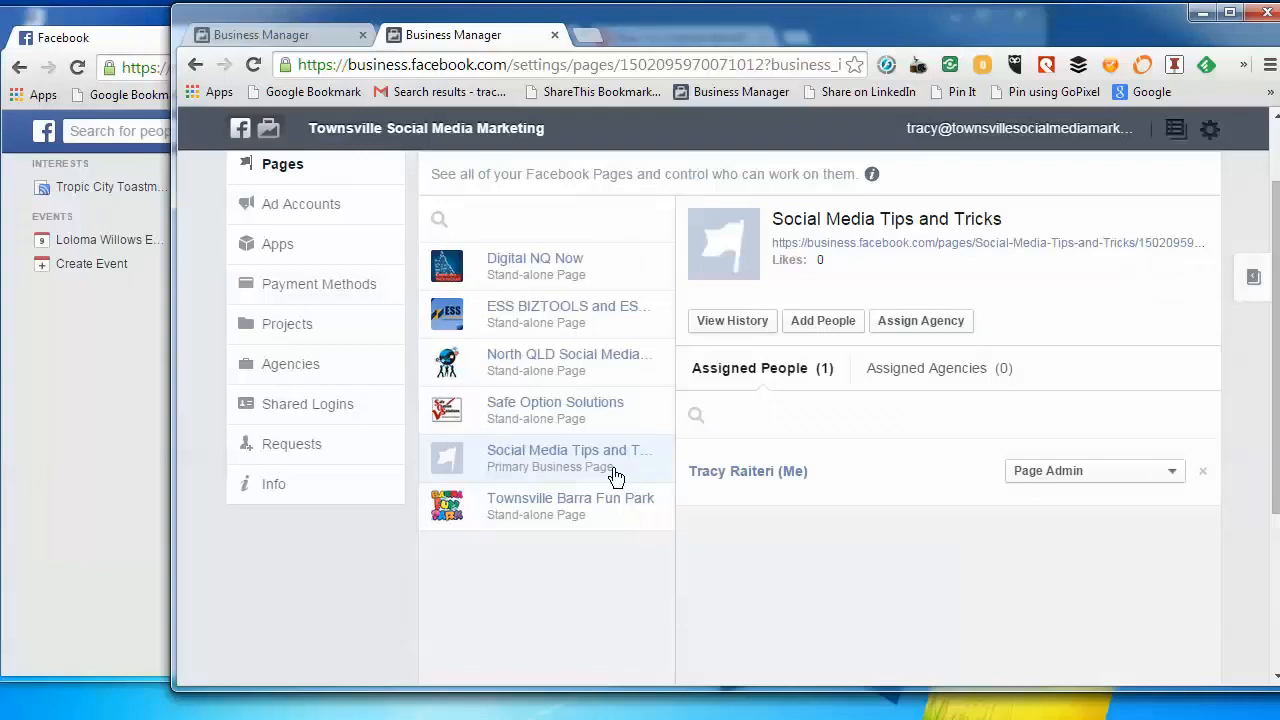
mouse_move(613, 528)
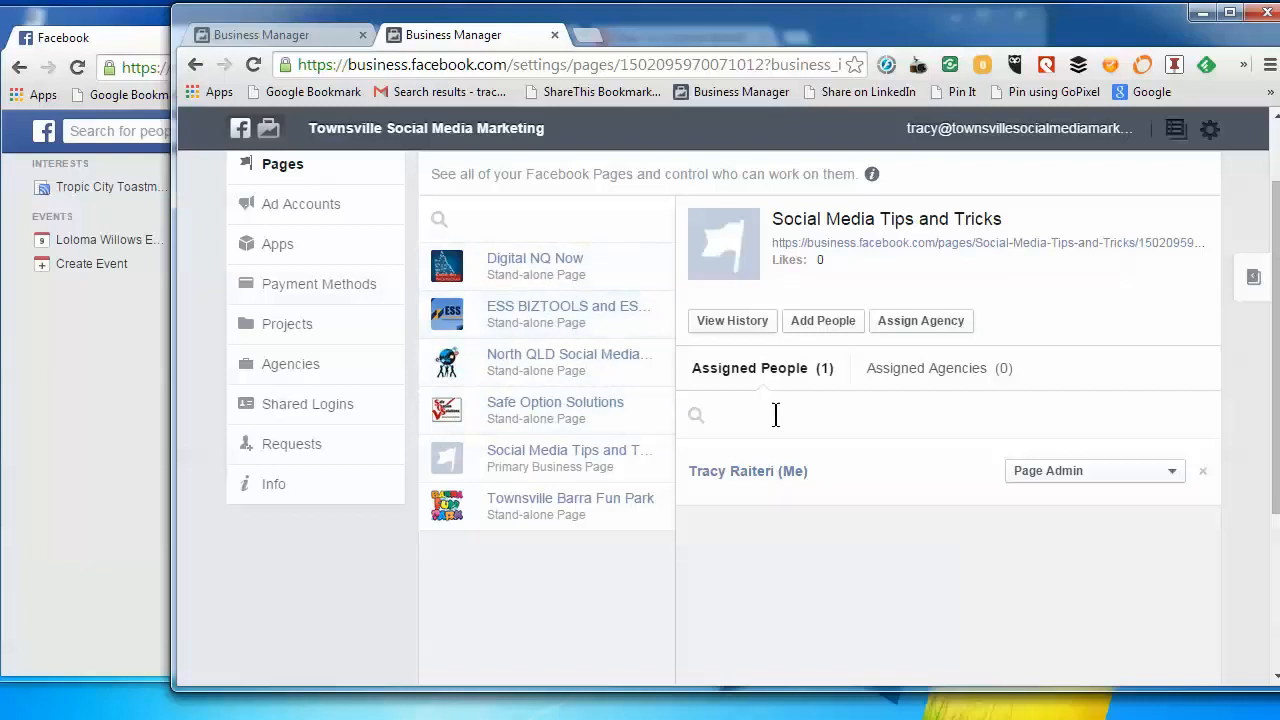
mouse_move(986, 587)
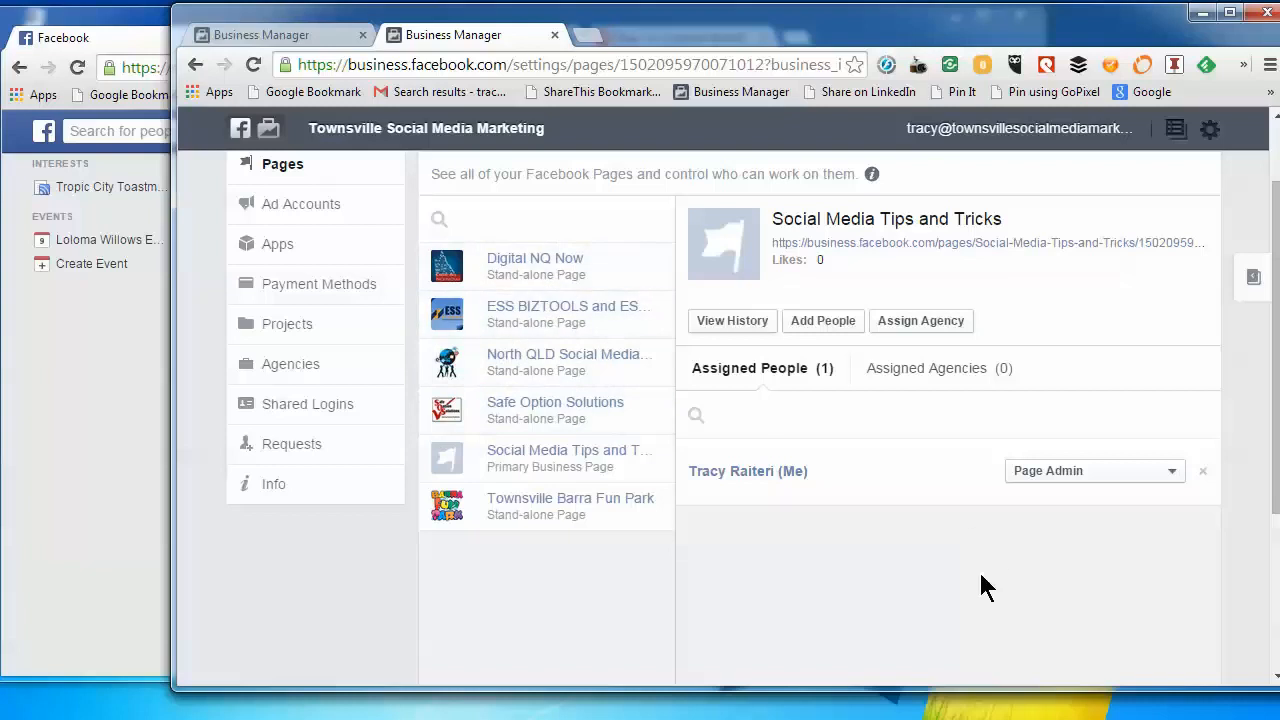
scroll(up, 3)
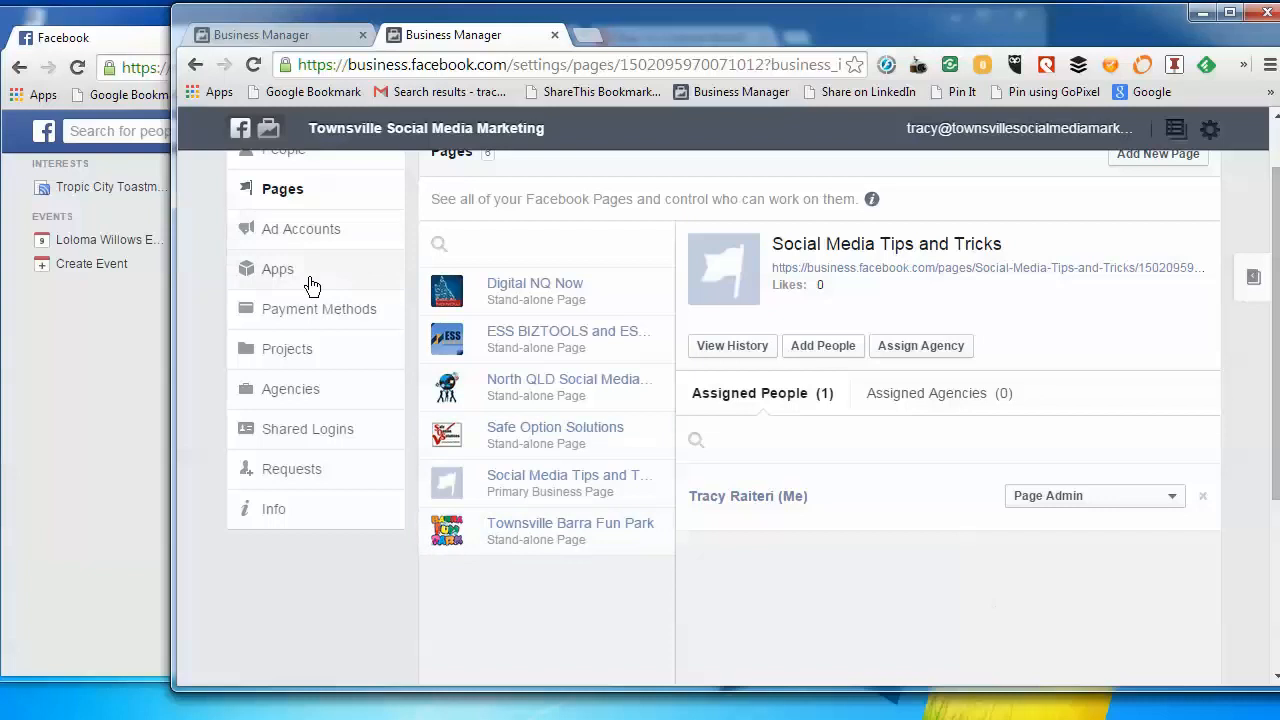
mouse_move(85, 427)
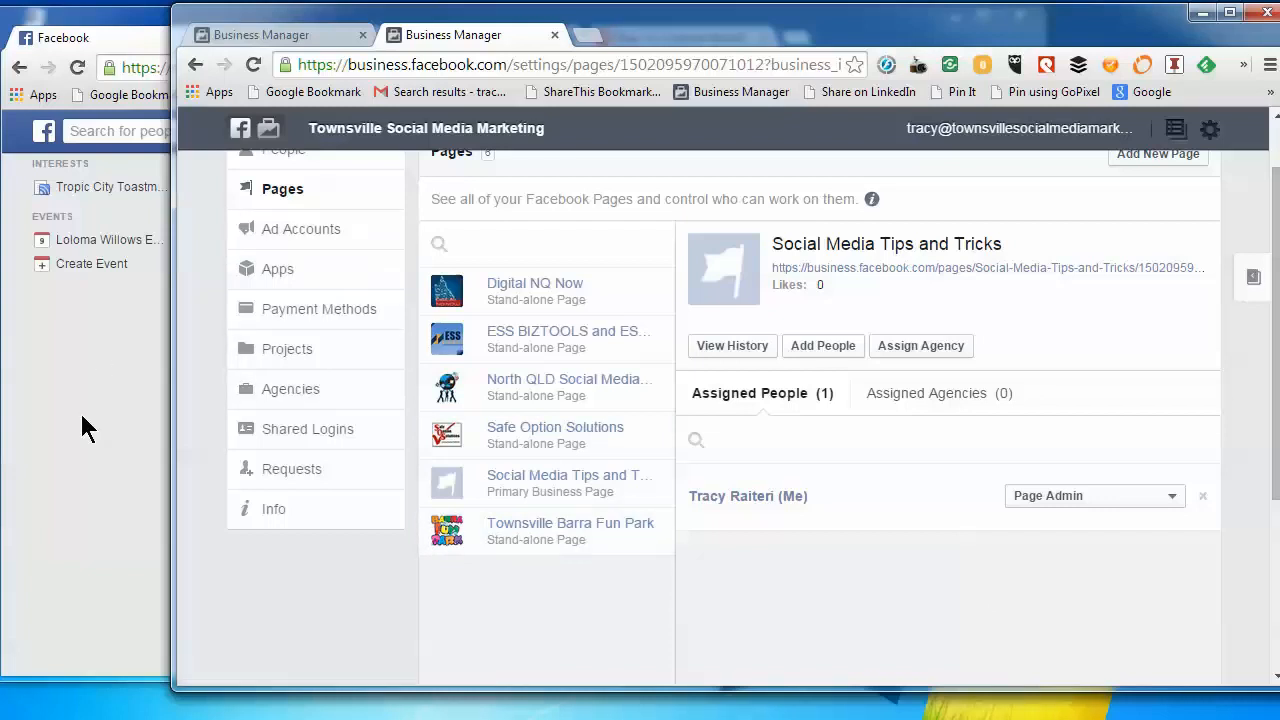
mouse_move(287, 349)
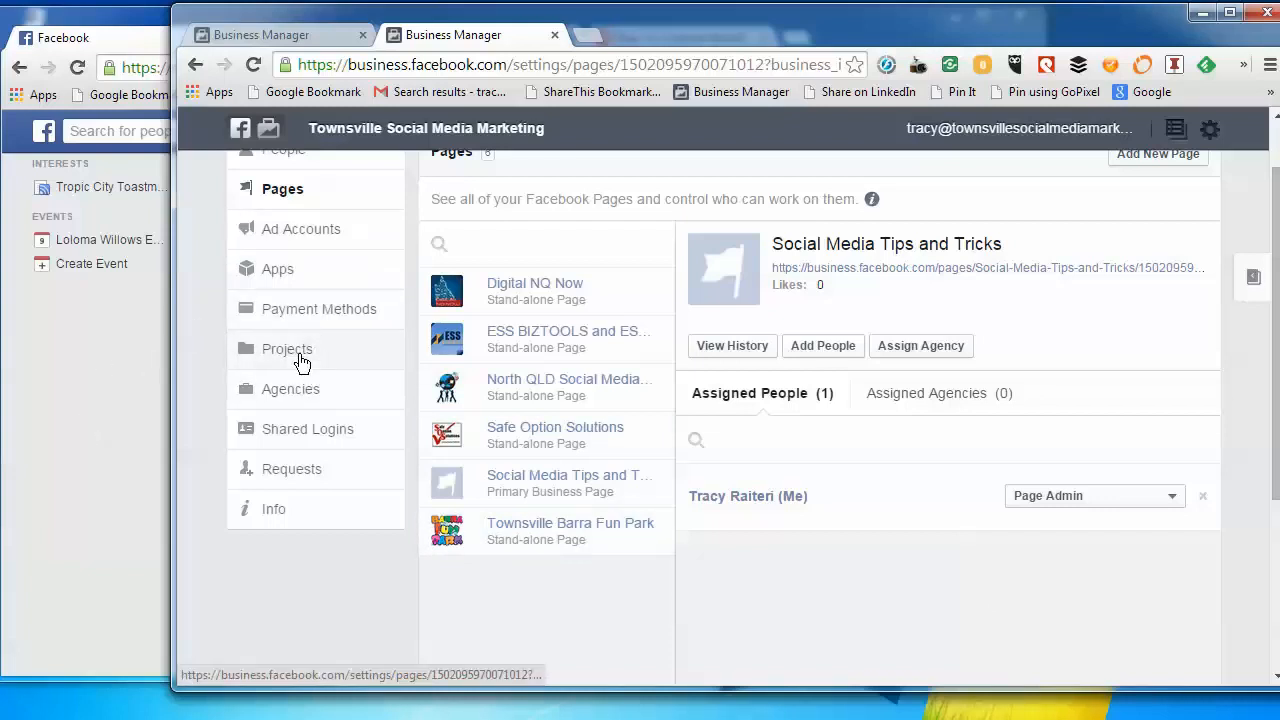
mouse_move(300, 229)
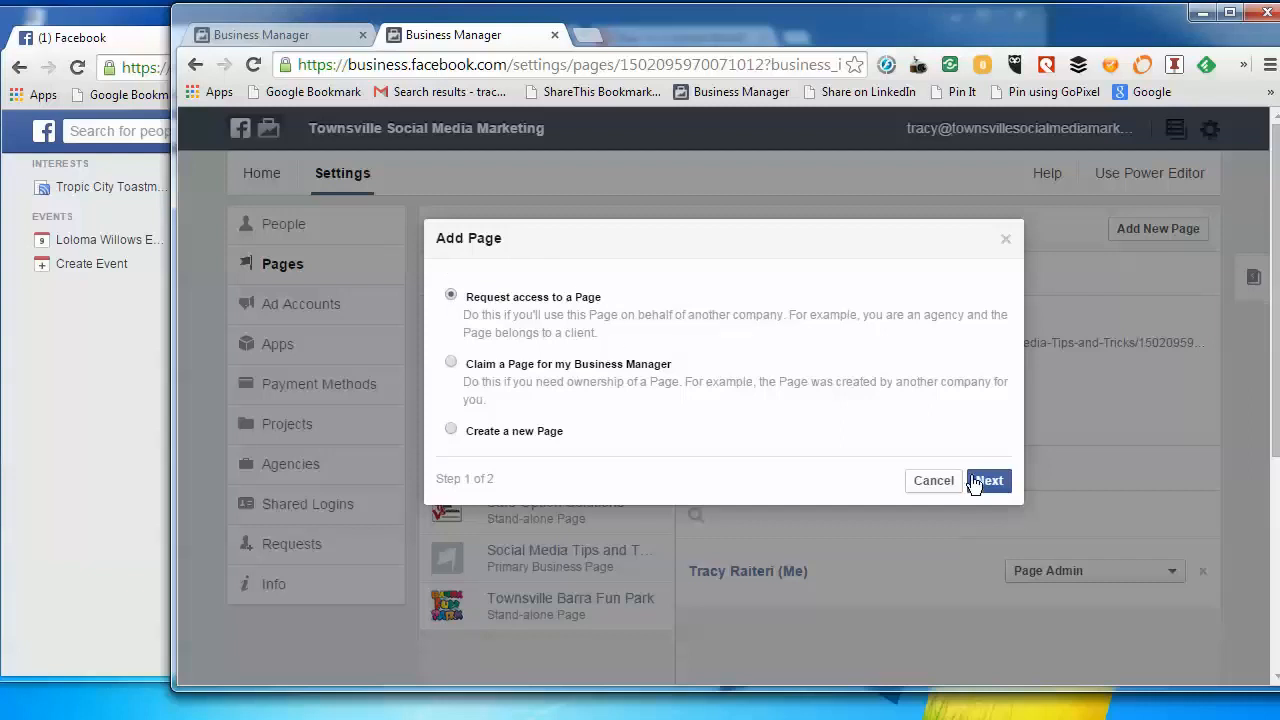
Request access to the Townsville Social Media Marketing page with all five roles checked
click(987, 481)
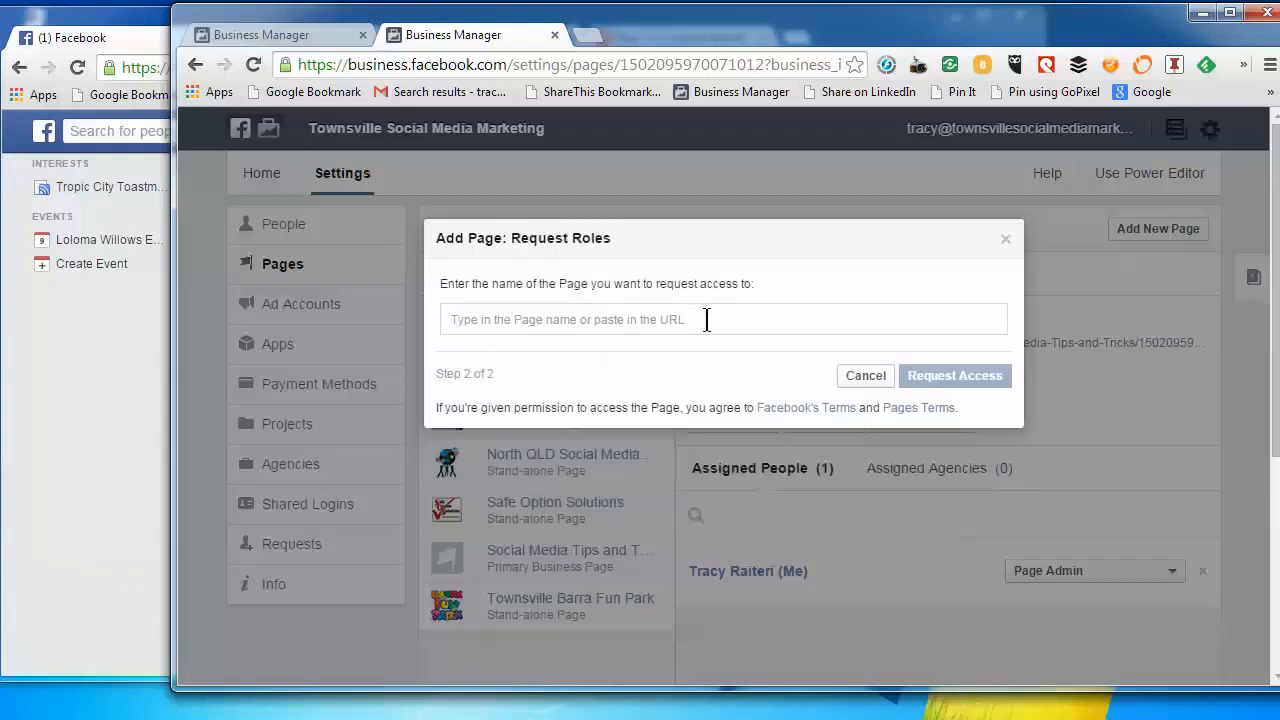
text(to)
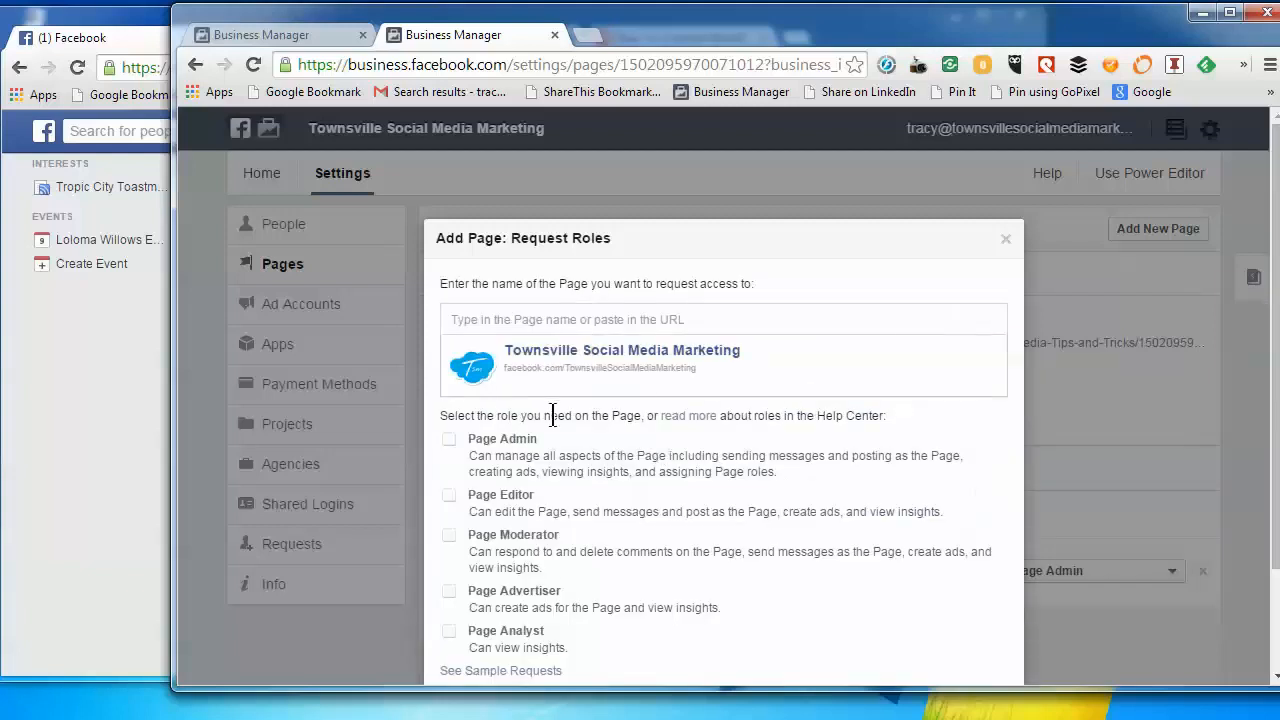
mouse_move(545, 440)
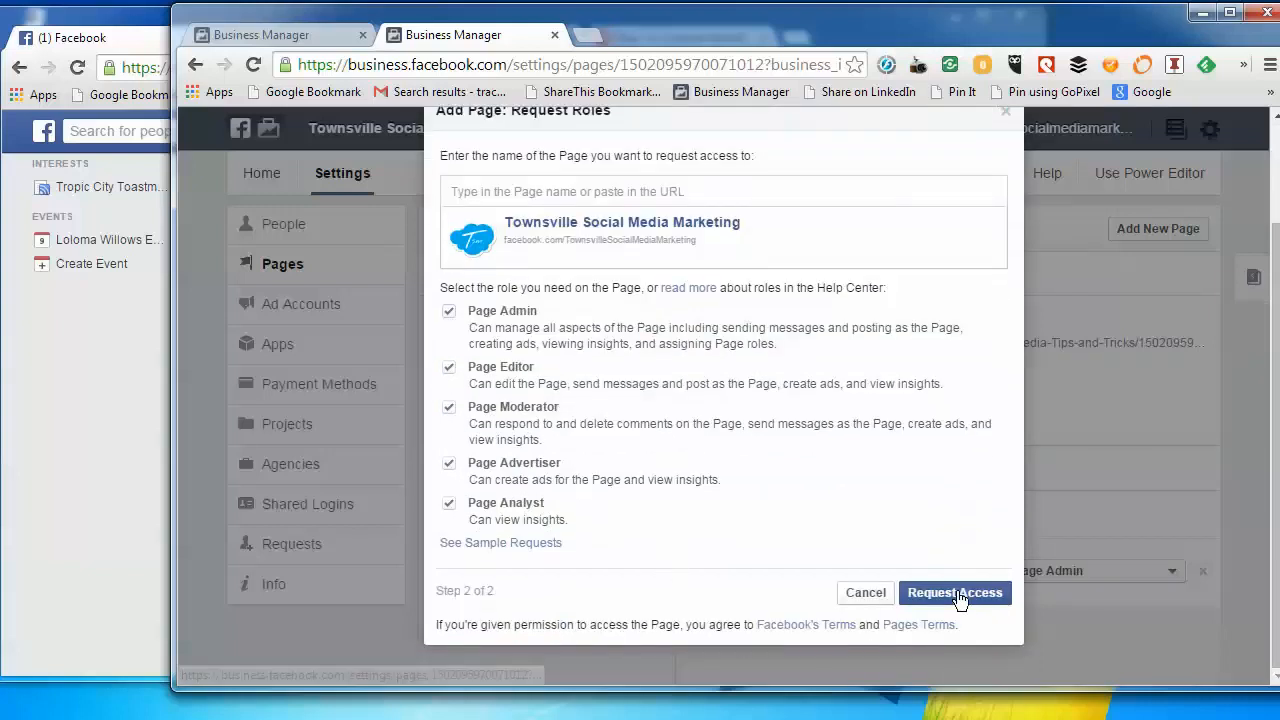
click(953, 592)
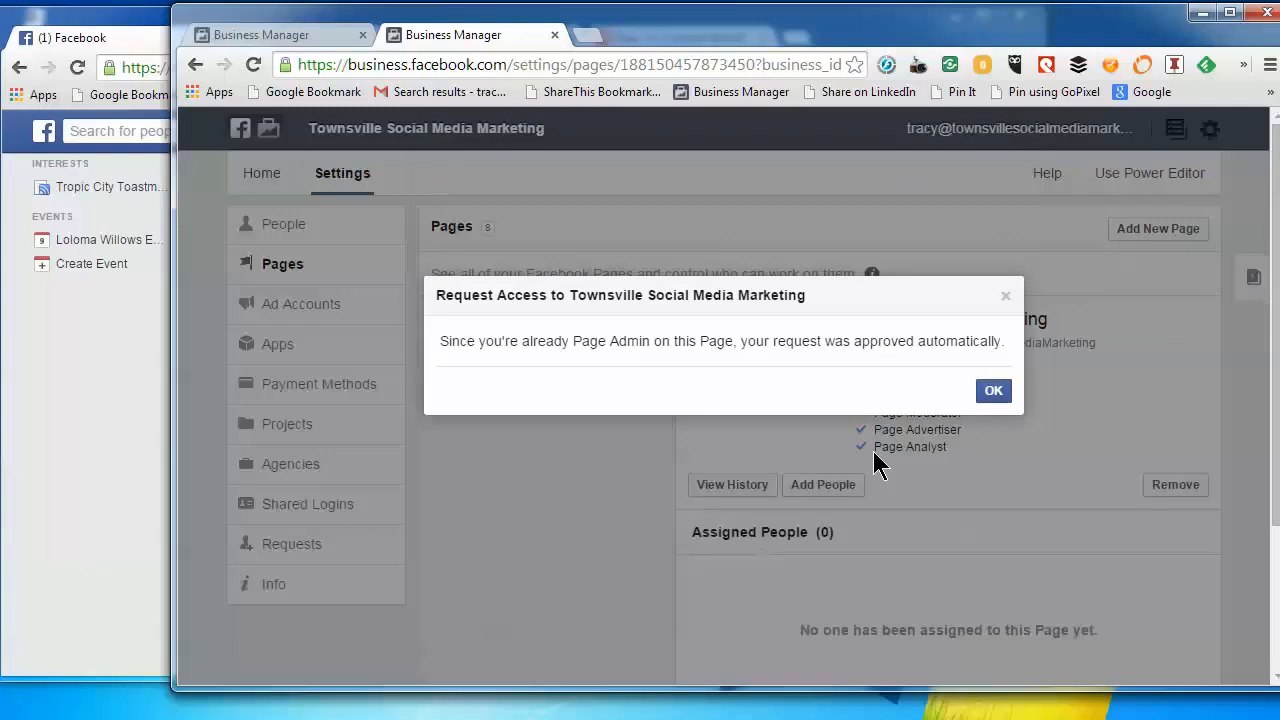
Dismiss the automatic approval notice for the Townsville page
click(993, 390)
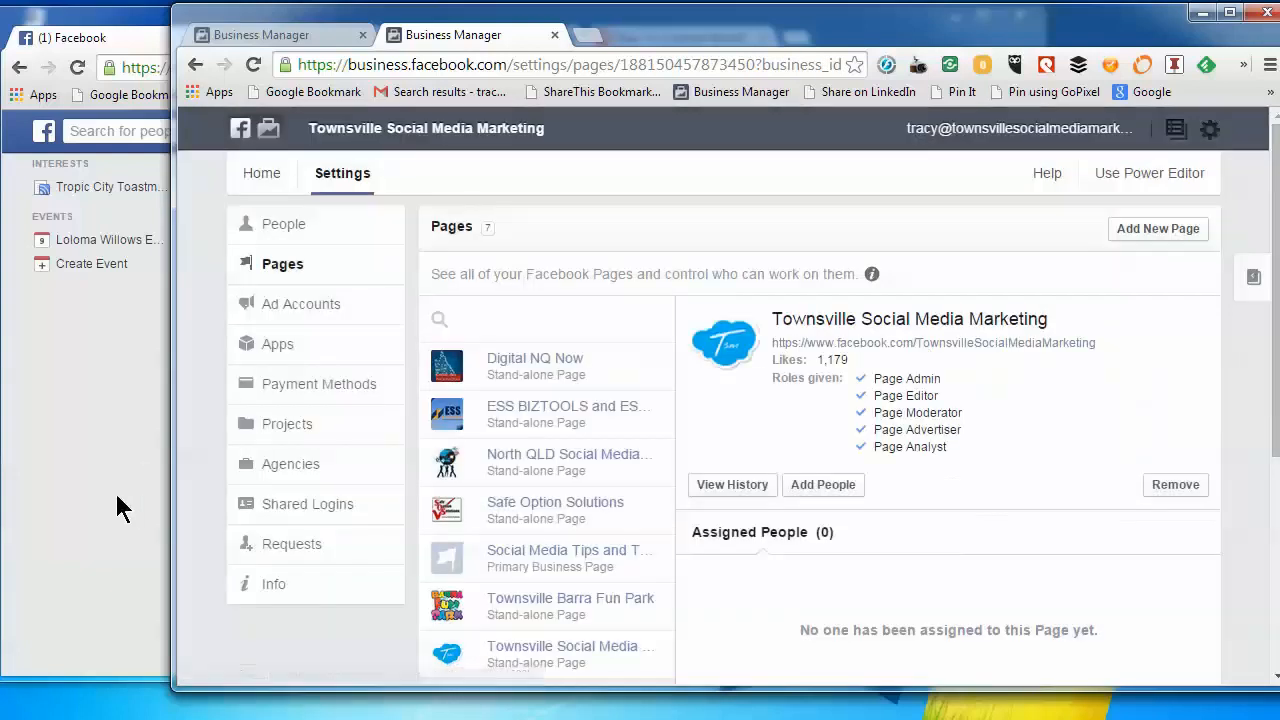
mouse_move(308, 668)
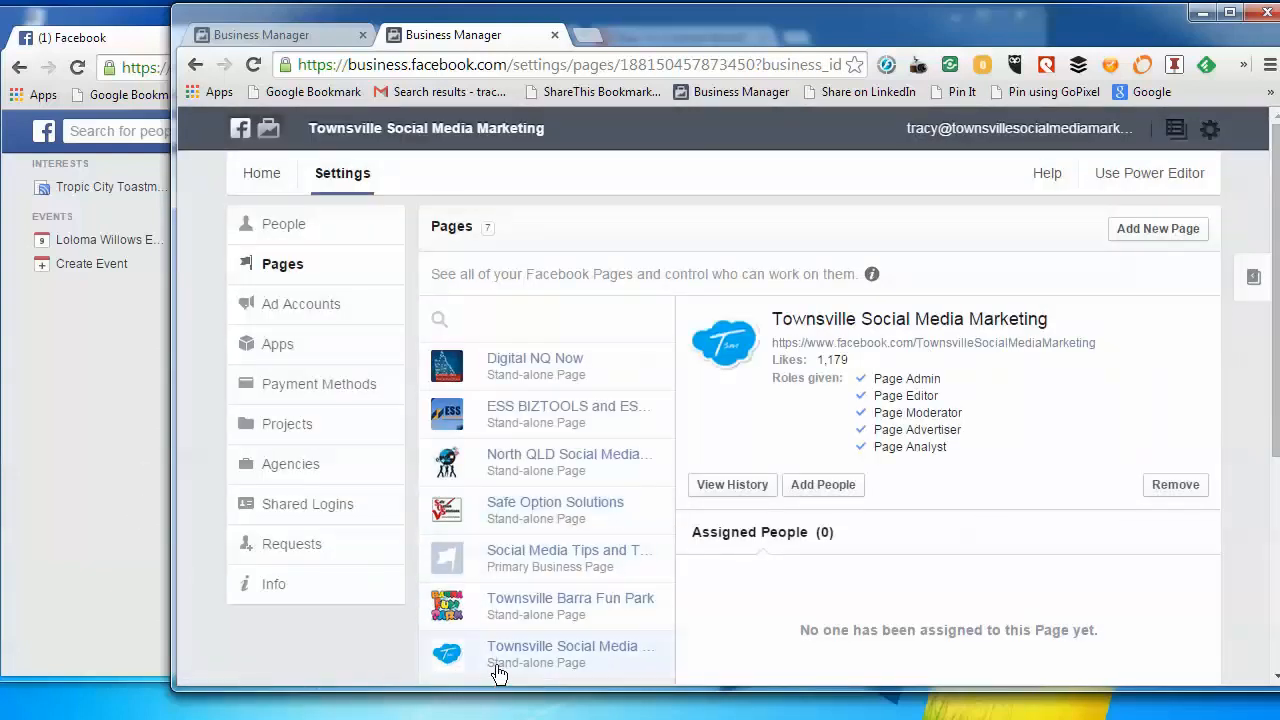
mouse_move(573, 616)
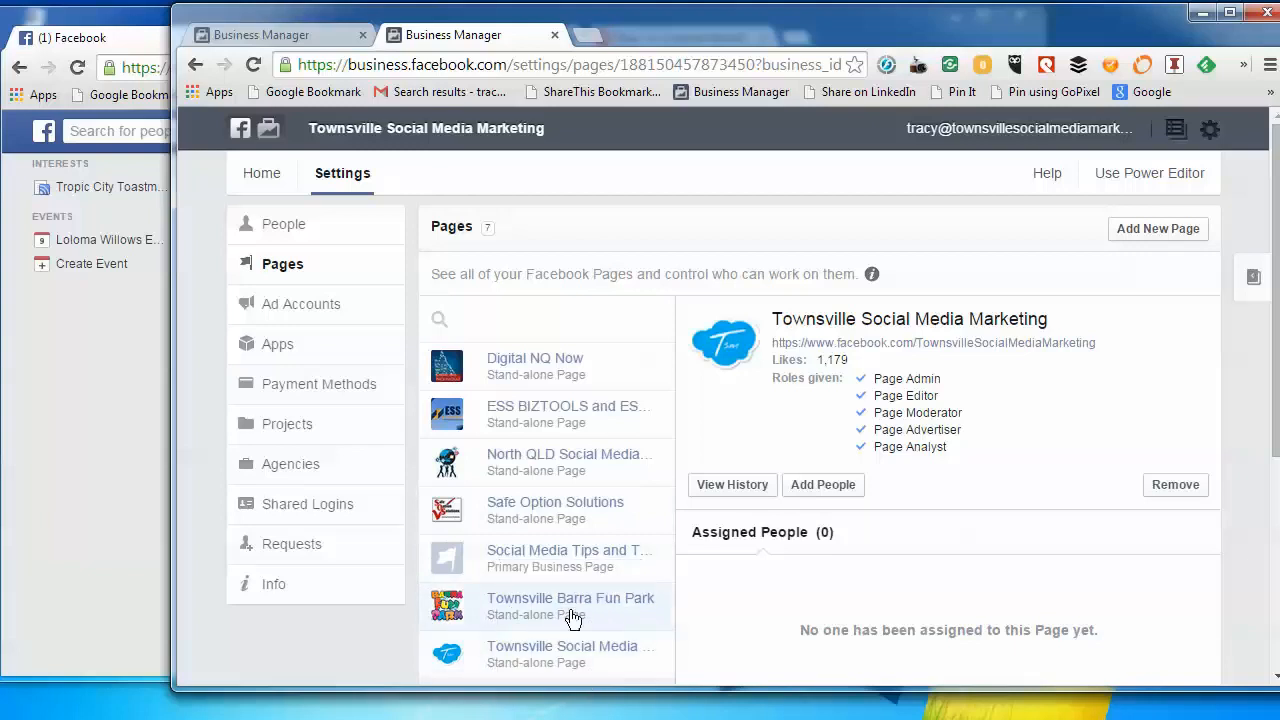
mouse_move(465, 555)
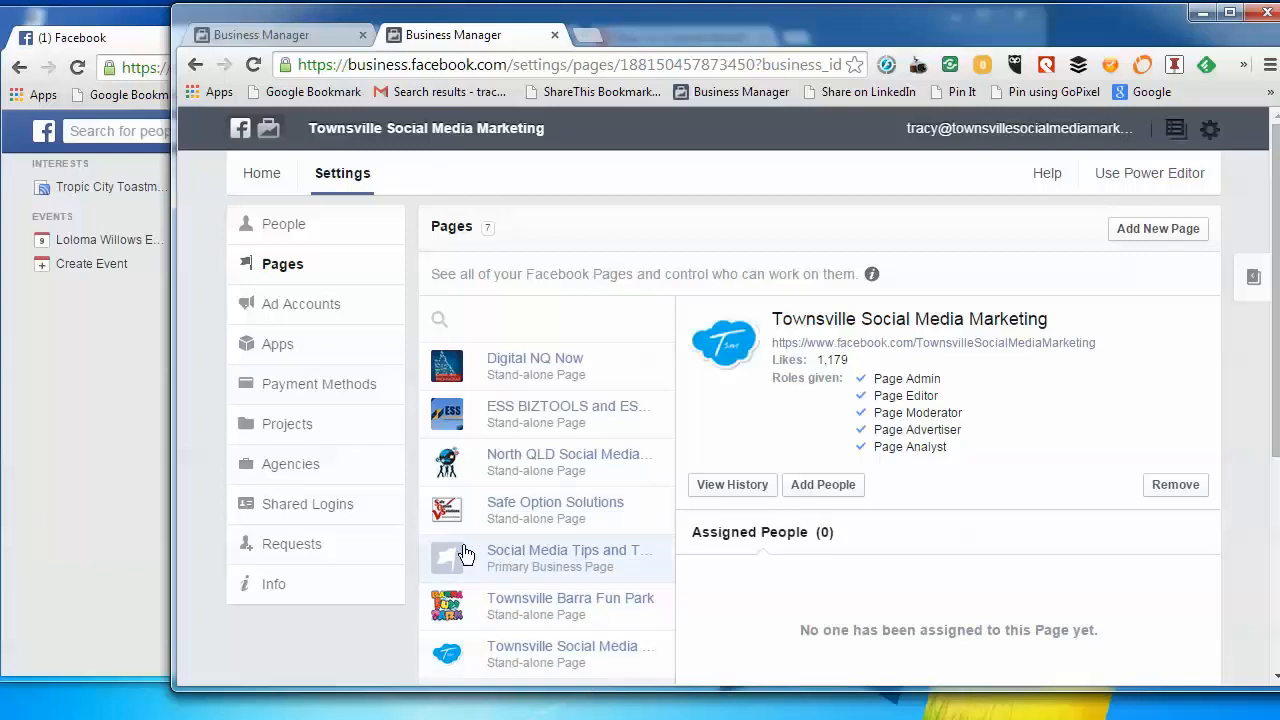
mouse_move(519, 660)
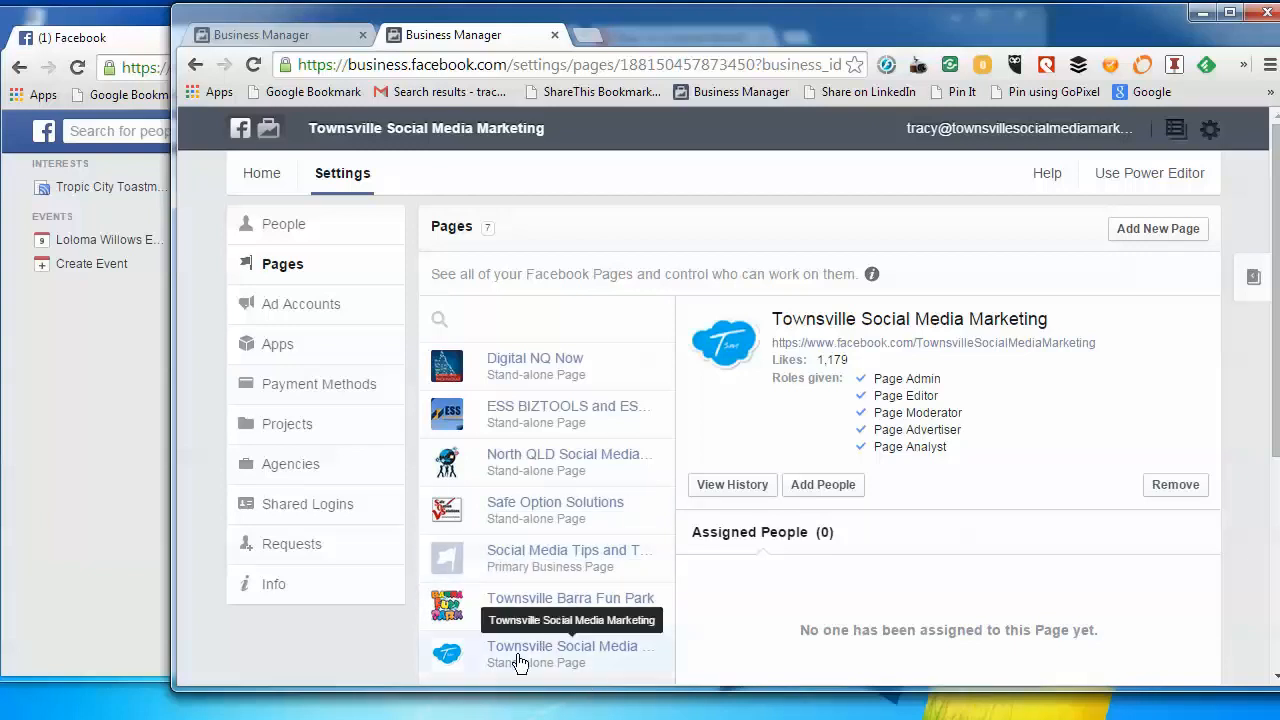
mouse_move(524, 680)
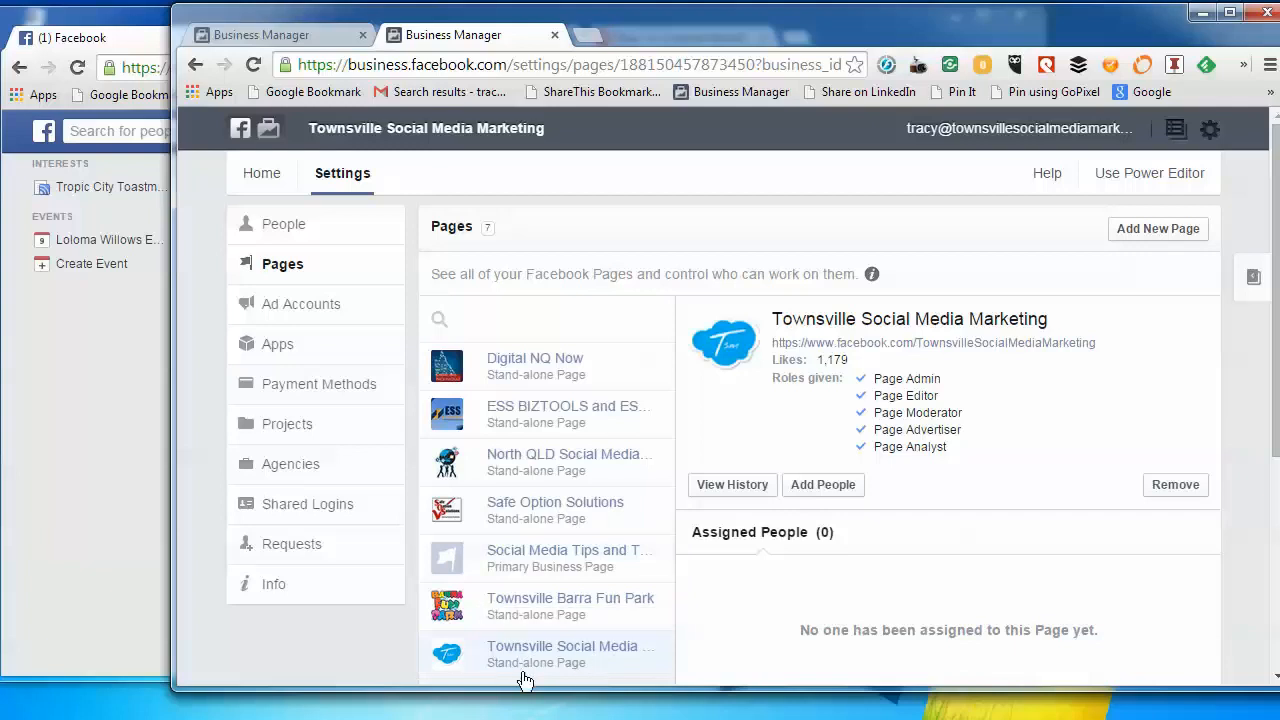
mouse_move(112, 572)
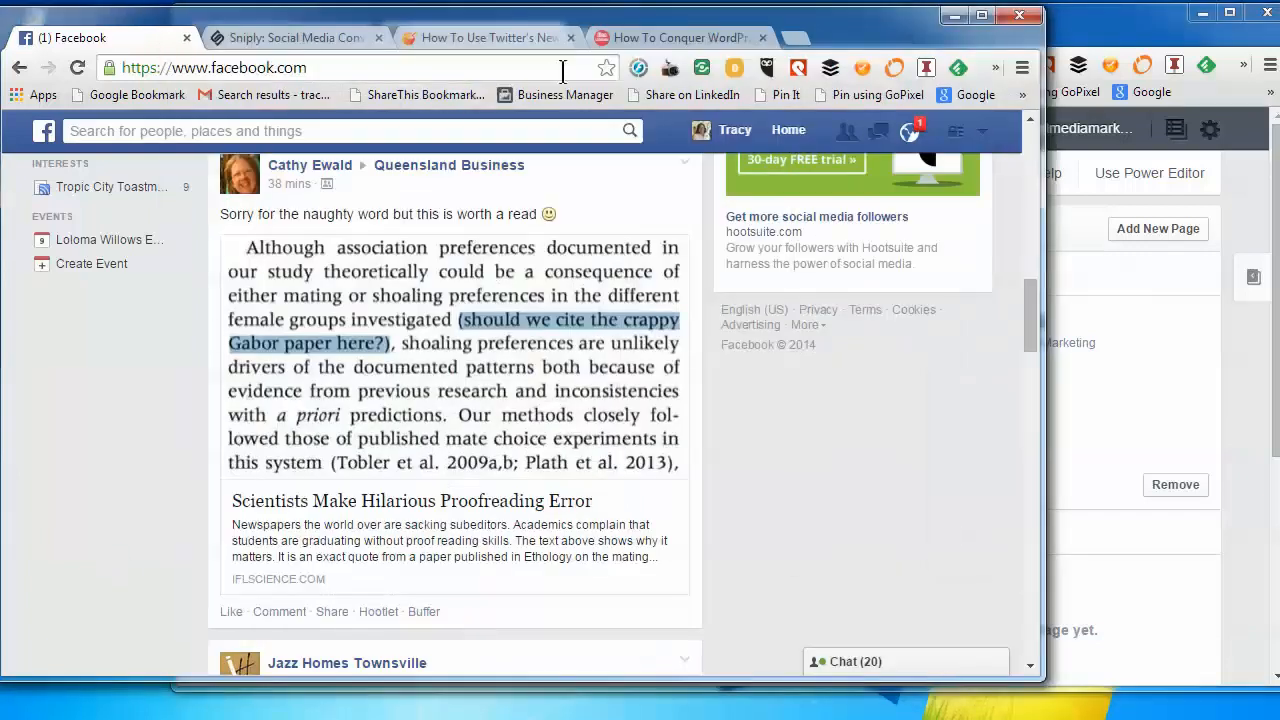
click(77, 67)
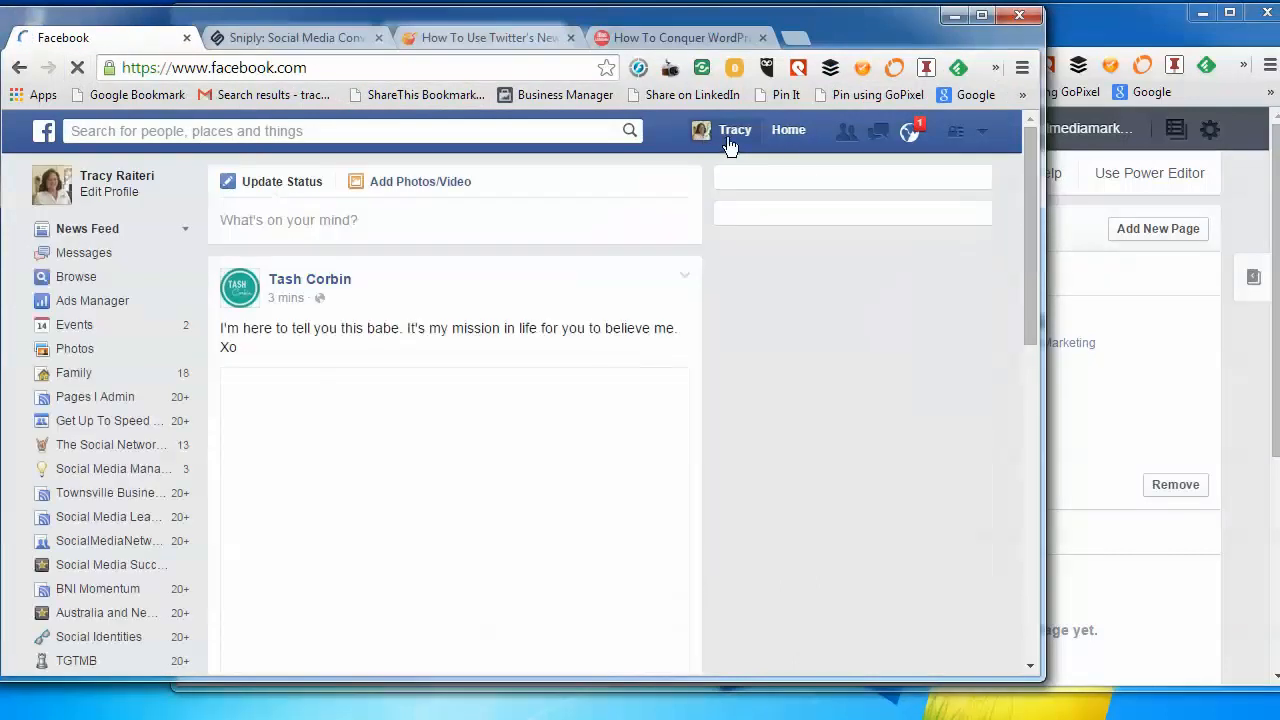
scroll(down, 3)
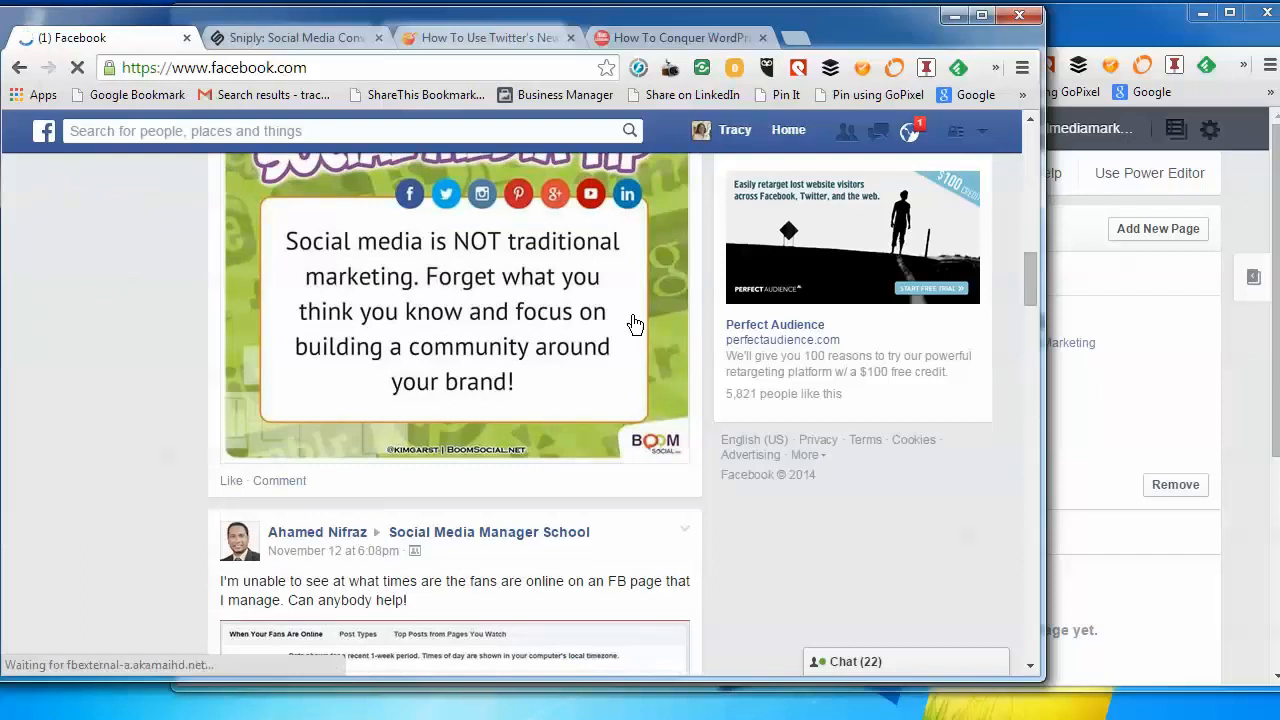
scroll(up, 3)
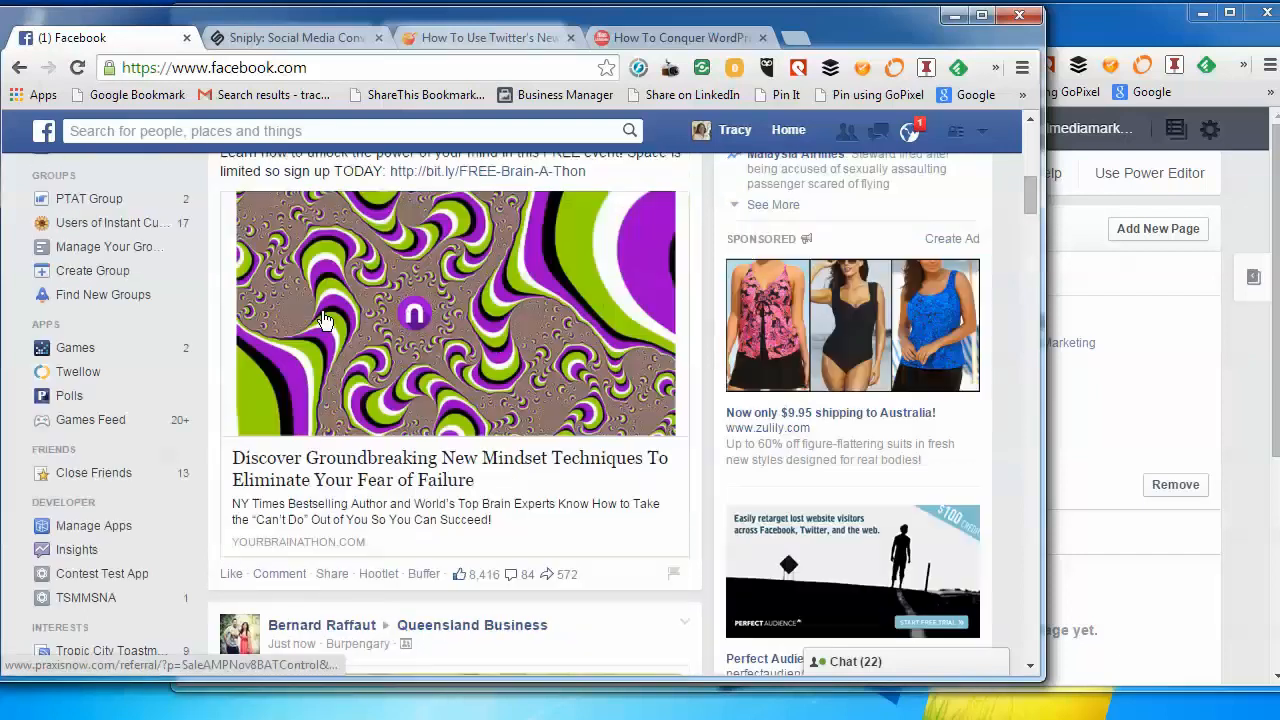
scroll(up, 3)
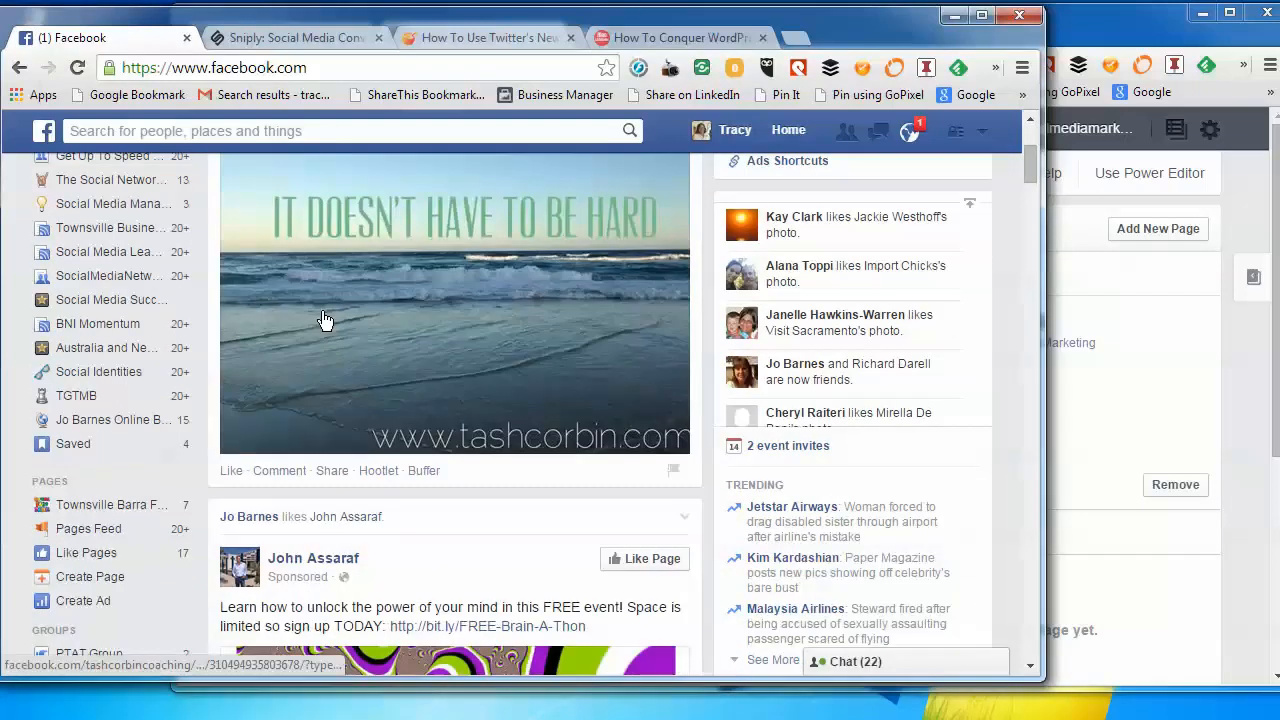
scroll(down, 3)
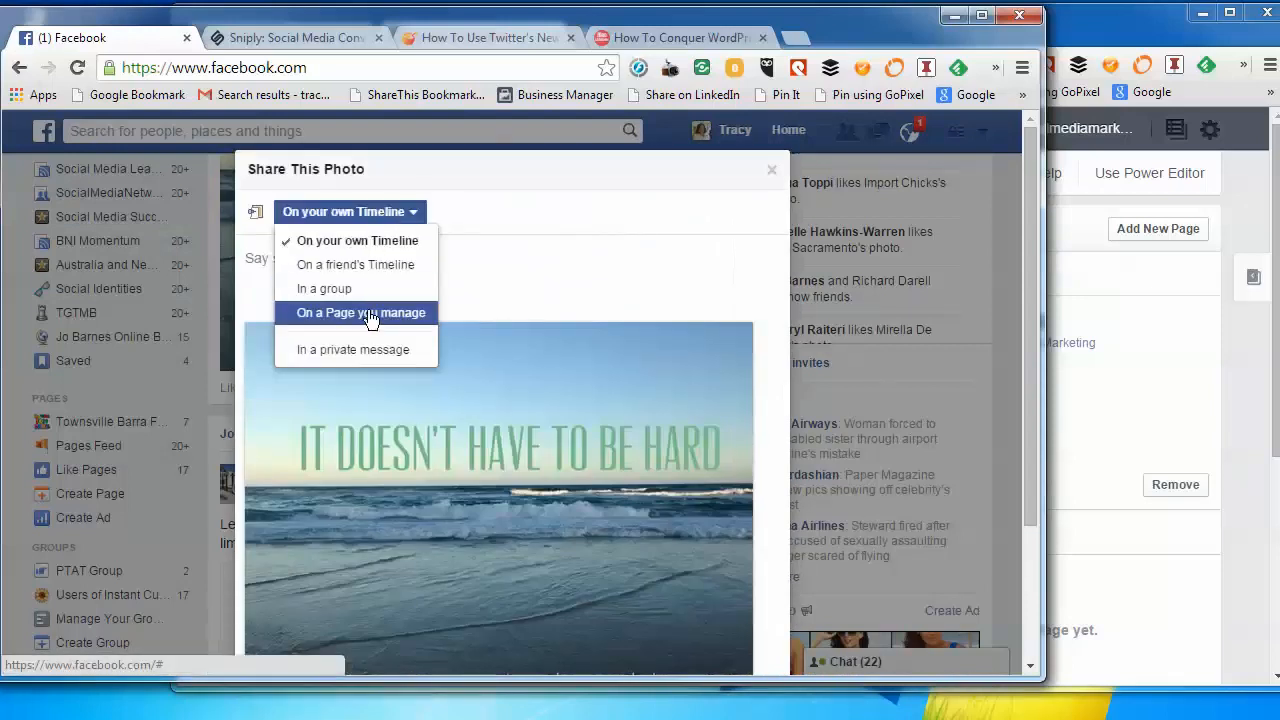
Set the beach photo share to the Townsville page, then close without posting
click(360, 312)
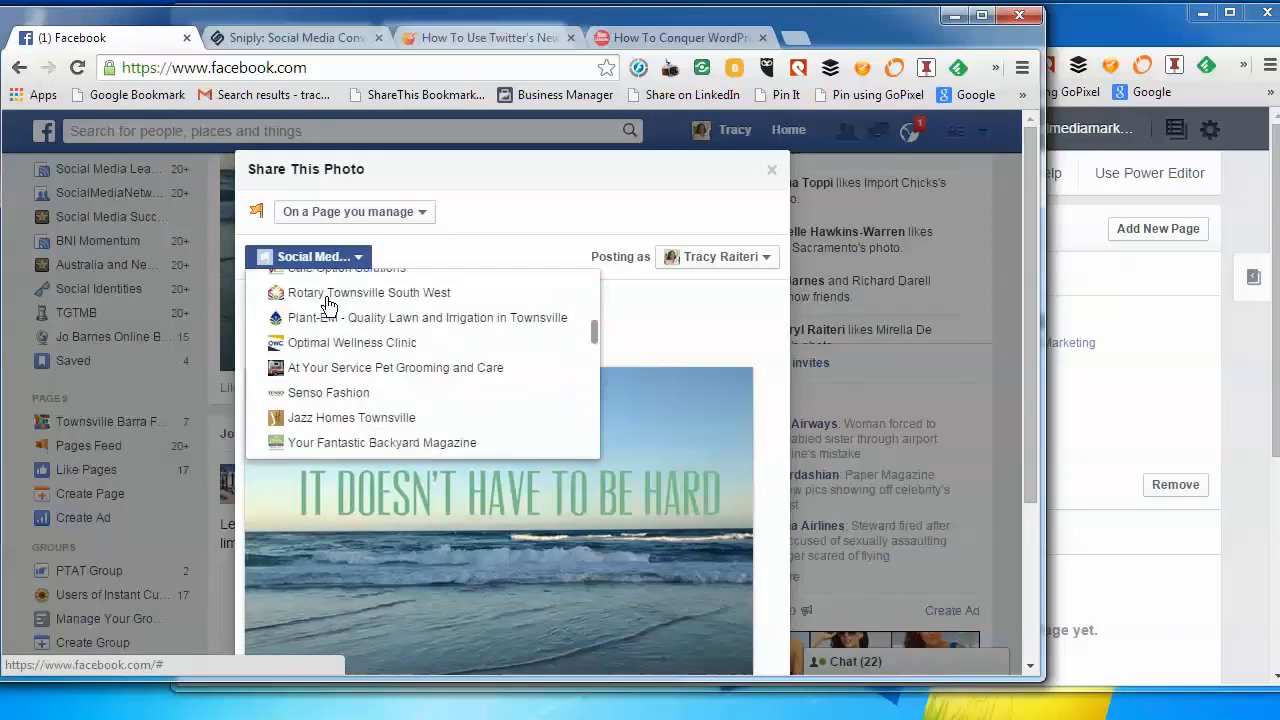
scroll(down, 3)
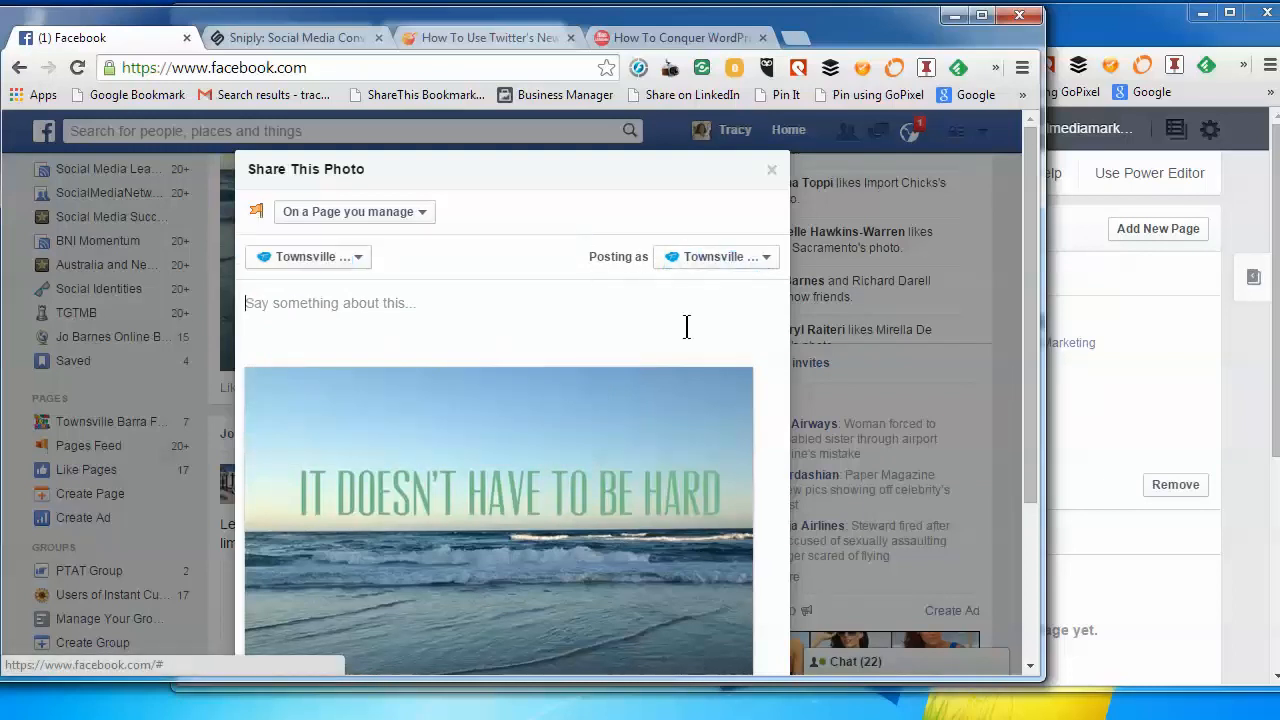
mouse_move(770, 172)
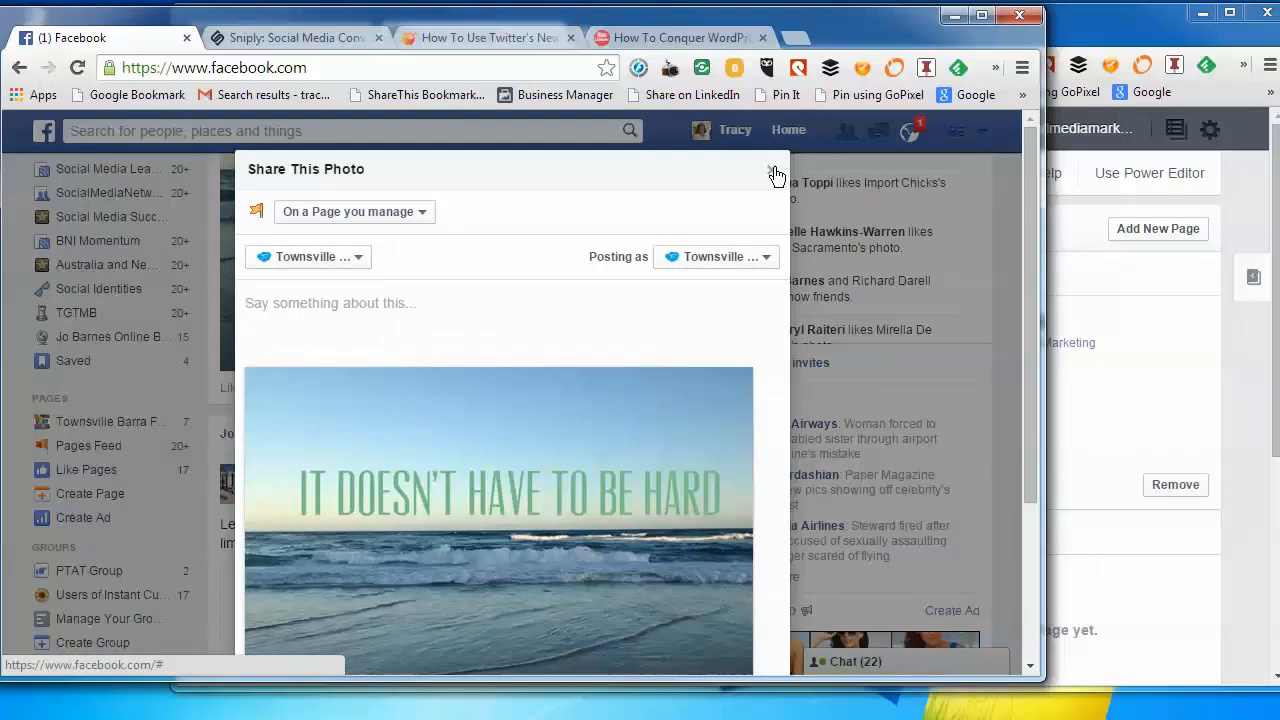
click(776, 174)
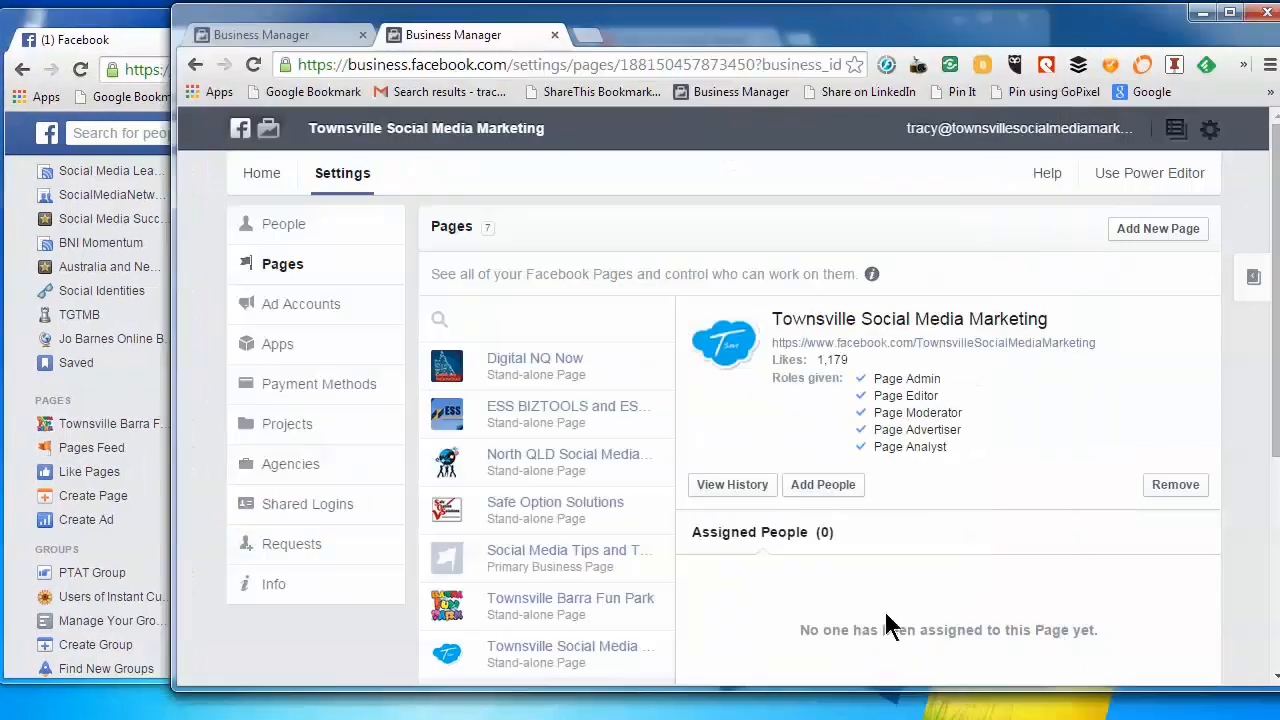
mouse_move(825, 485)
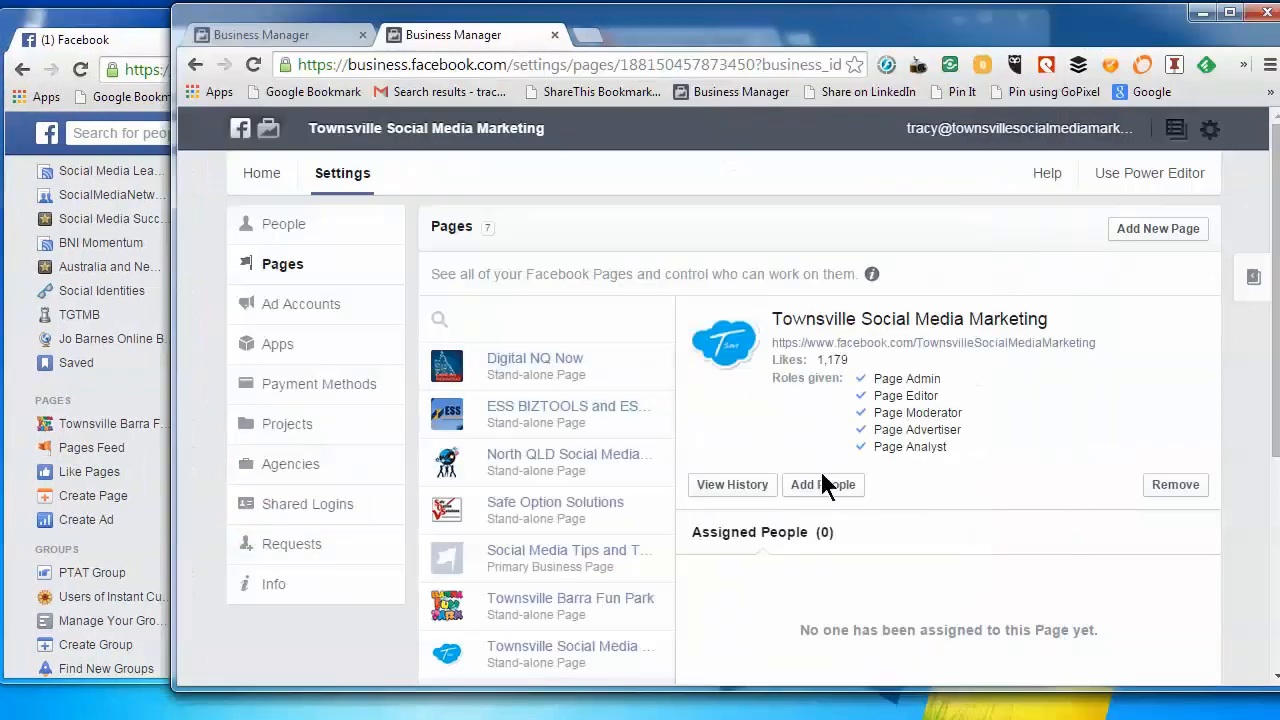
Scroll the Pages list and open Social Media Tips and Tricks to see Tracy Raiteri as Page Admin
scroll(down, 3)
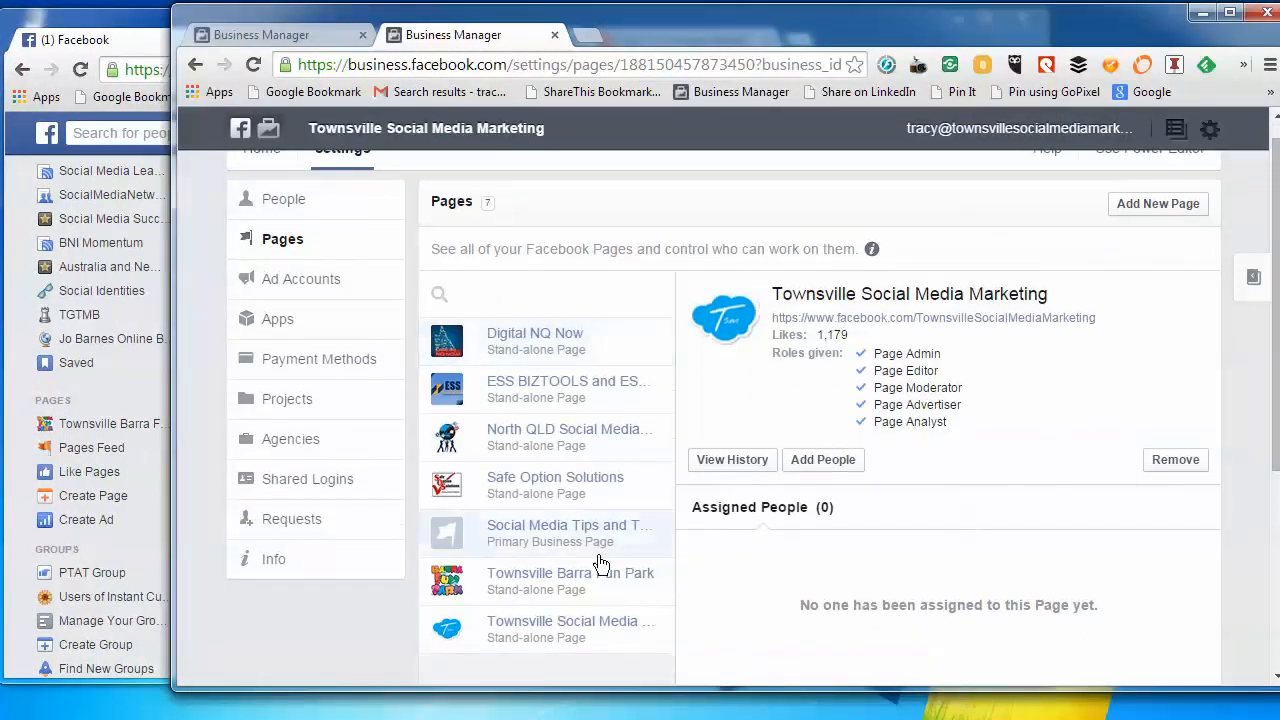
mouse_move(165, 573)
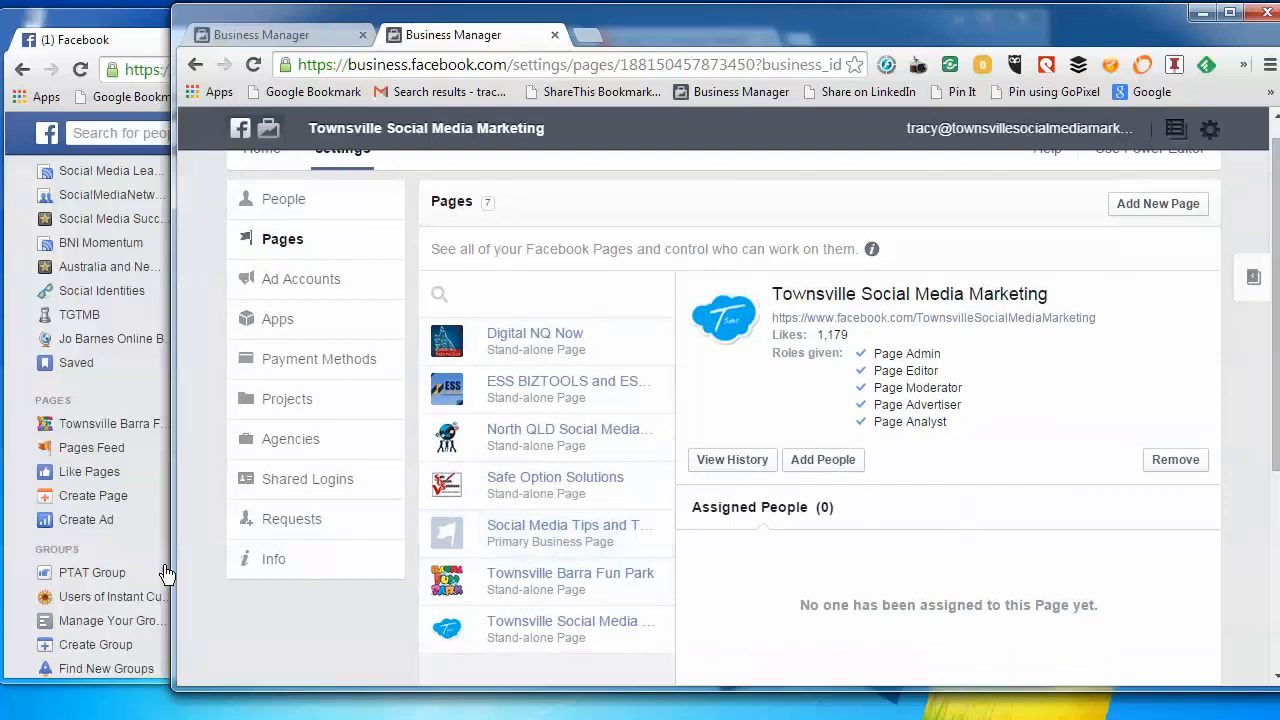
mouse_move(175, 705)
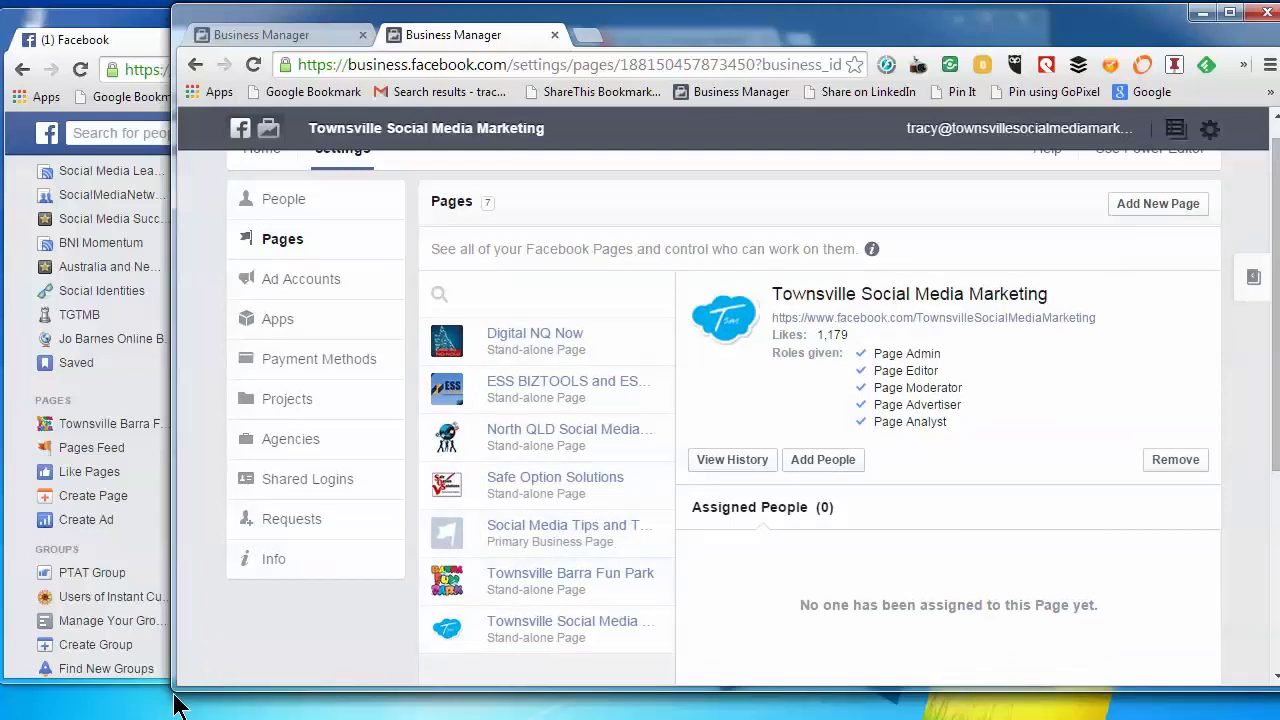
mouse_move(513, 535)
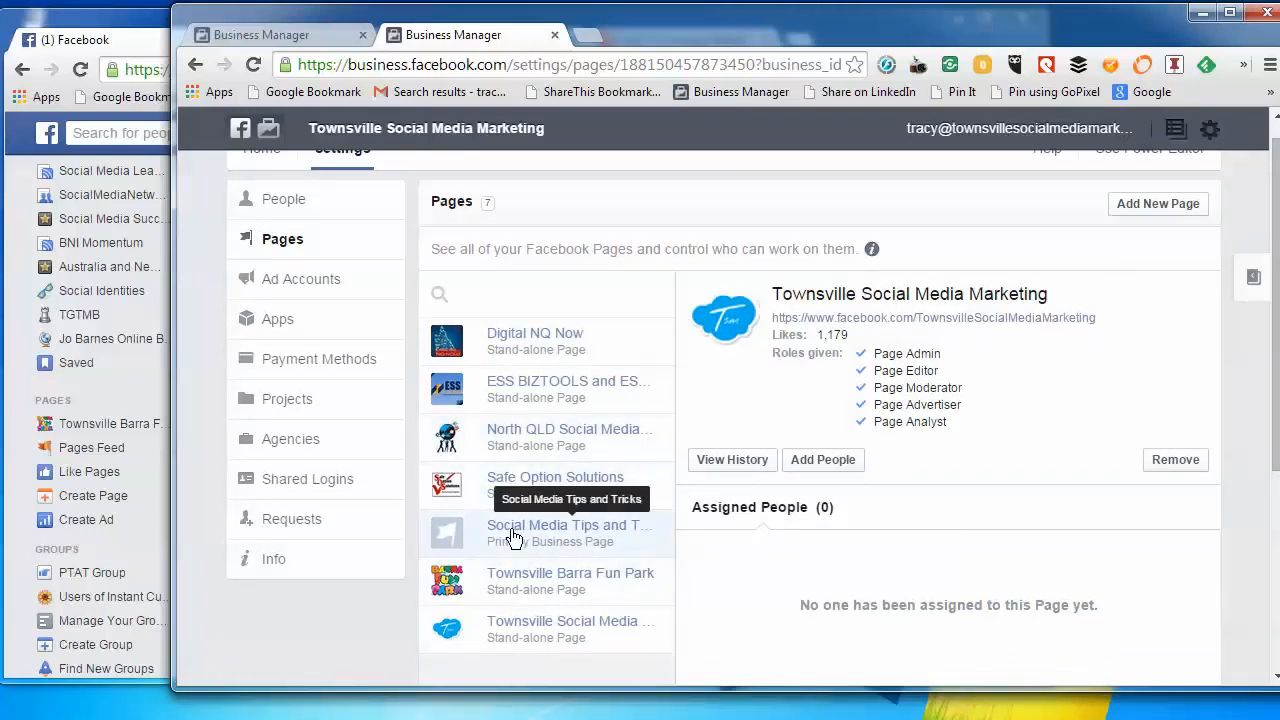
click(568, 533)
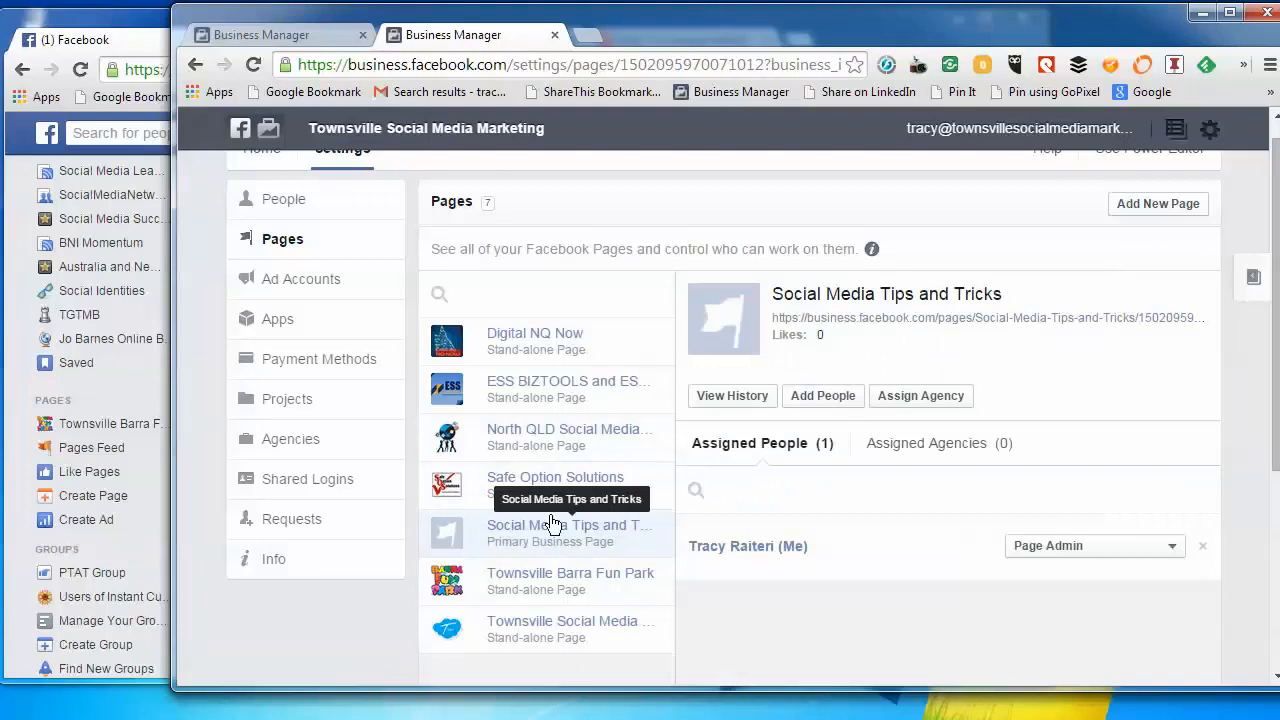
mouse_move(573, 533)
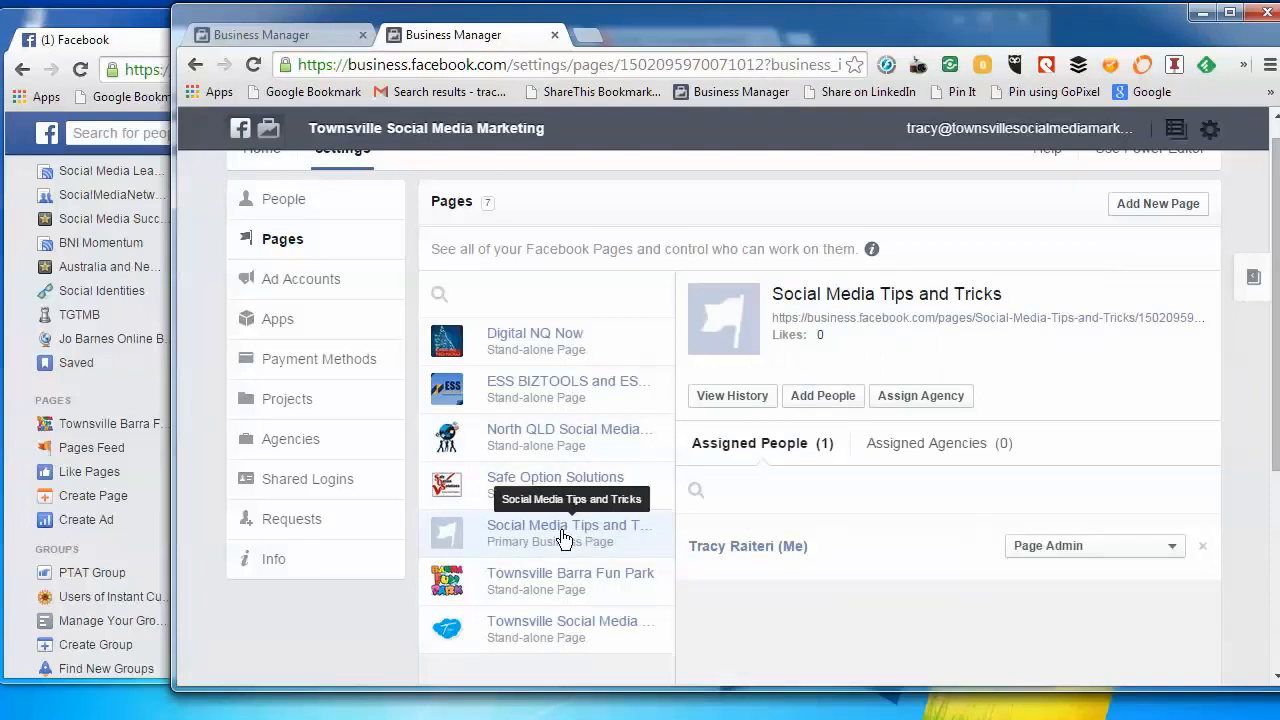
mouse_move(890, 588)
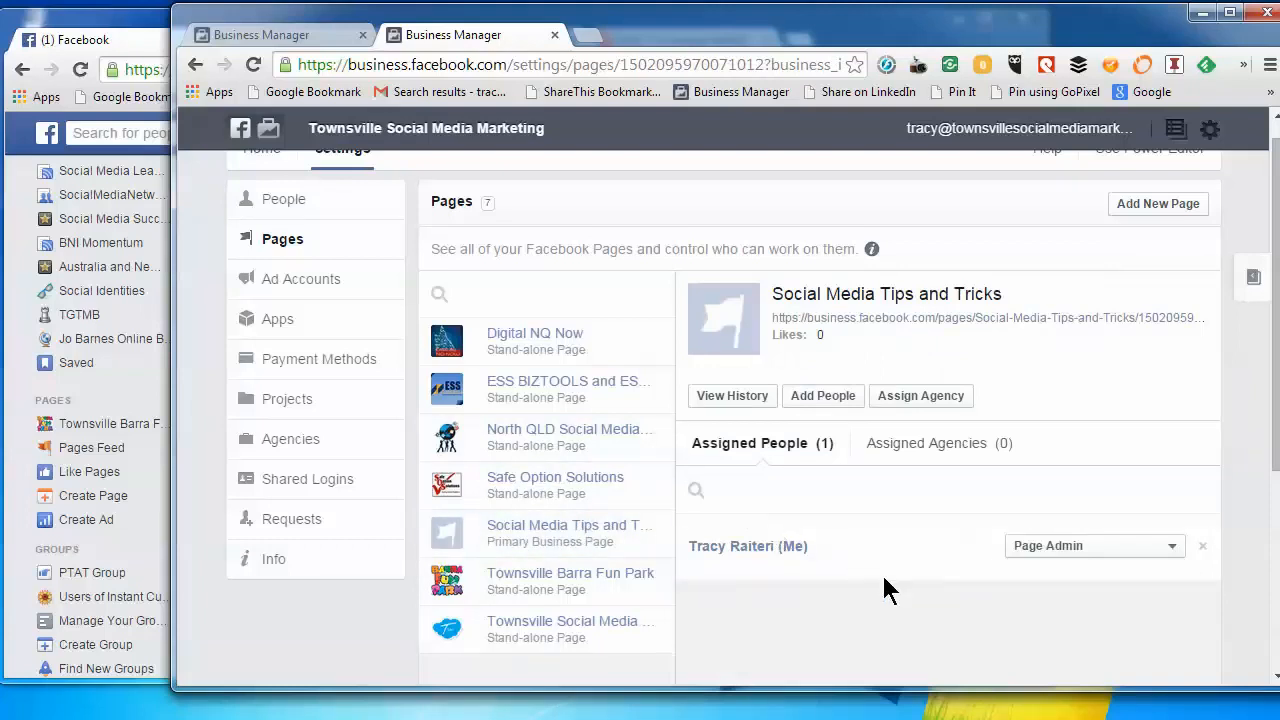
mouse_move(850, 625)
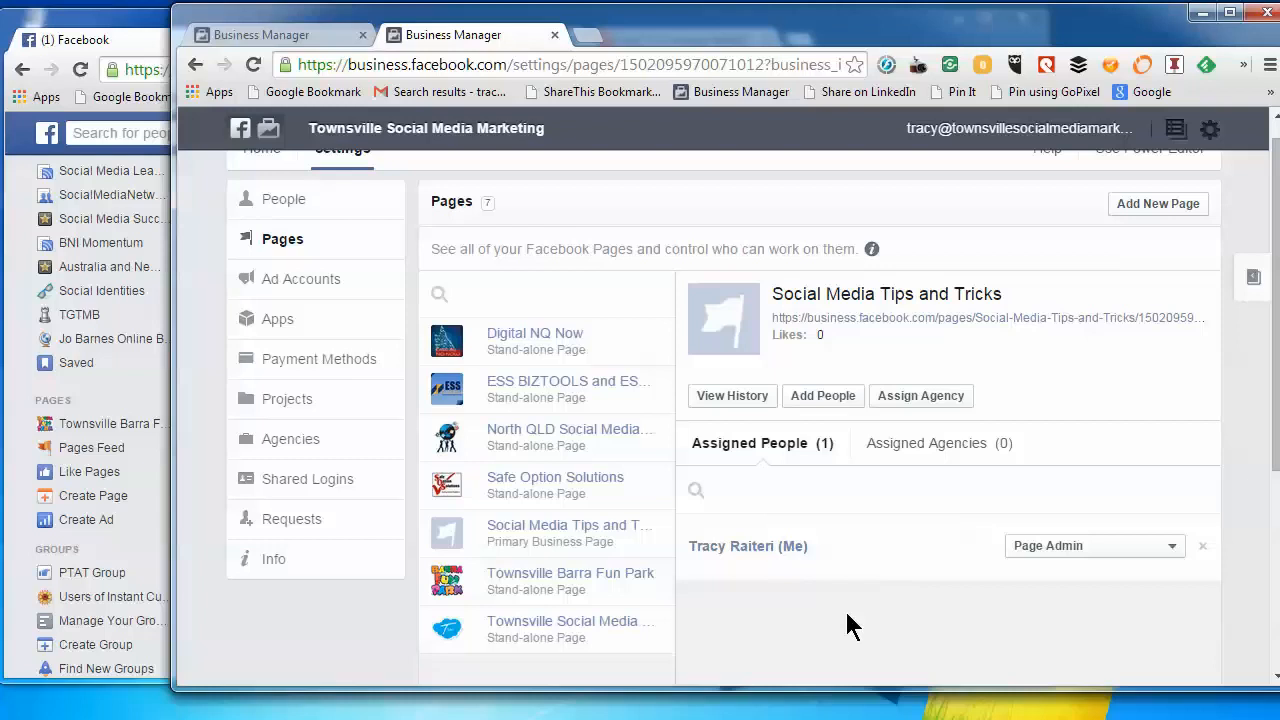